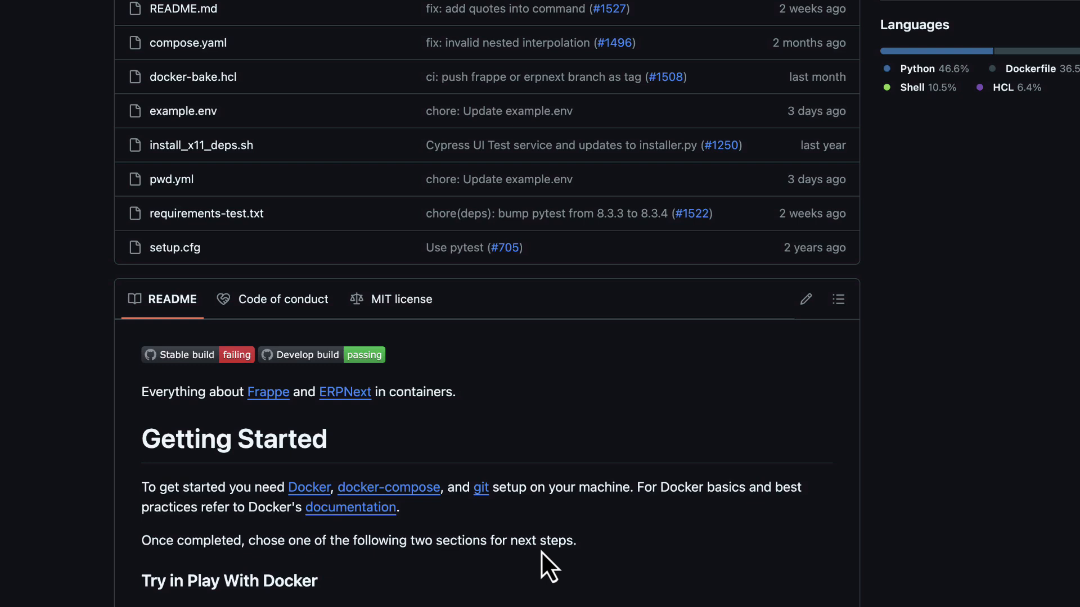
Step: Look up the instance's login username and Ubuntu version in the instance details
scroll("down", 3)
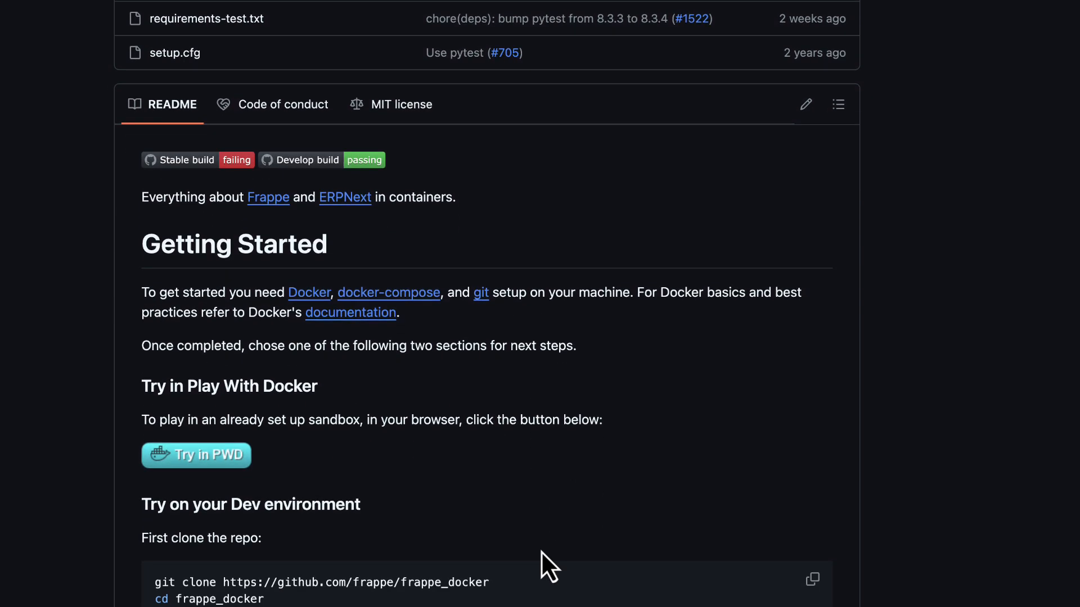
scroll("down", 3)
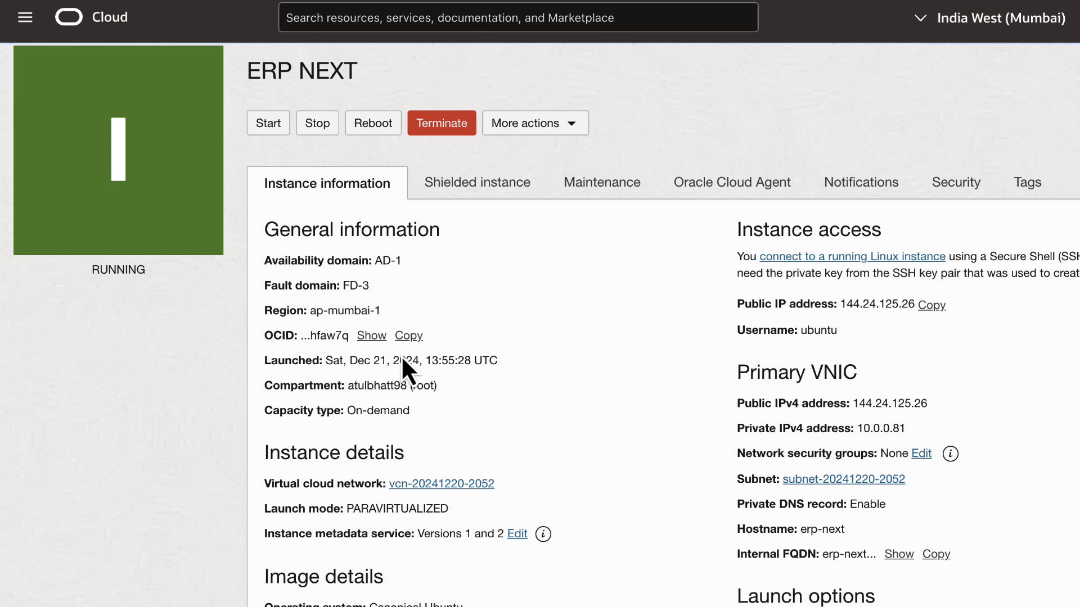
scroll("down", 3)
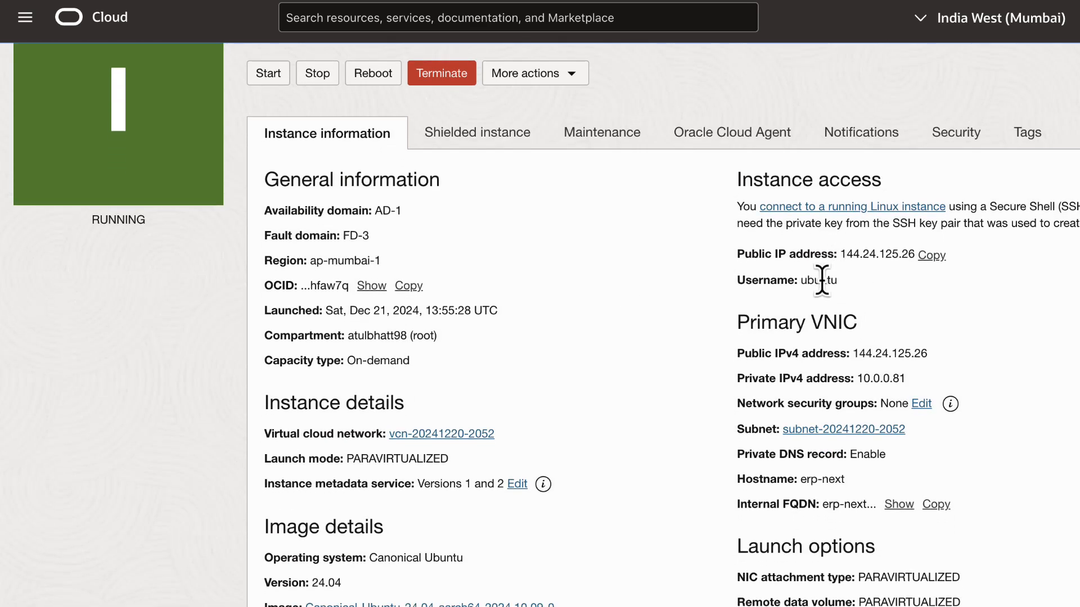
double_click(819, 280)
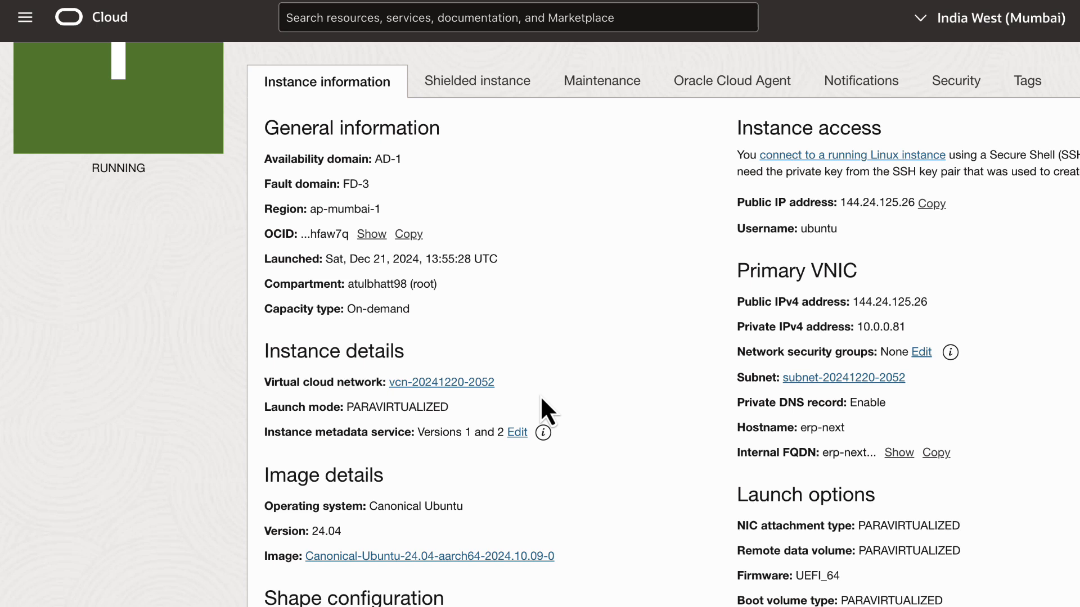
scroll("down", 3)
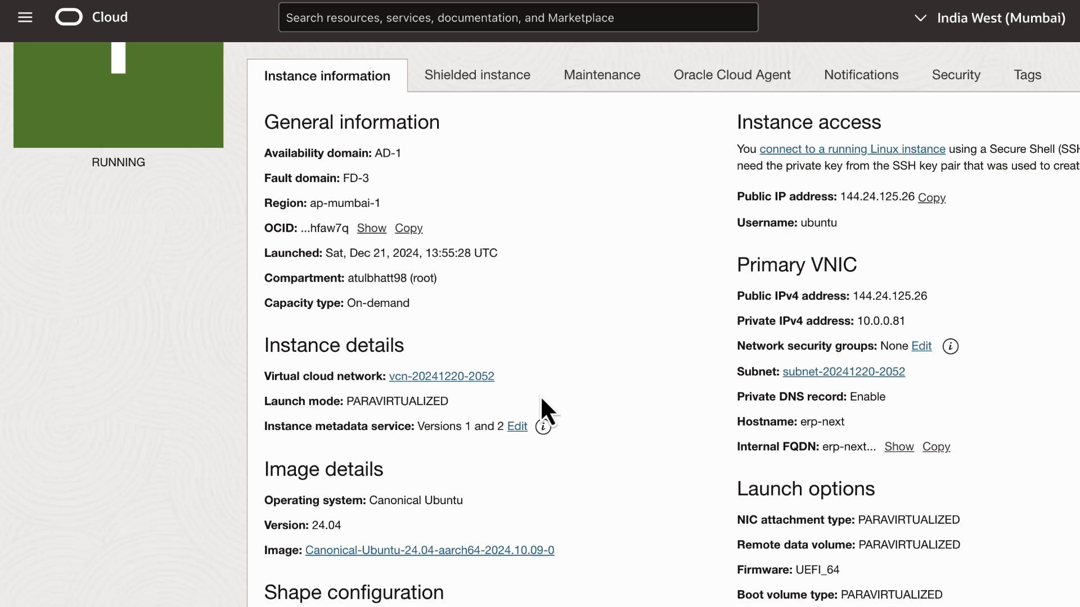
mouse_move(351, 574)
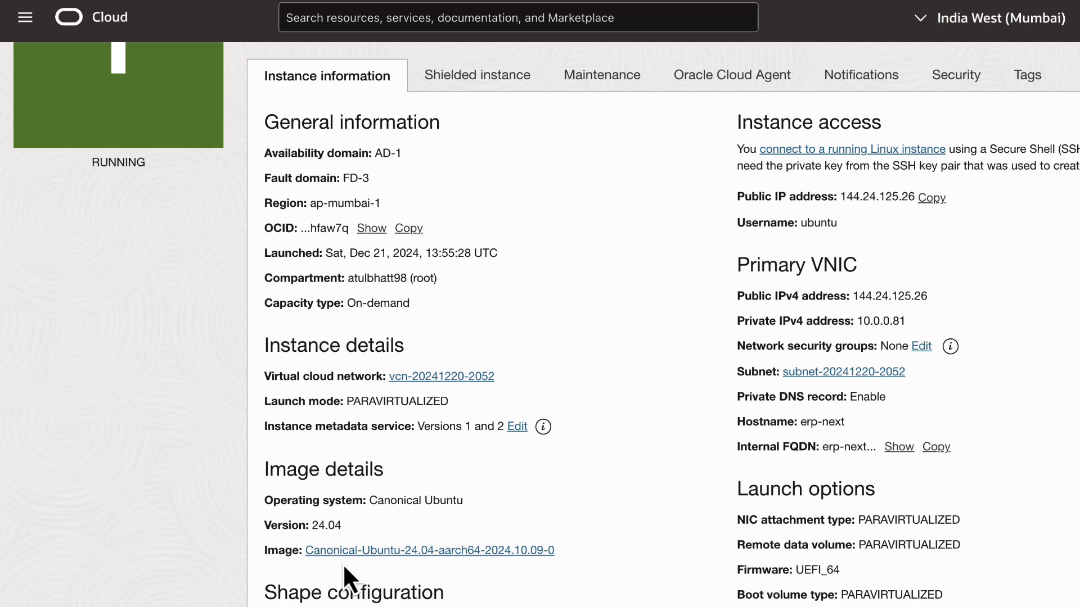
double_click(326, 525)
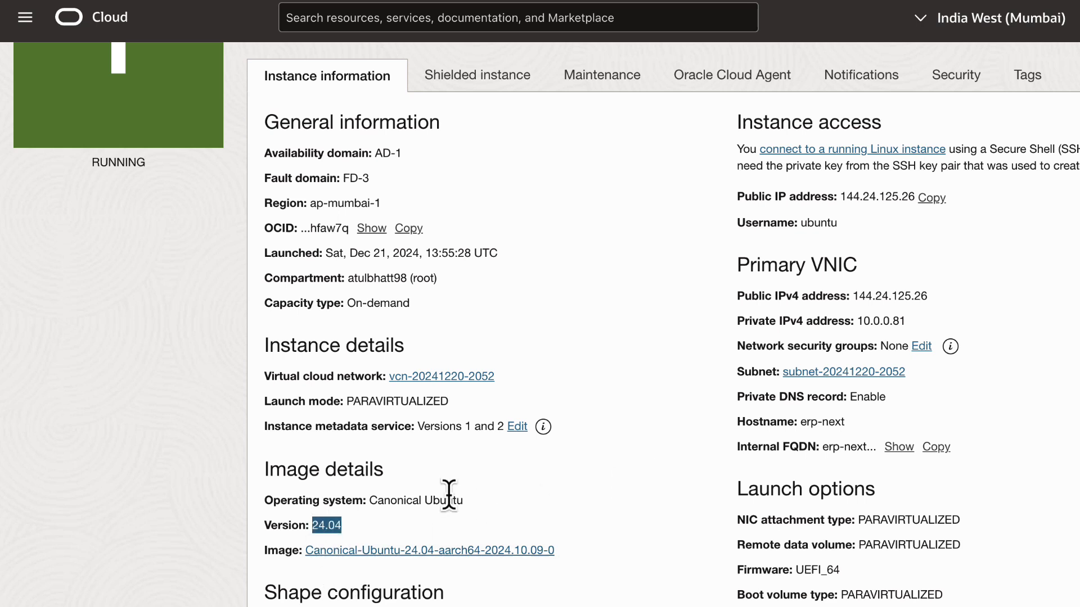
mouse_move(485, 499)
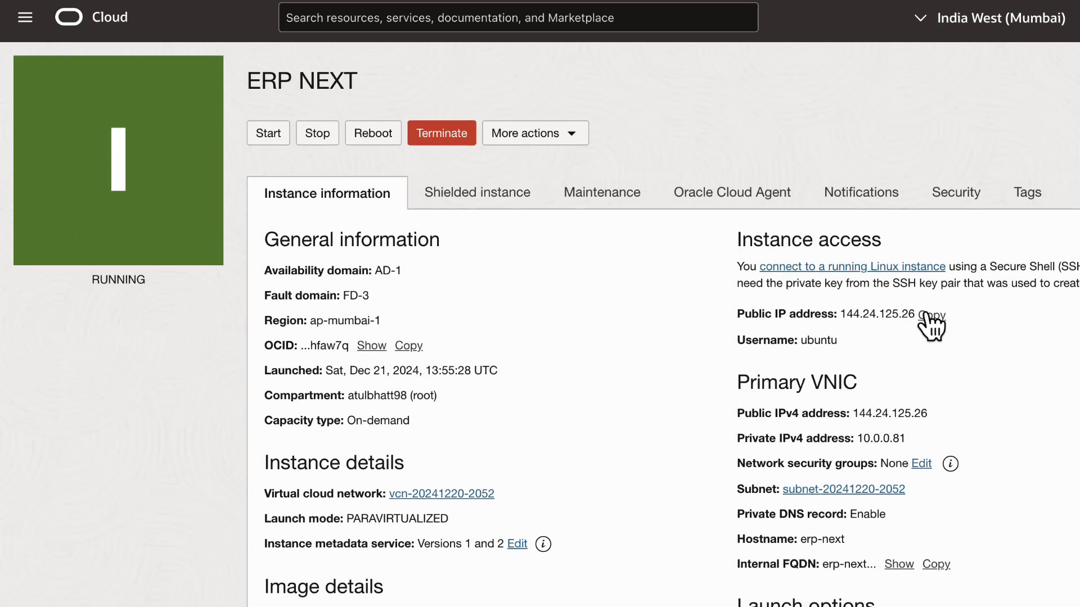
mouse_move(941, 334)
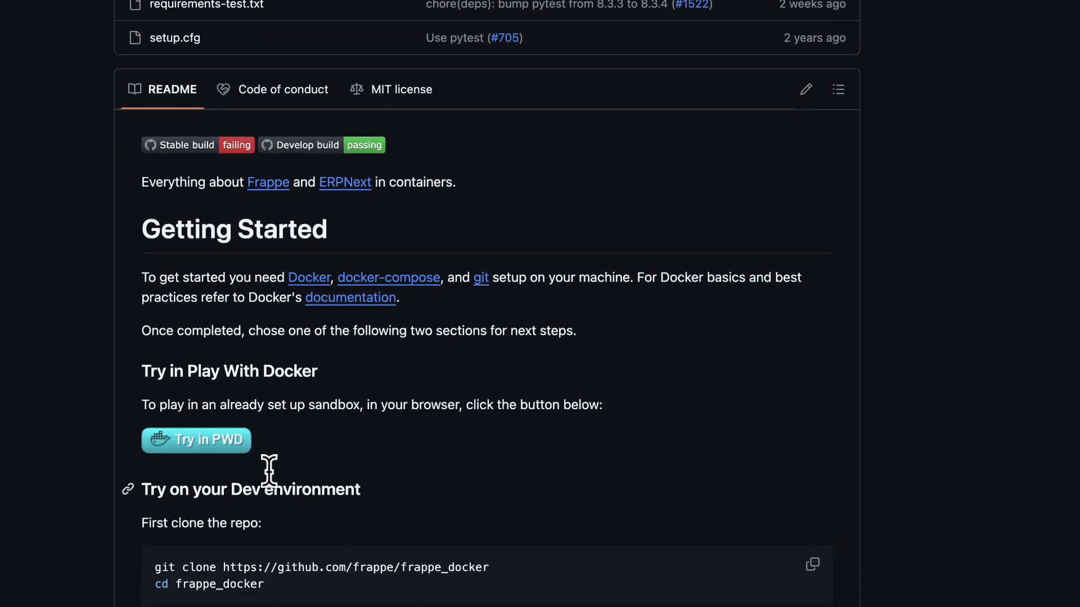
scroll("down", 3)
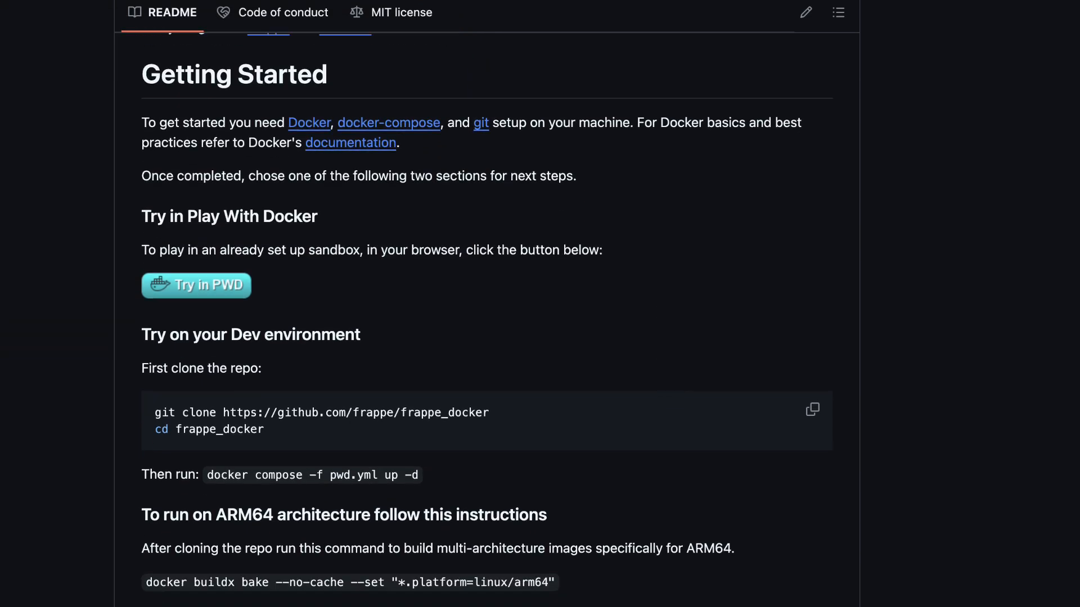
key("cmd+tab")
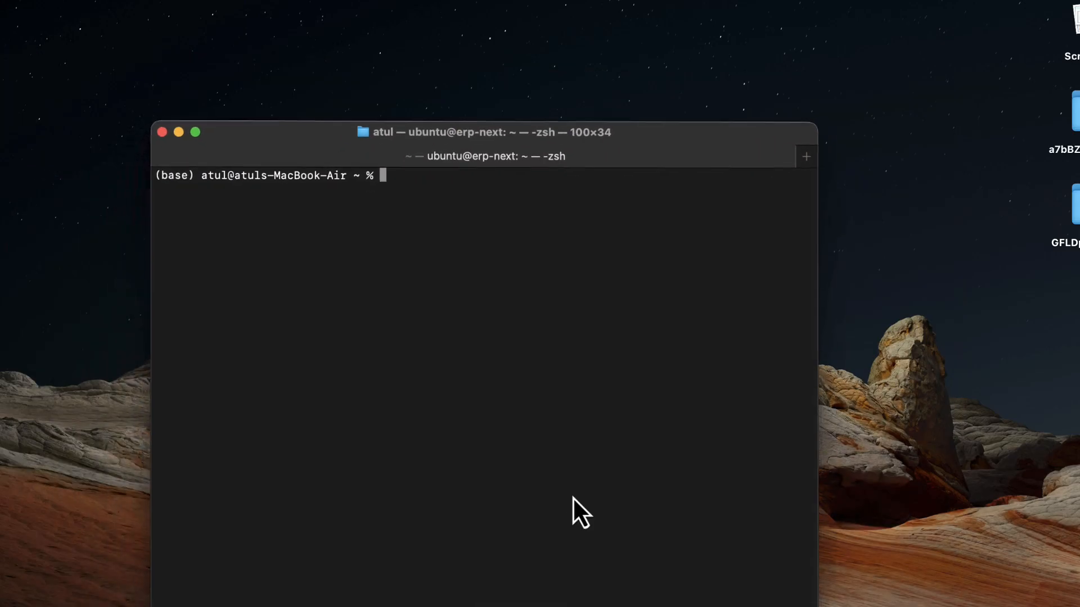
type("ssh -i ./Downloads/ssh-key-2024-12-21.key ubuntu@144.24.125.26")
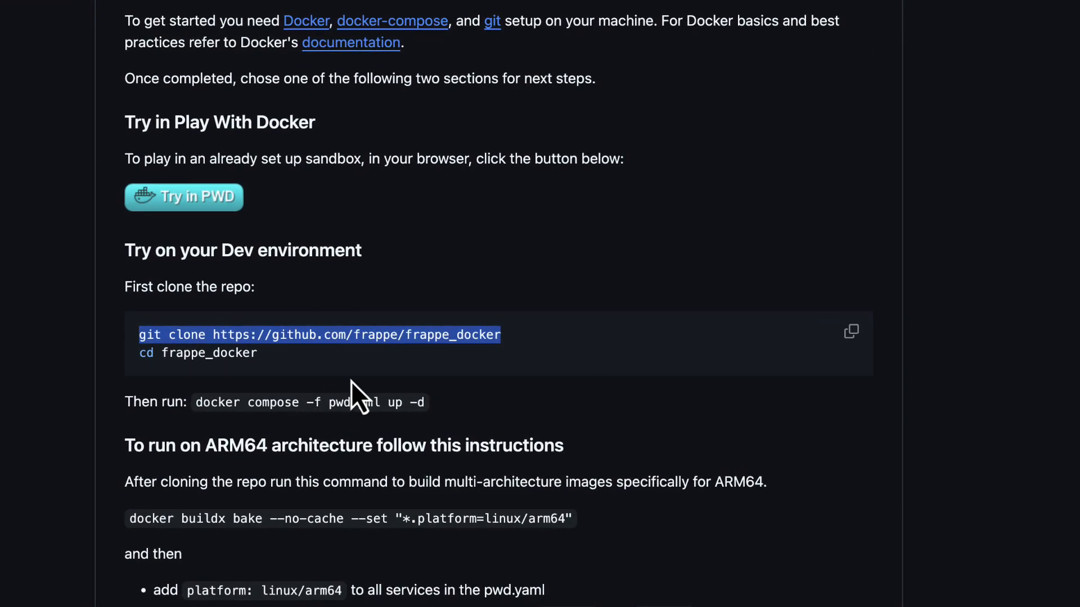
Step: Enter frappe_docker, list its files, and copy the ARM64 docker buildx bake command
scroll("down", 3)
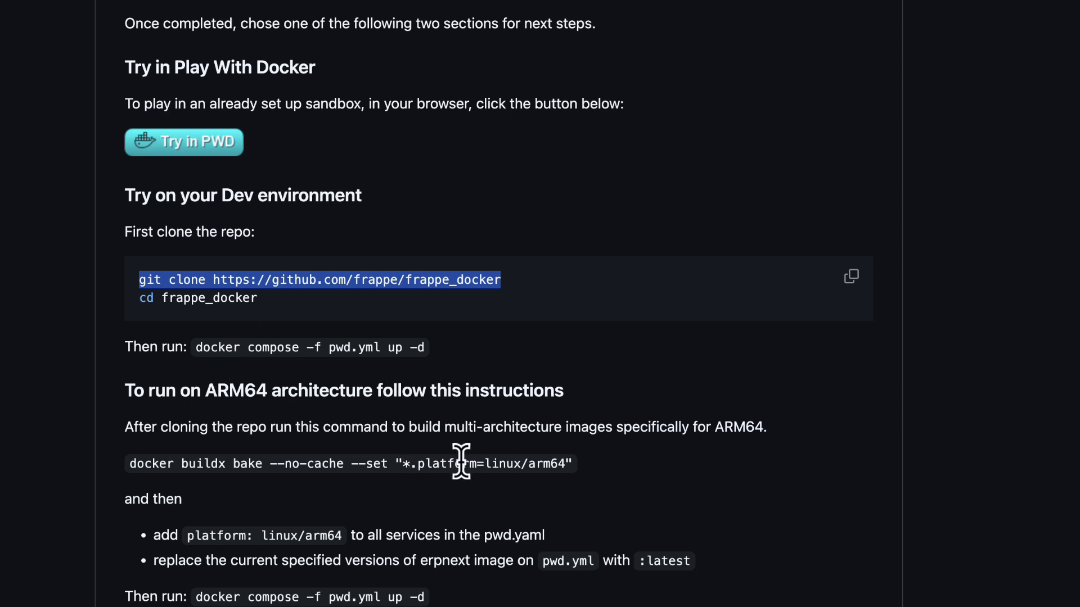
mouse_move(206, 221)
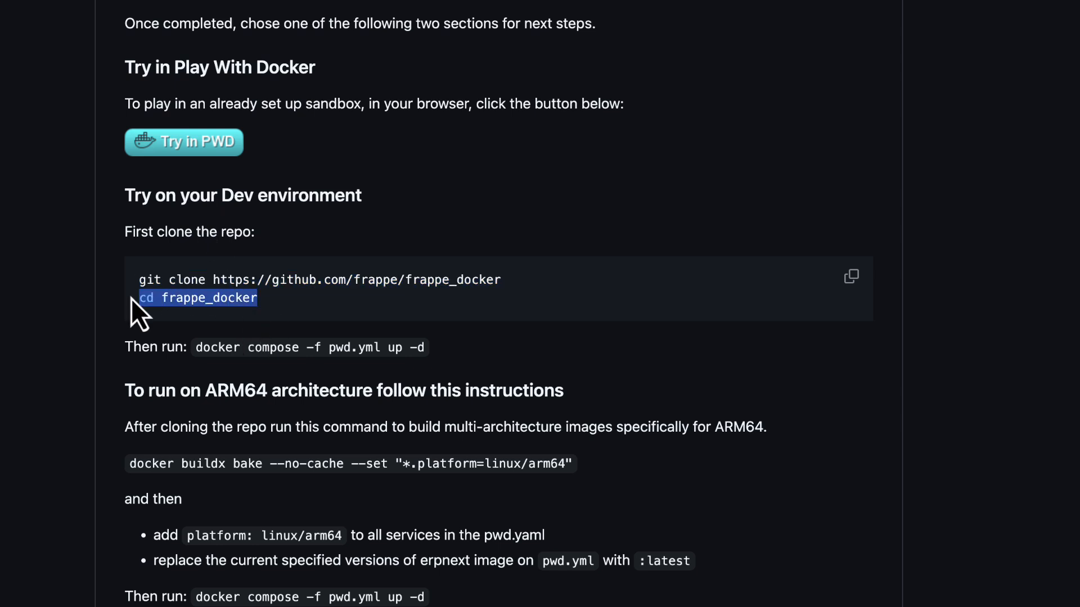
mouse_move(138, 313)
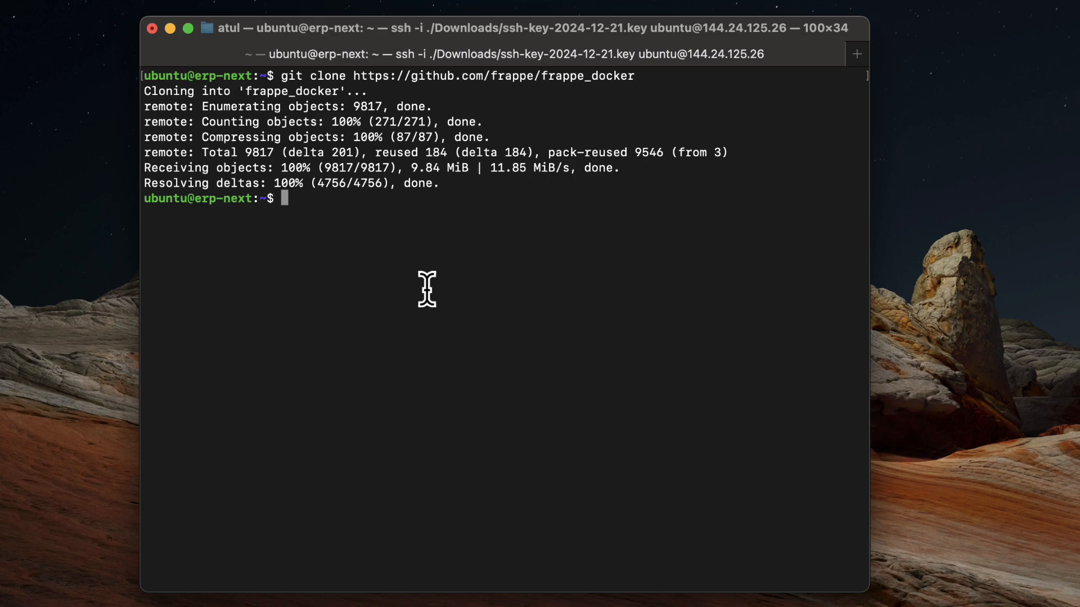
type("cd frappe_docker")
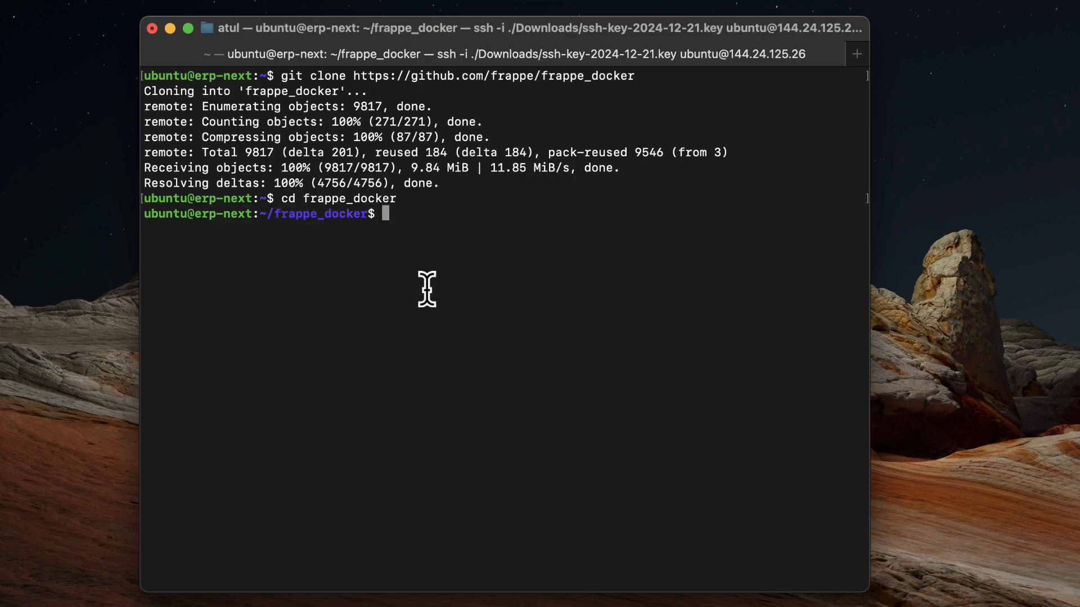
type("ls")
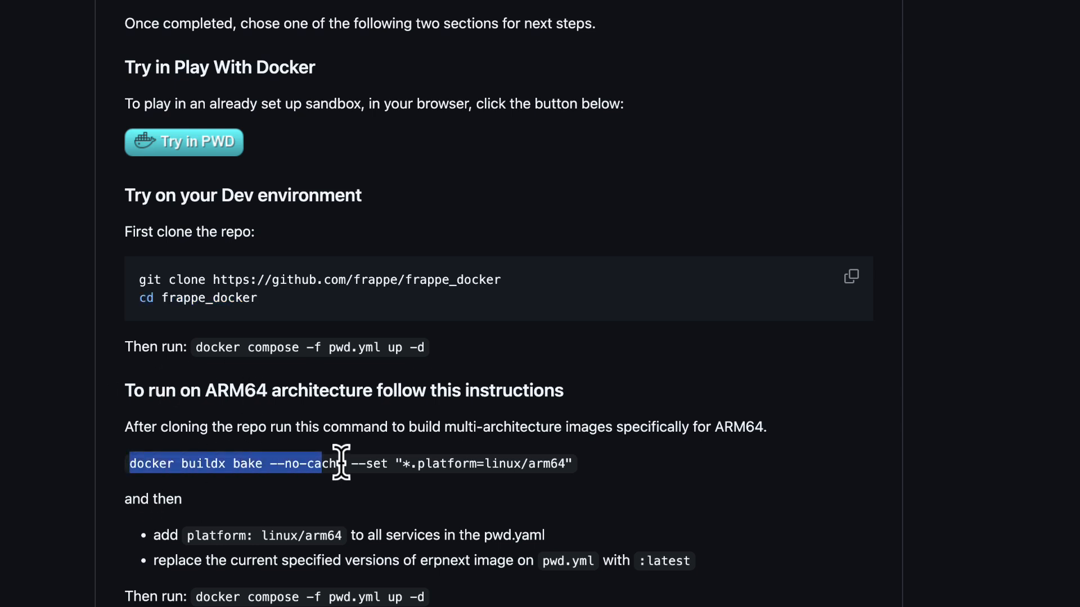
left_click_drag(341, 463, 575, 463)
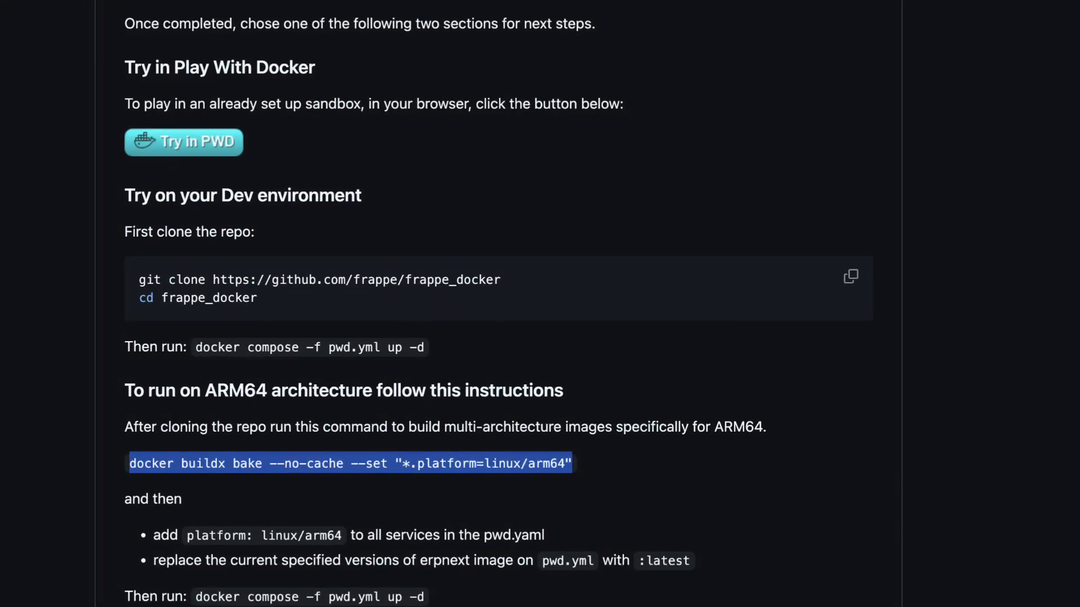
type("docker")
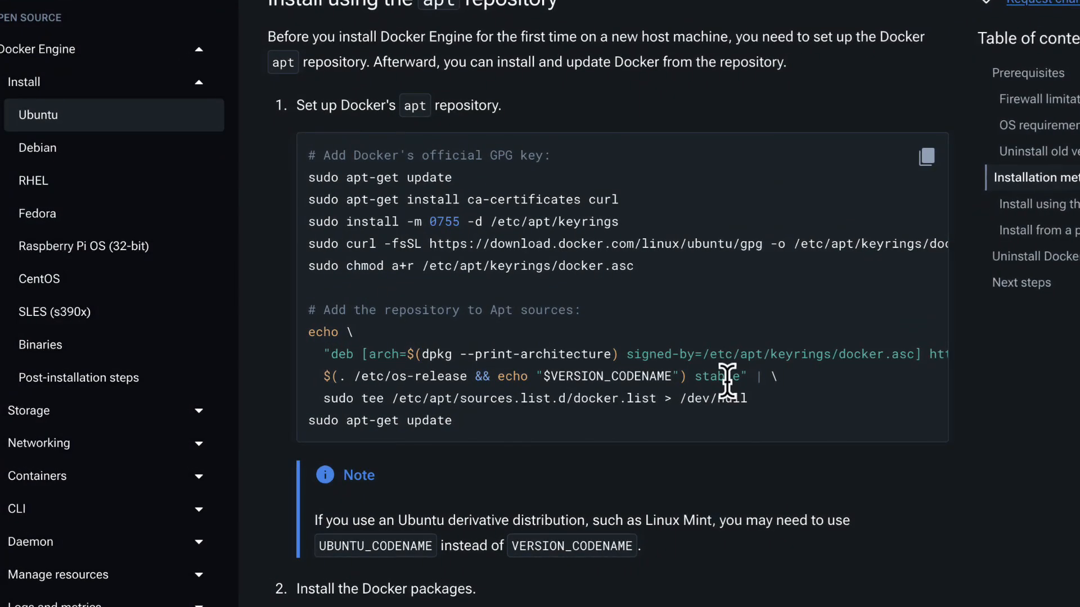
Step: Scroll Docker's Ubuntu install guide to 'Install using the apt repository'
scroll("down", 3)
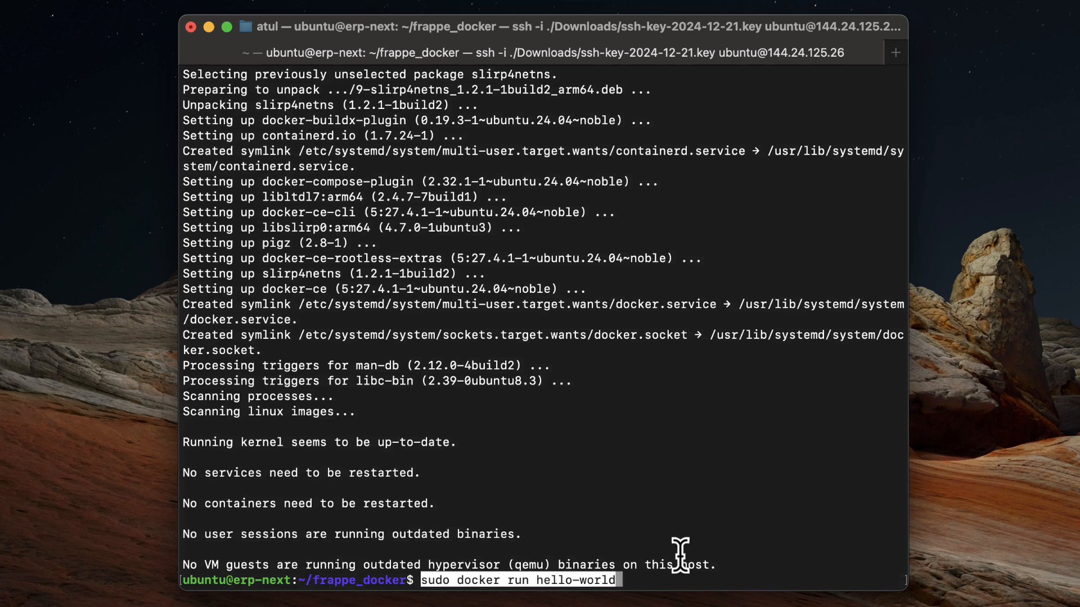
Step: Run sudo docker run hello-world and confirm the 'Hello from Docker!' output
key("Return")
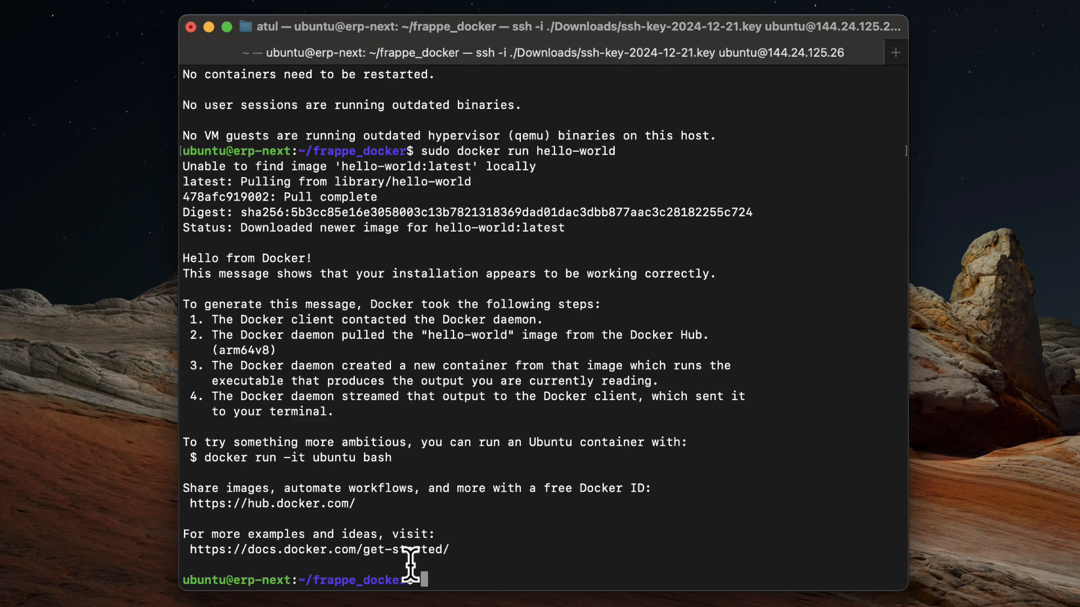
mouse_move(457, 577)
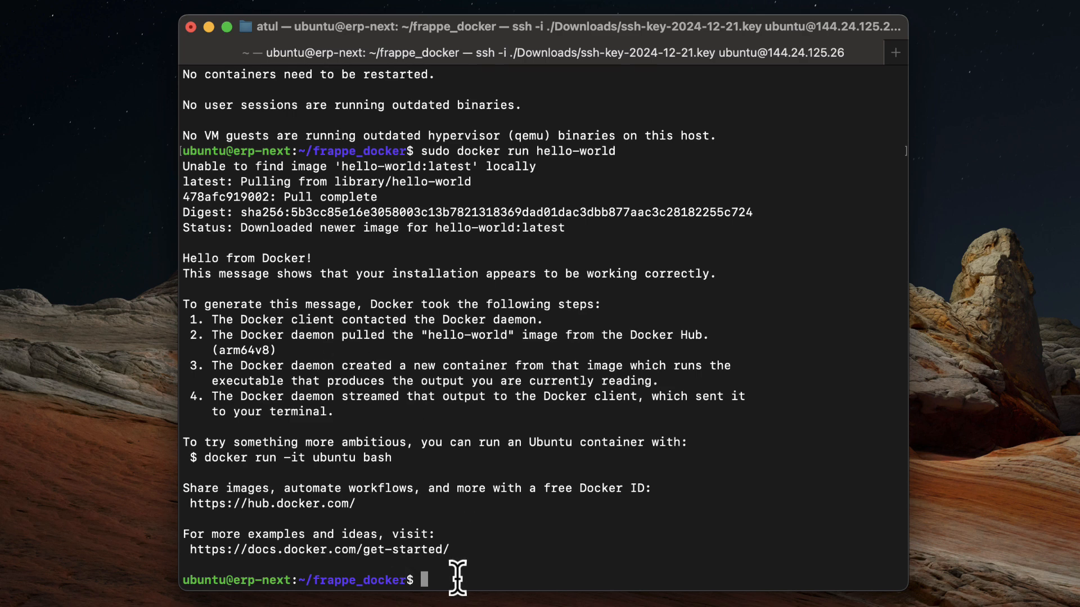
type("docker")
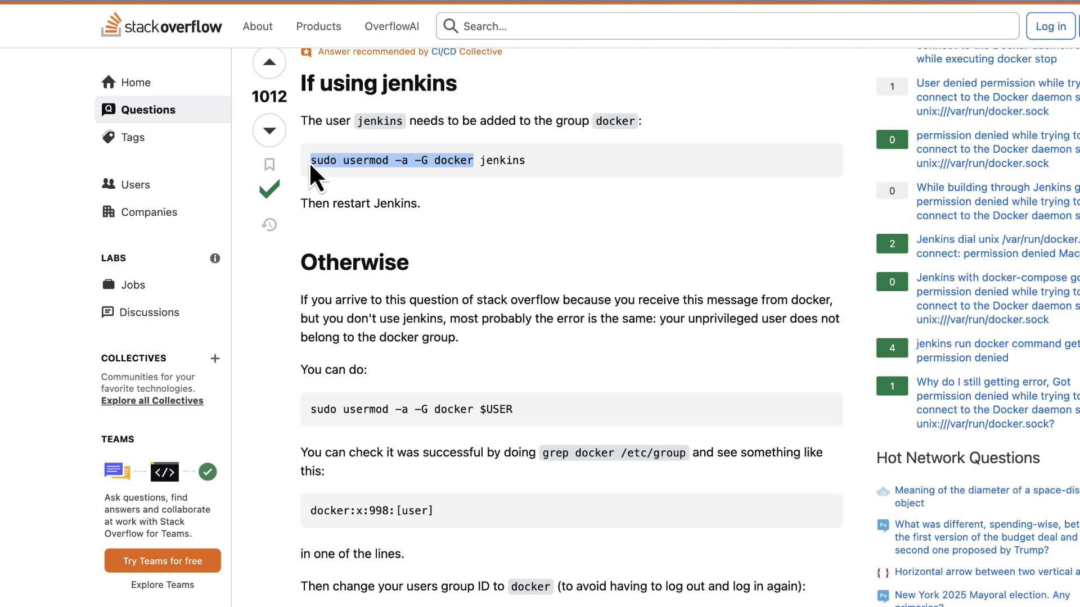
mouse_move(398, 409)
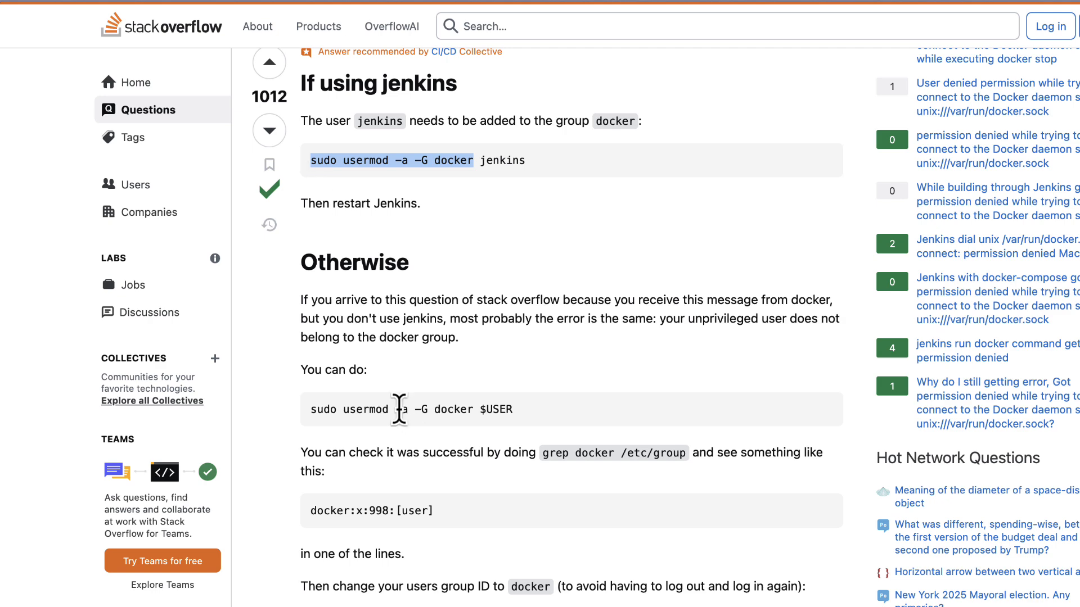
Step: Add the ubuntu user to the docker group and retry docker ps
scroll("down", 3)
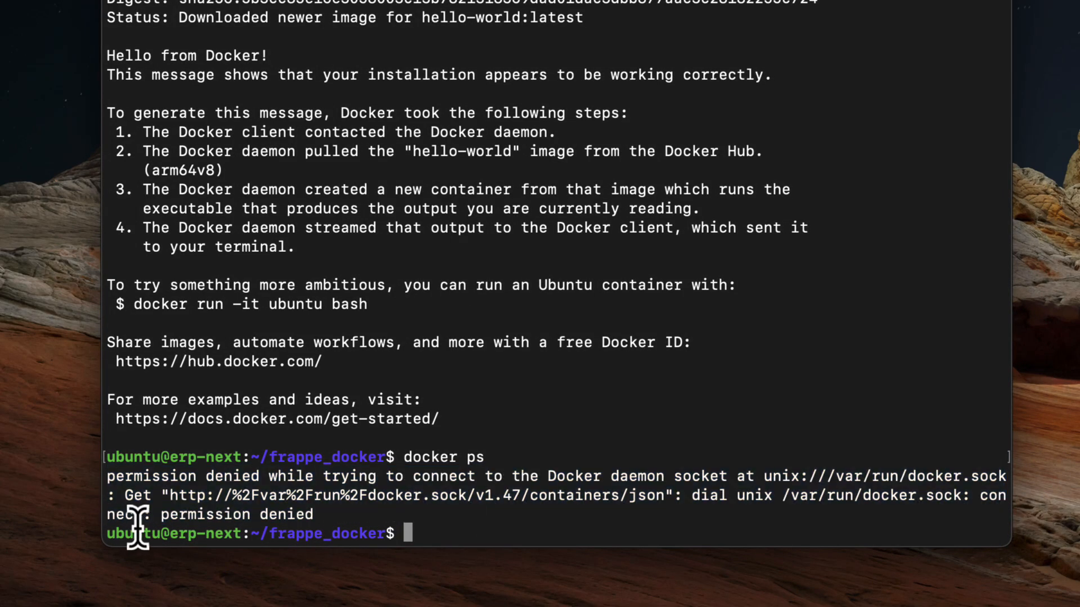
type("sudo usermod -a -G docker")
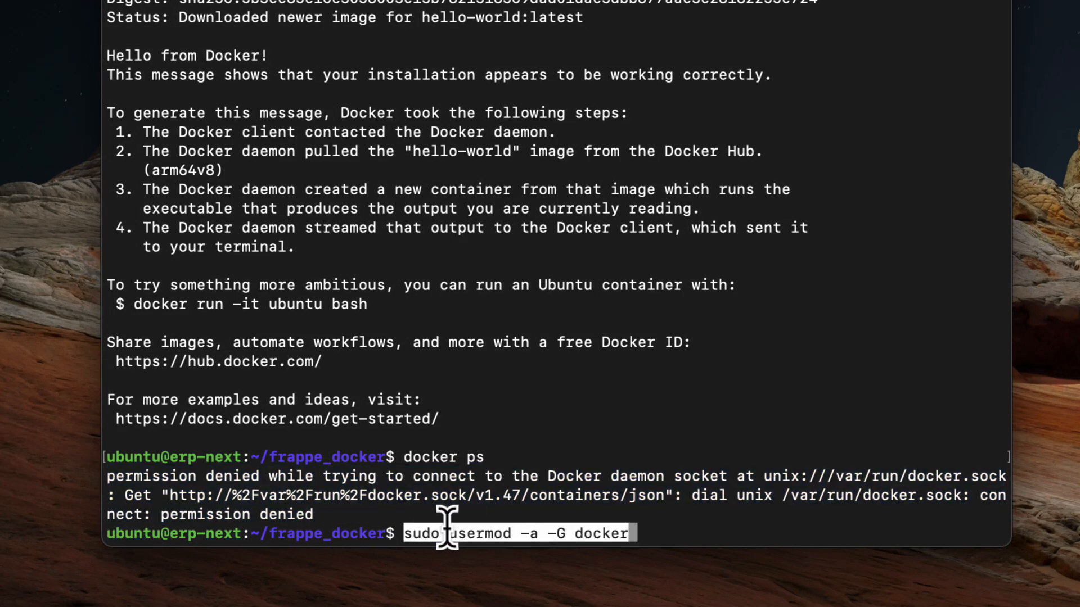
type("ubuntu")
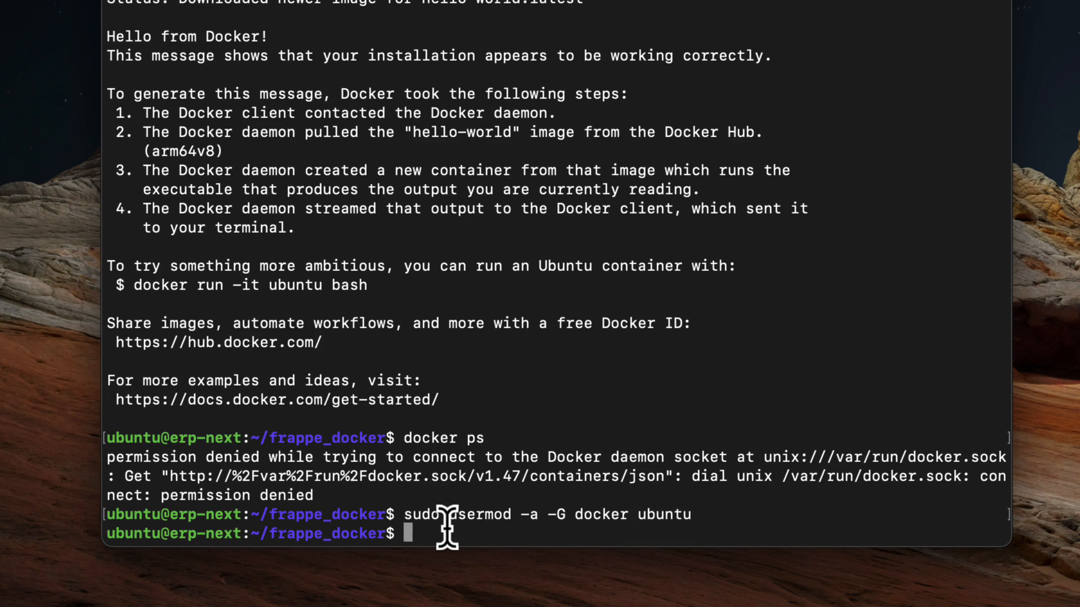
type("docker ps")
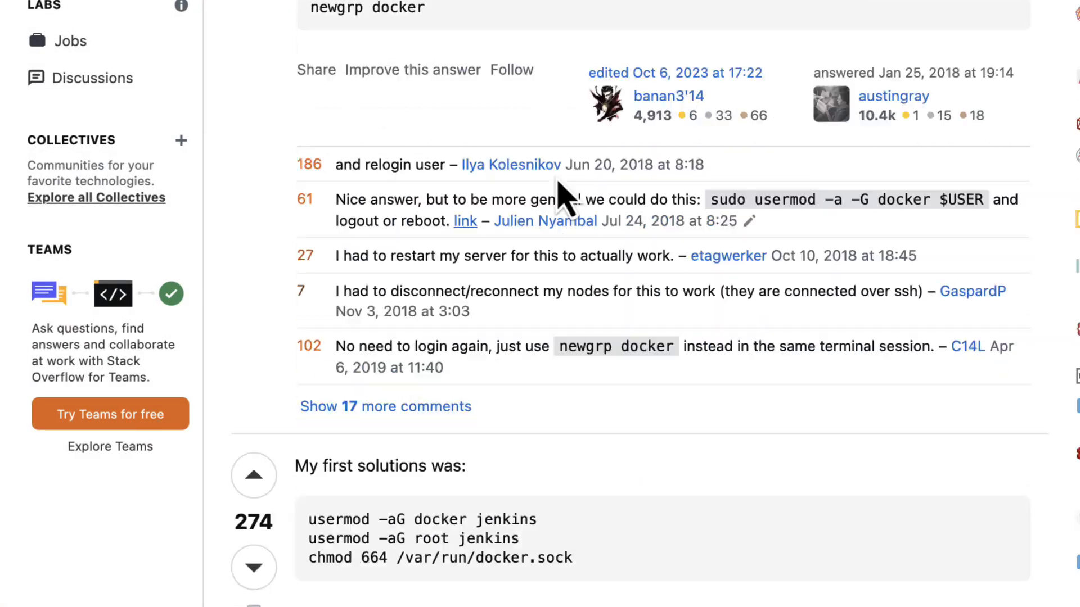
scroll("down", 3)
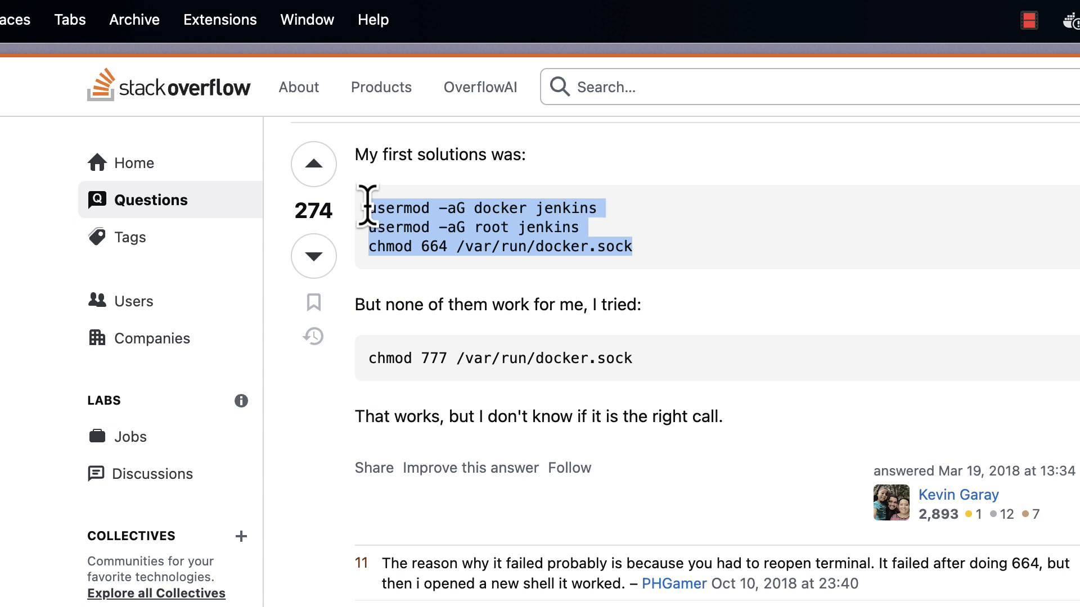
mouse_move(525, 208)
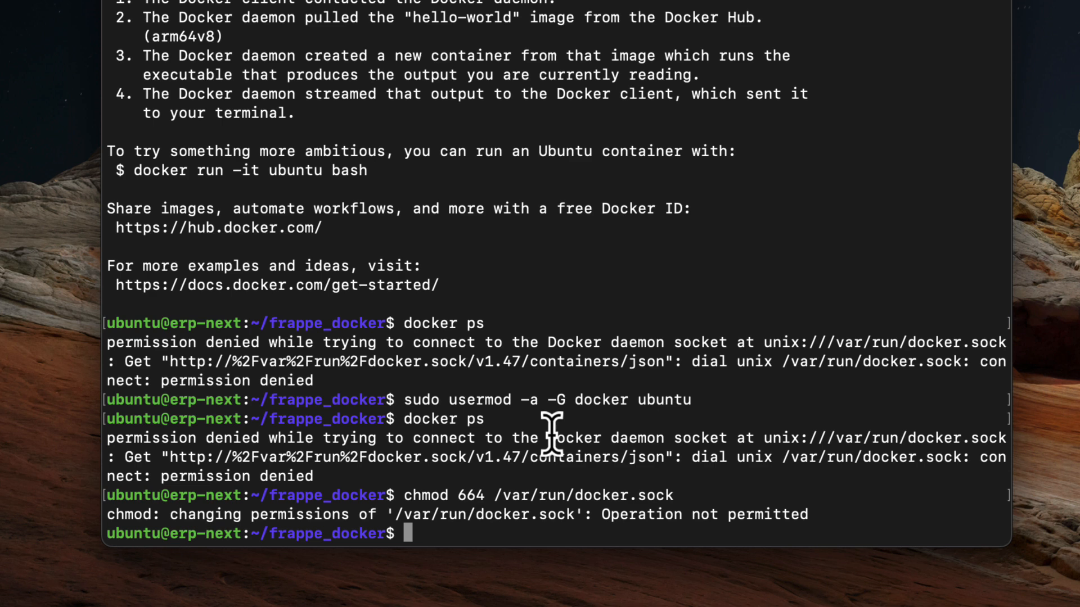
Step: As root, chmod 664 /var/run/docker.sock, exit, and rerun docker ps
type("s")
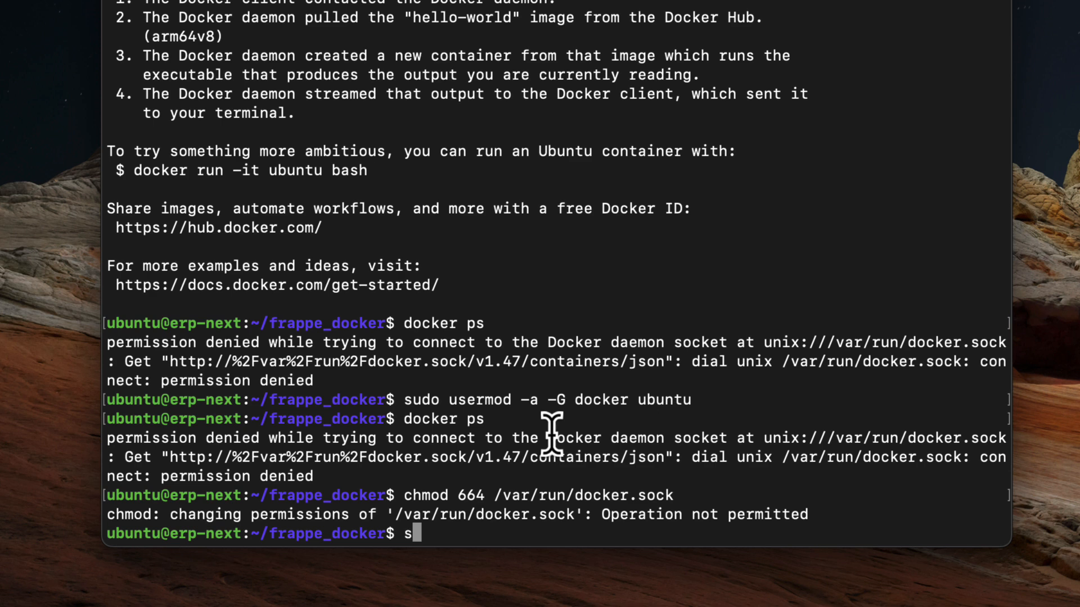
type("udo su")
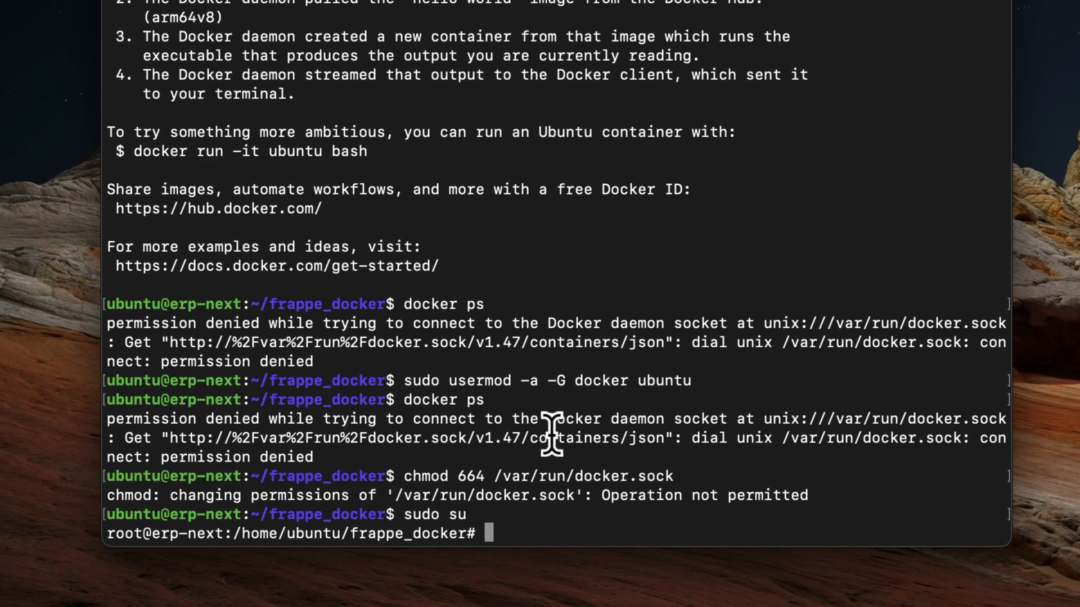
type("chmod 664 /var/run/docker.sock")
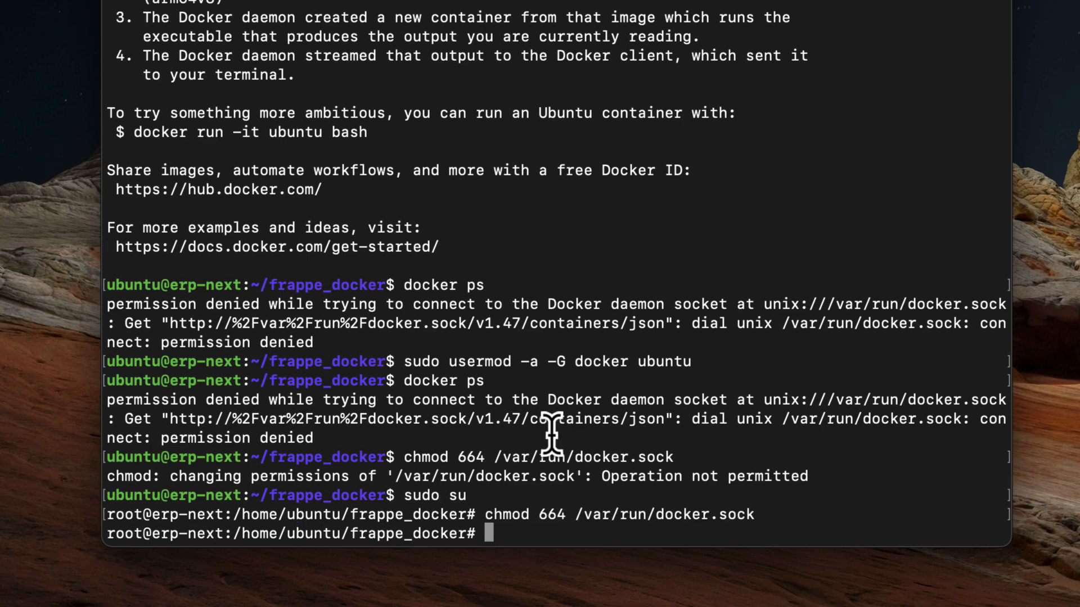
type("exit")
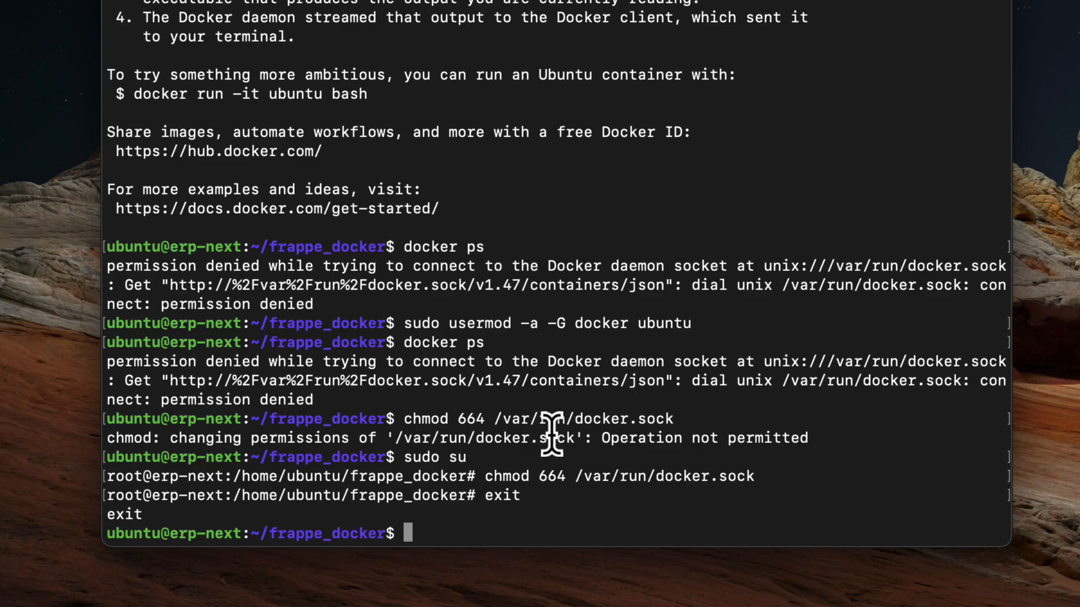
type("docker ps")
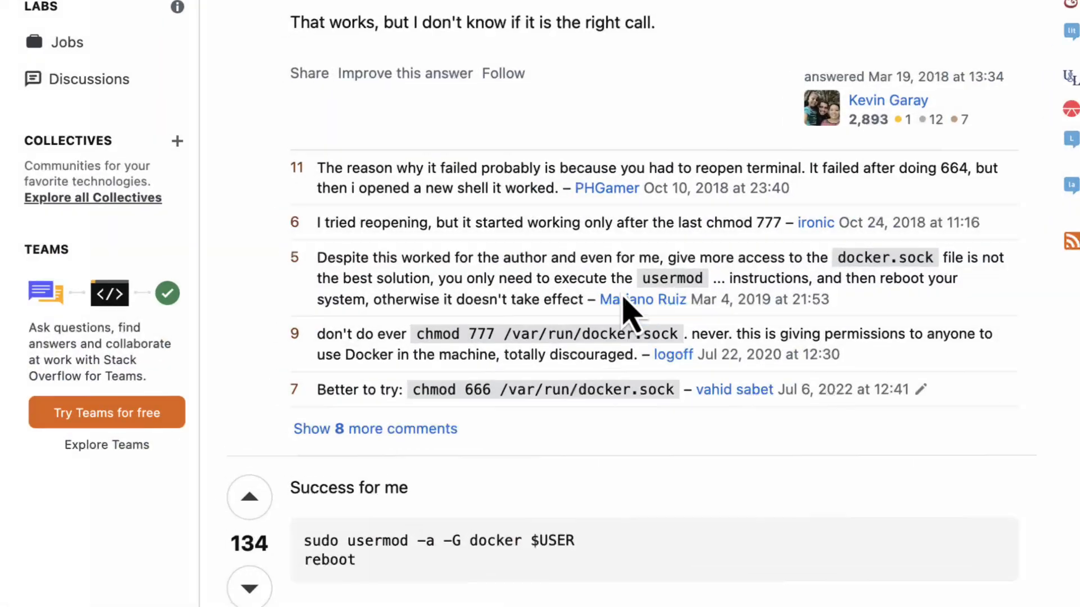
scroll("down", 3)
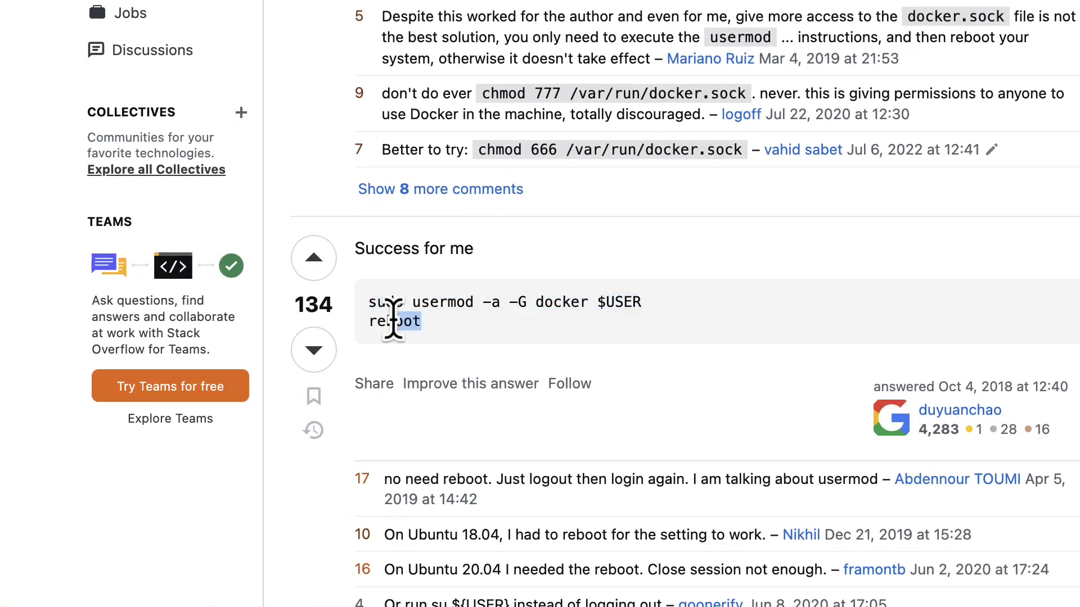
scroll("down", 3)
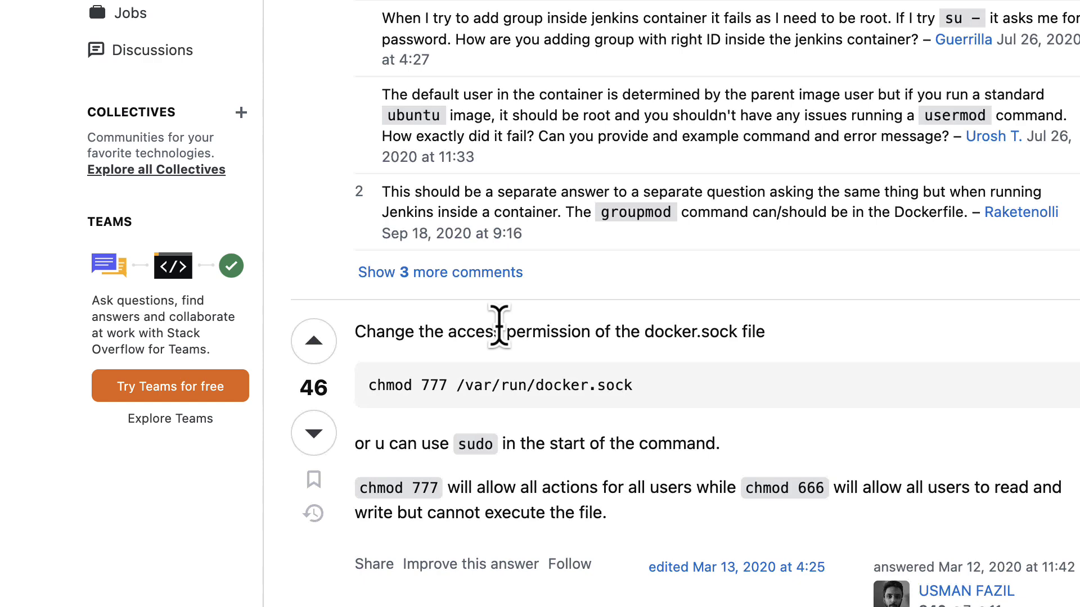
scroll("down", 3)
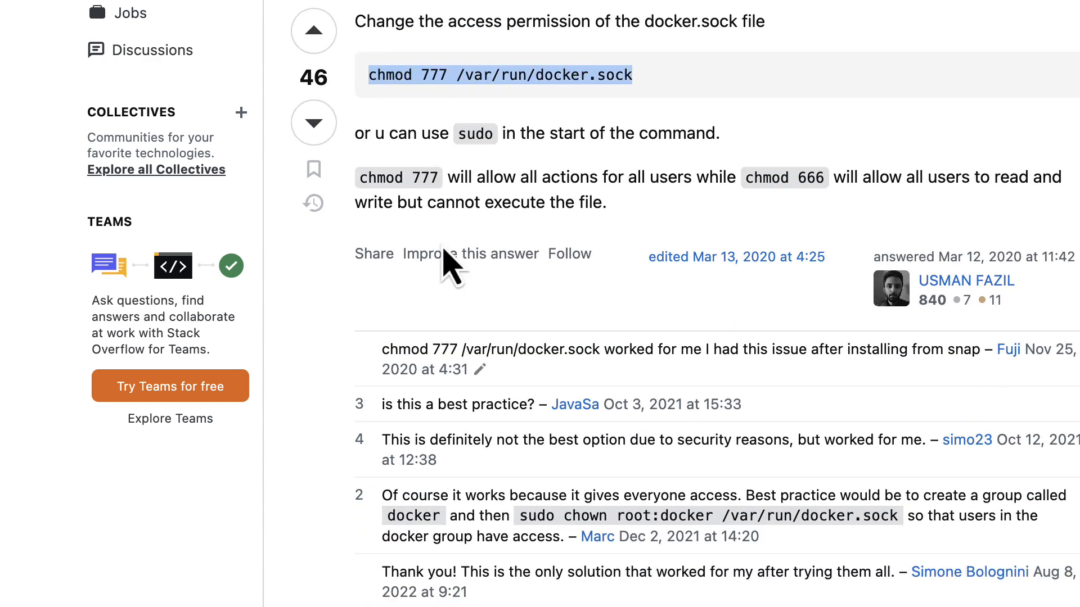
scroll("down", 3)
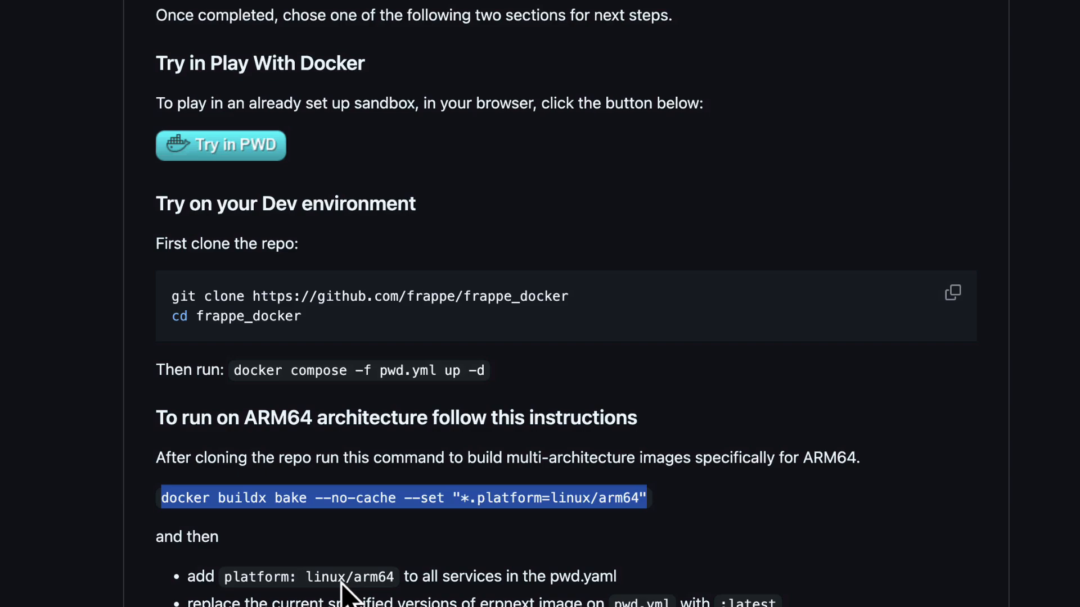
Step: Build the images with docker buildx bake --no-cache --set "*.platform=linux/arm64"
scroll("down", 3)
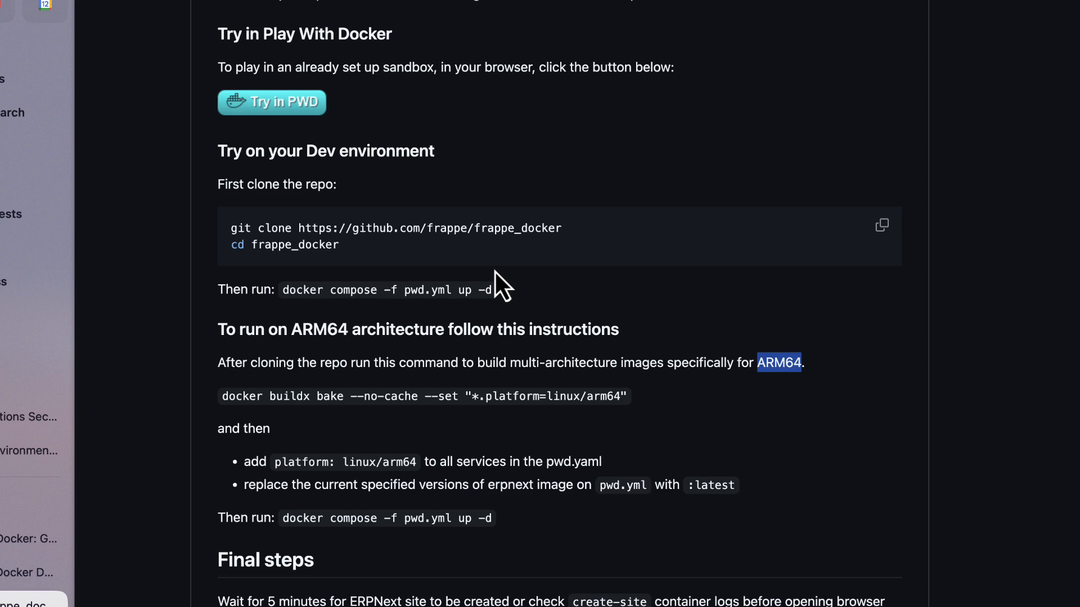
scroll("down", 3)
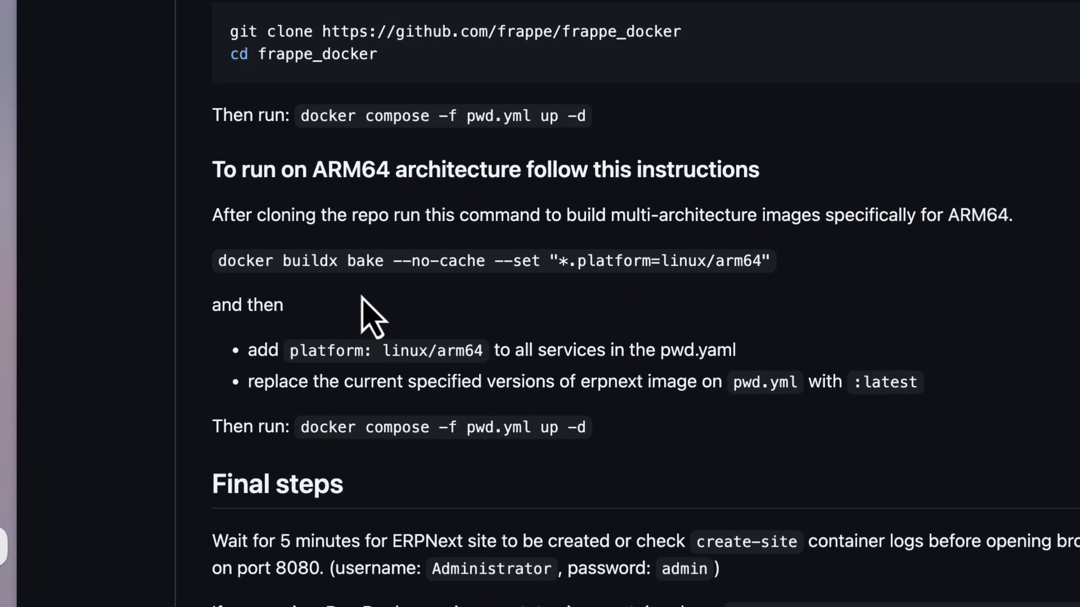
mouse_move(623, 258)
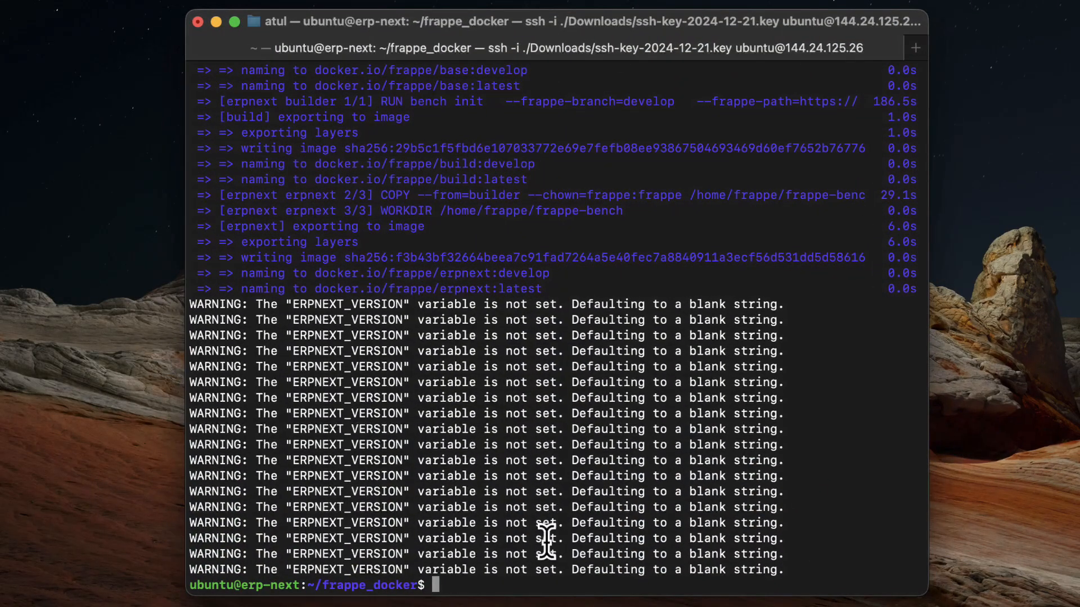
type("docker buildx bake --no-cache --set \"*.platform=linux/arm64\"")
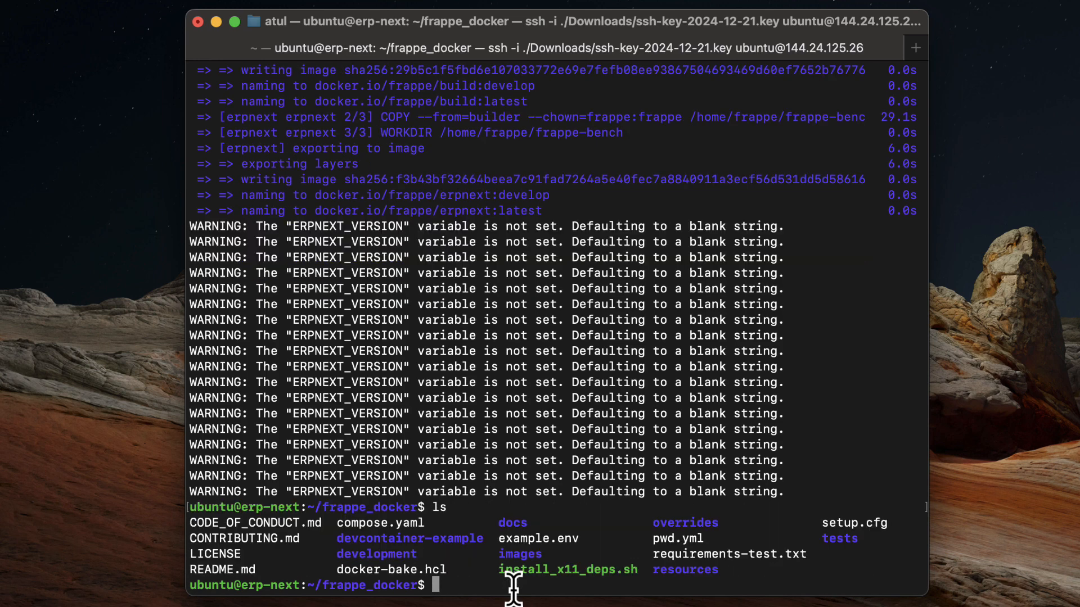
type("vi pw")
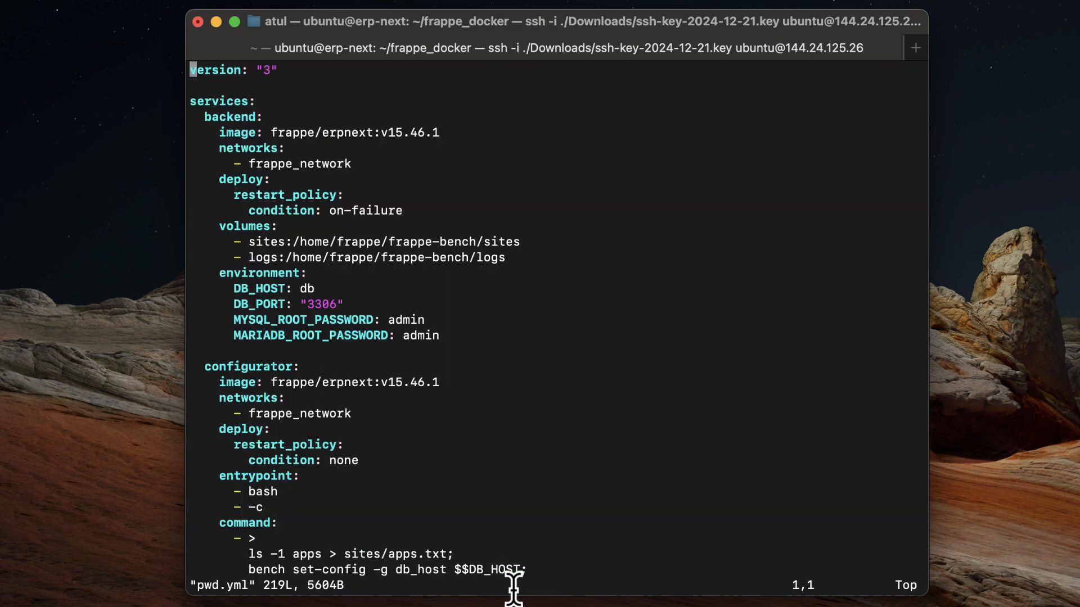
mouse_move(453, 493)
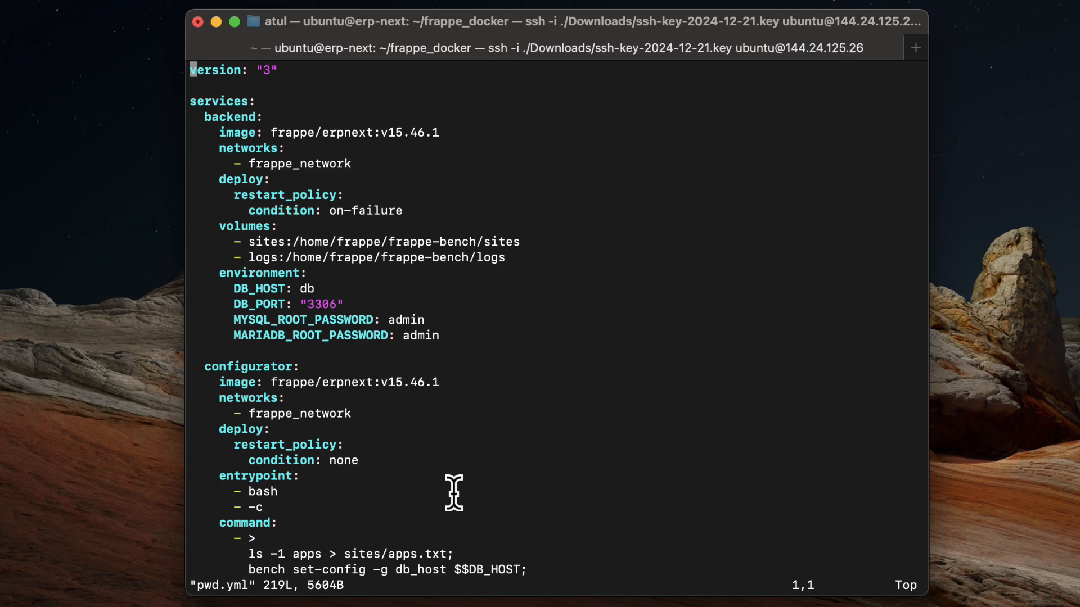
Step: Insert 'platform: linux/arm64' on a new line below the backend image in pwd.yml
key("i")
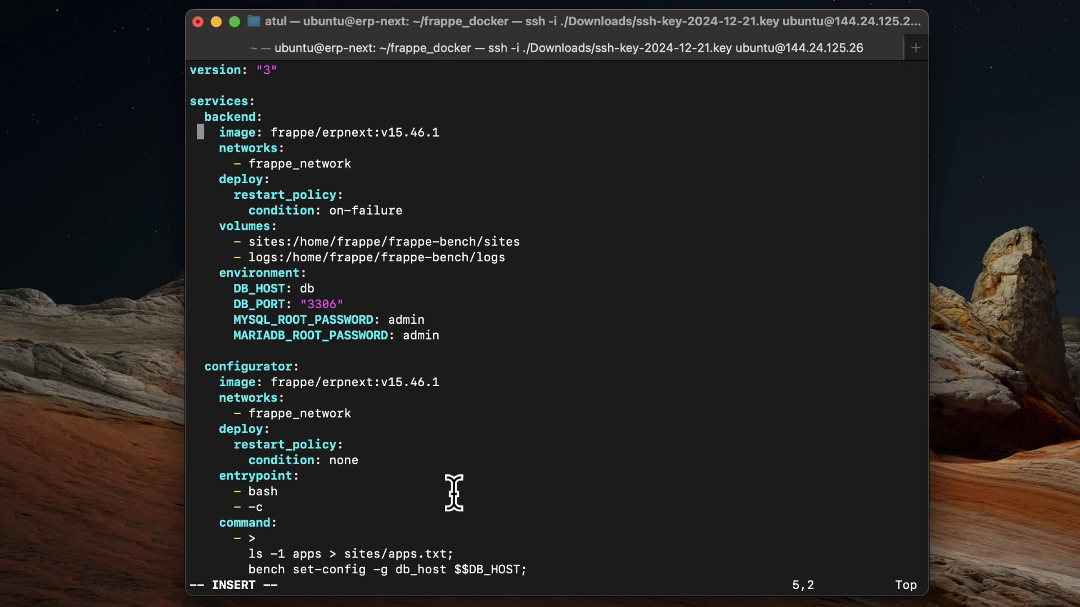
key("Right")
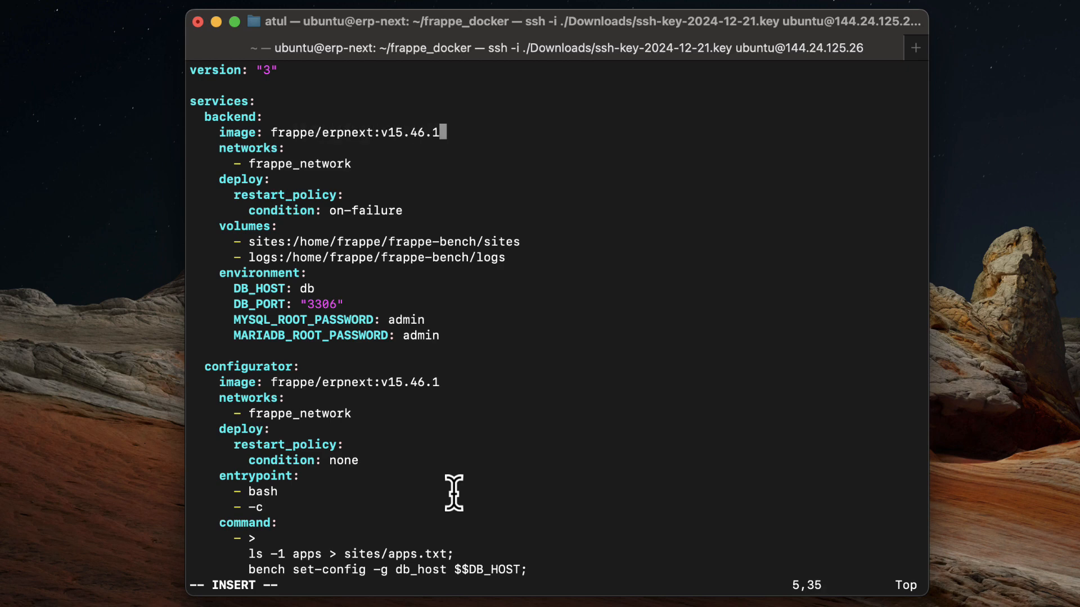
key("enter")
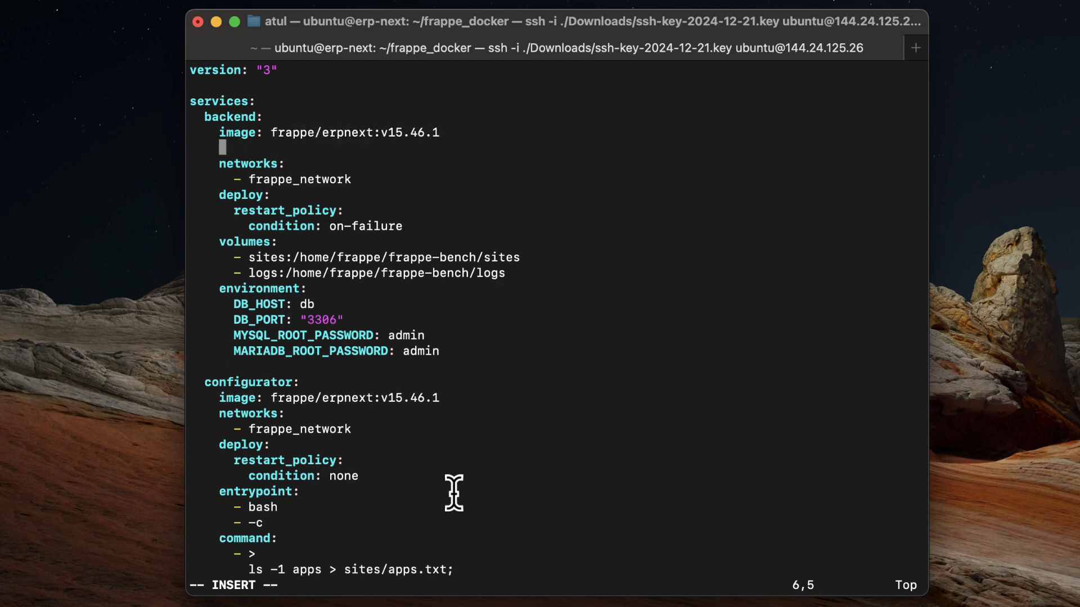
type("platform: linux/arm64")
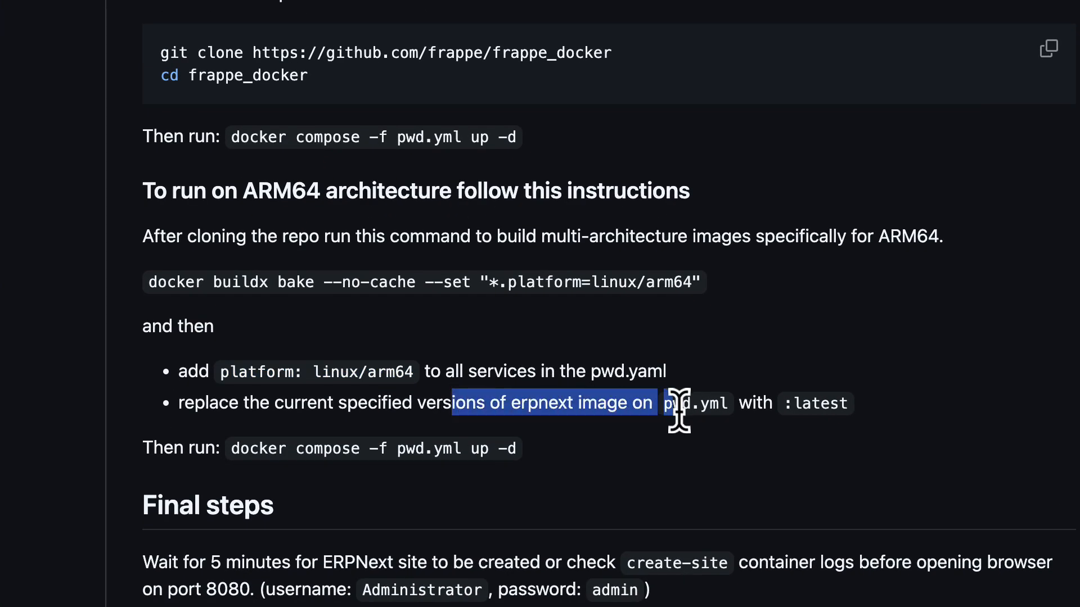
Step: Highlight the README step about replacing image versions with latest
left_click_drag(682, 414, 833, 404)
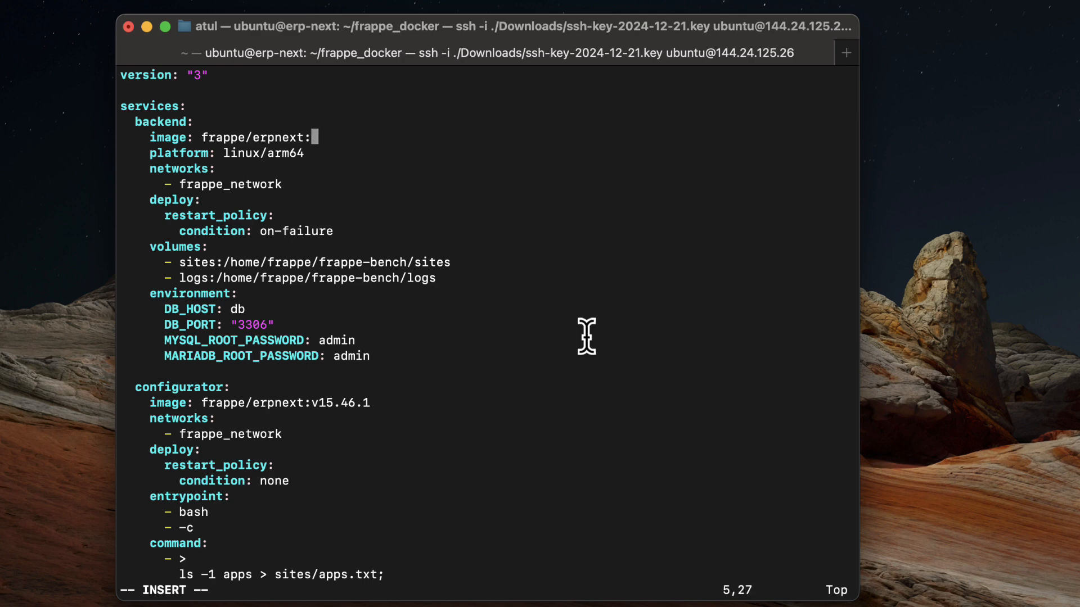
Step: Switch image tags to latest and add linux/arm64 platform to configurator, create-site, db and frontend
type("latest")
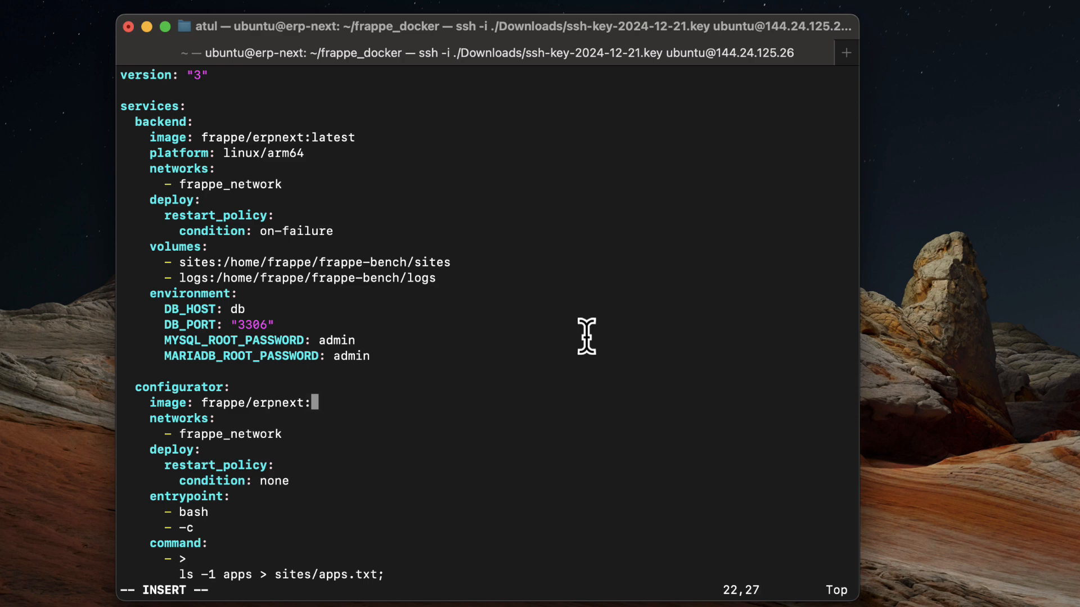
type("latest")
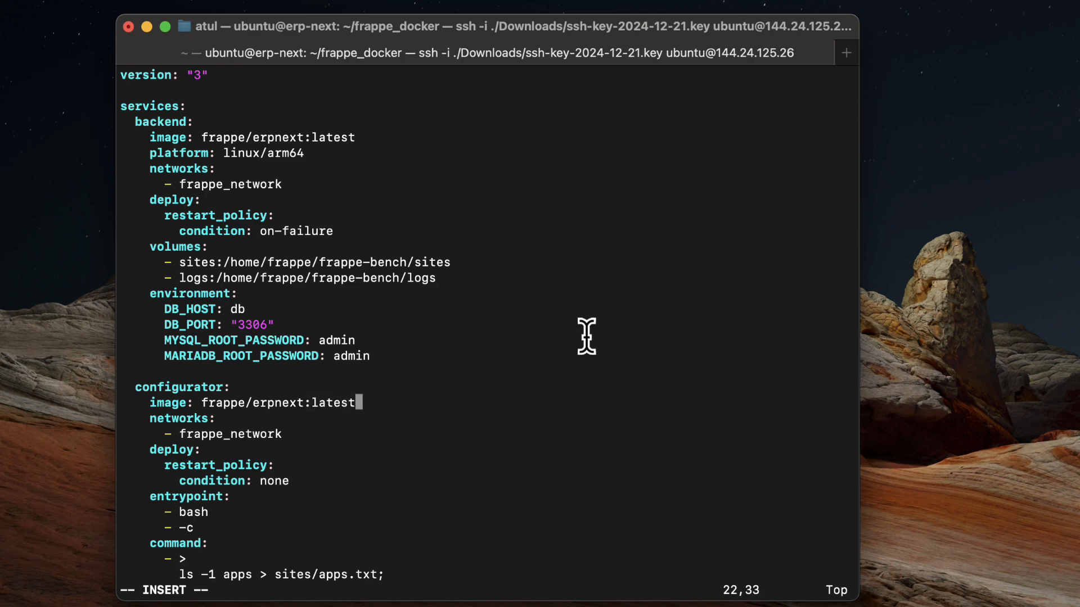
type("platform: linux/arm64")
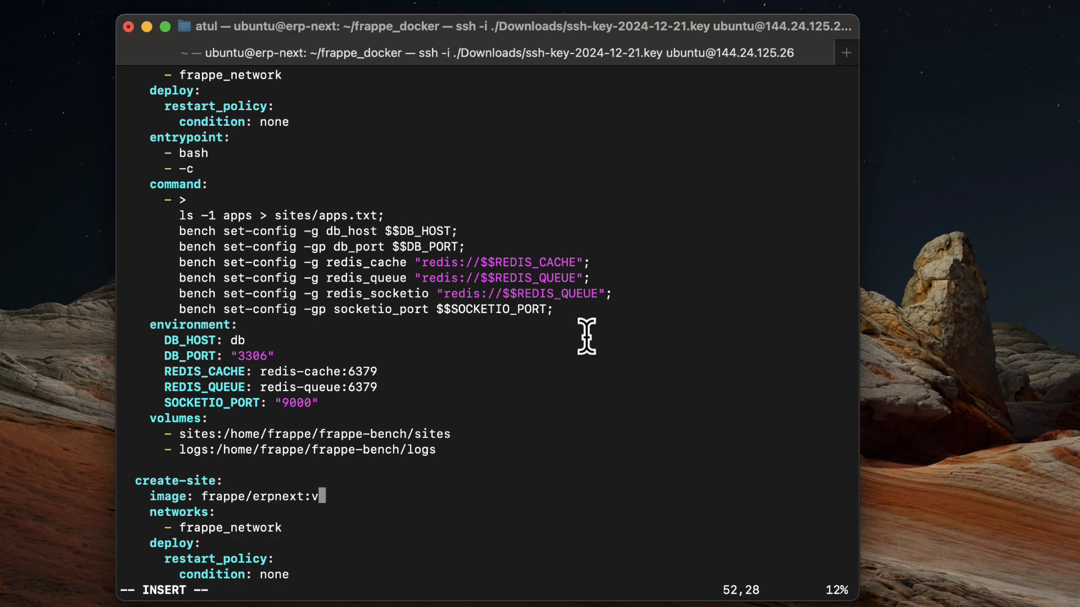
type("latest")
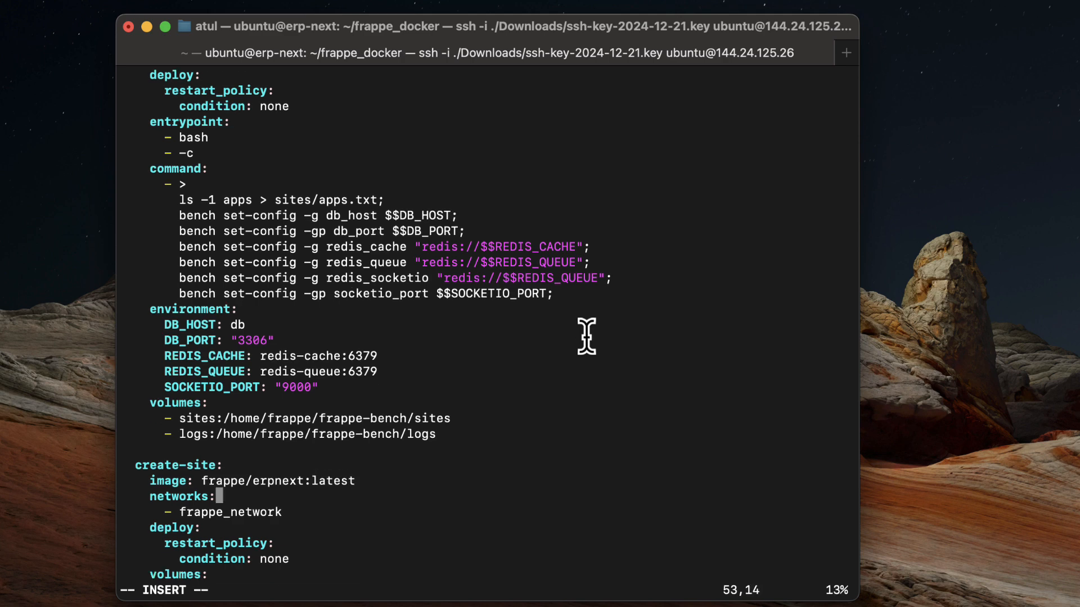
type("platform: linux/arm64")
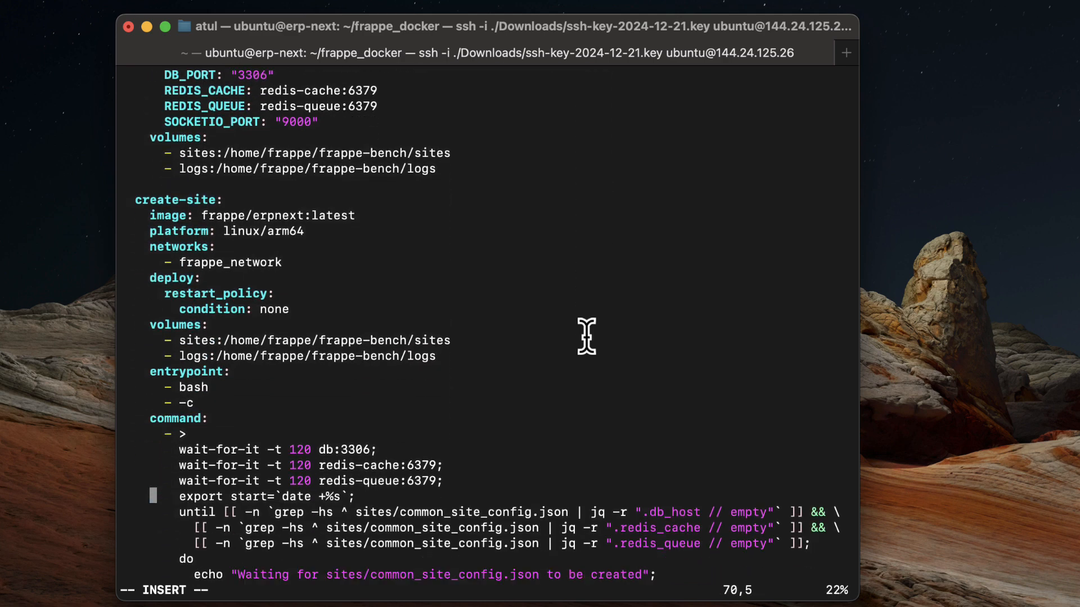
scroll("down", 3)
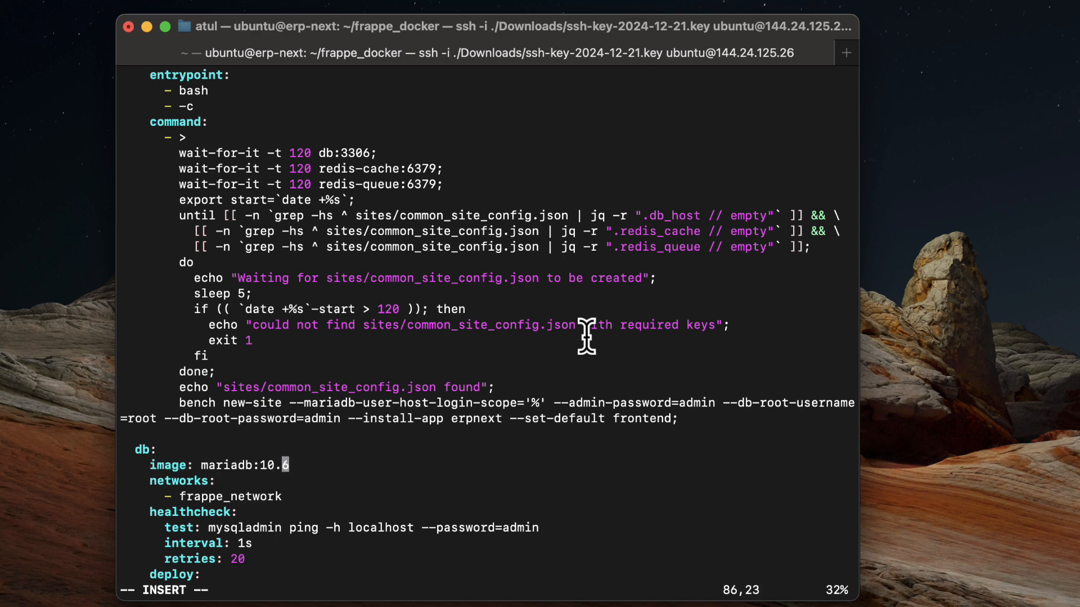
type("platform: linux/arm64")
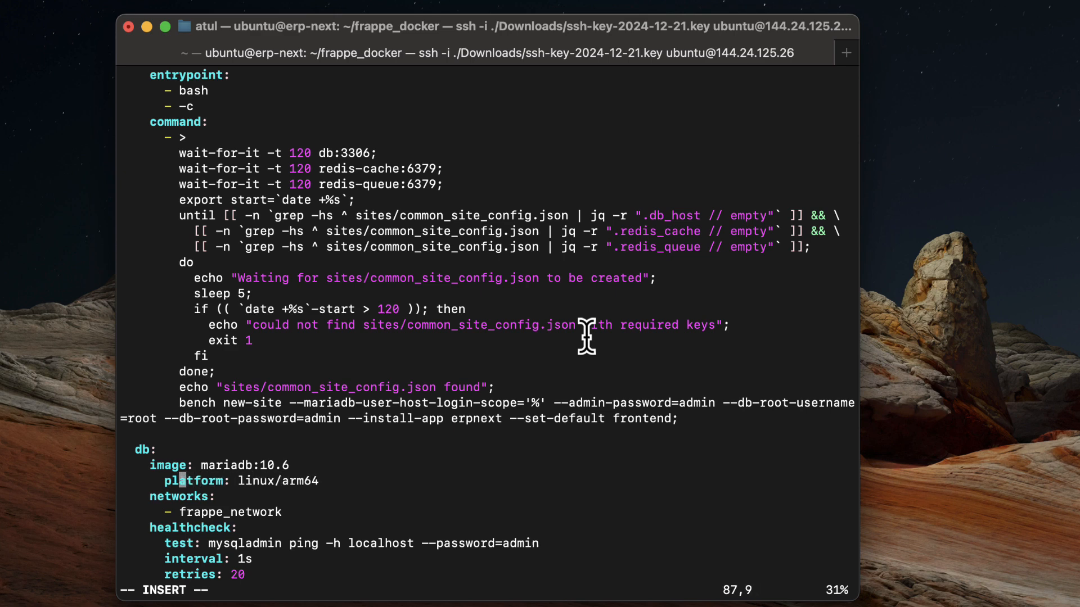
scroll("down", 3)
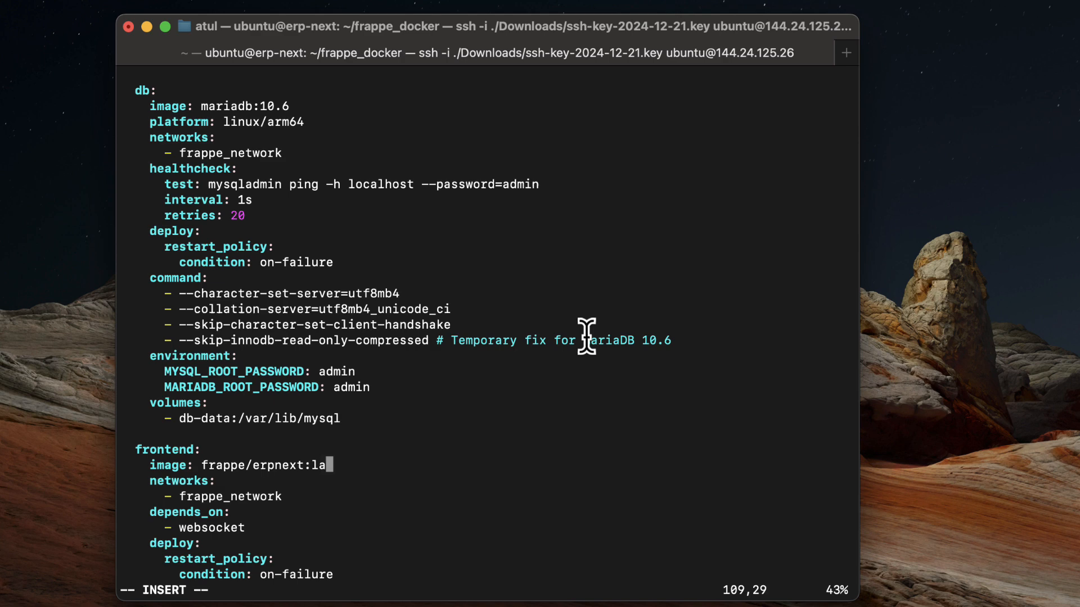
type("test")
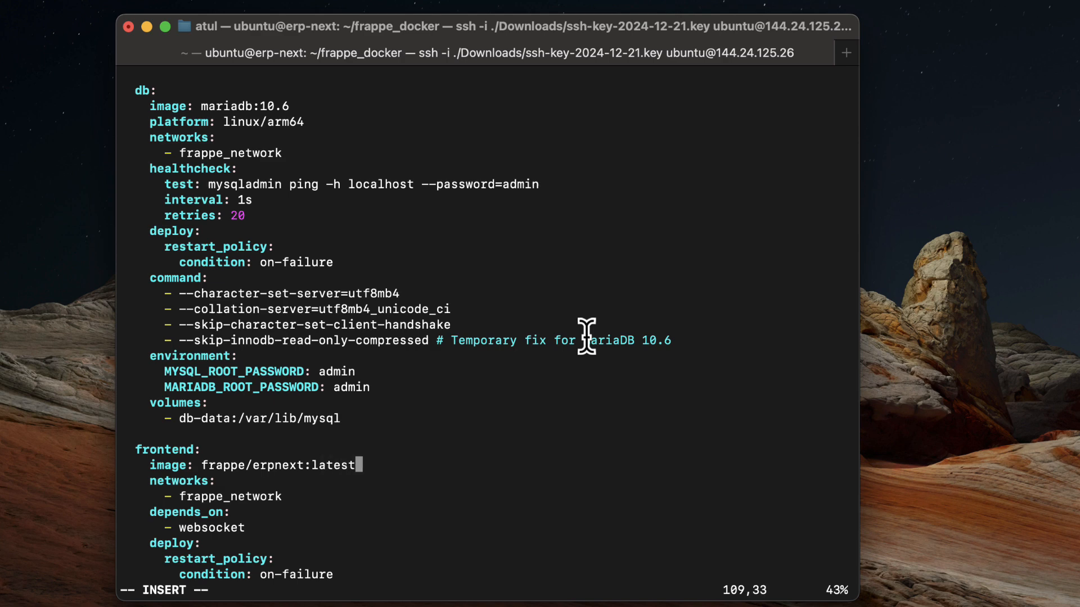
type("platform: linux/arm64")
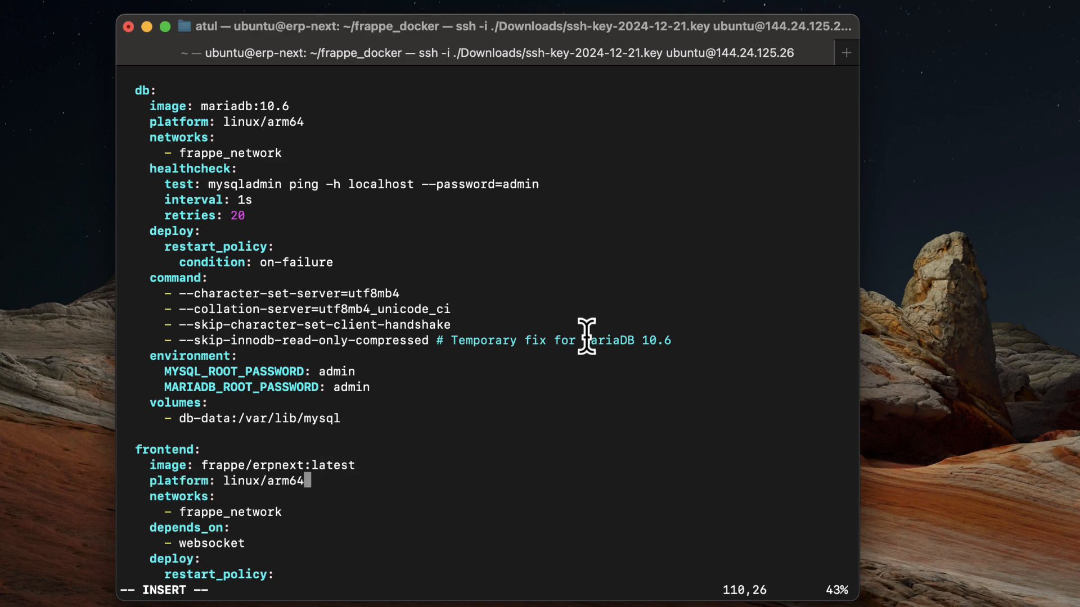
scroll("down", 3)
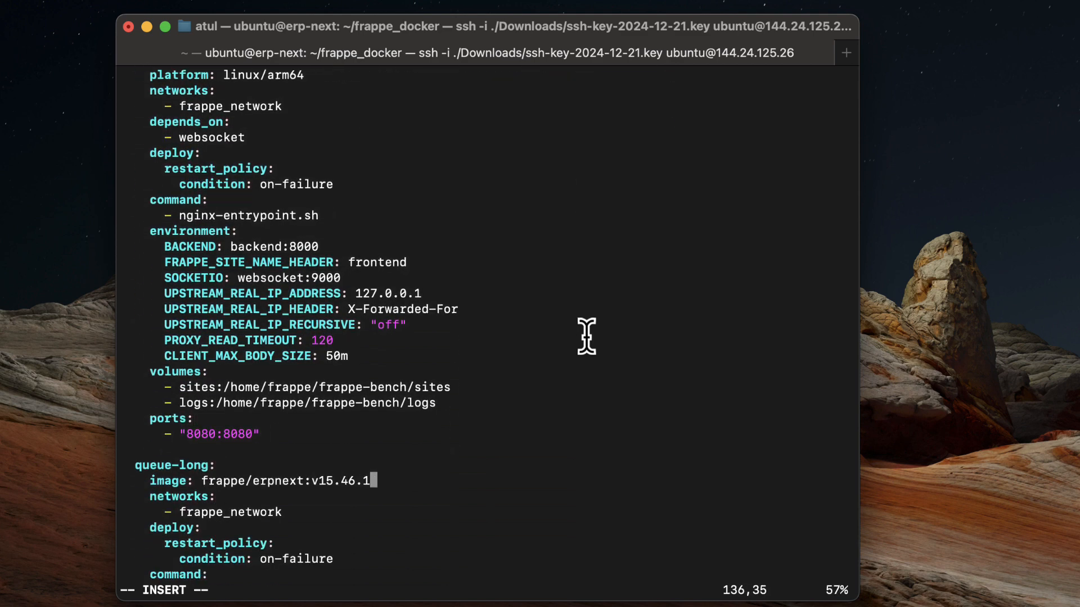
Step: Tag queue-long and remaining images latest, add linux/arm64 platforms, then write and quit vim
key("BackSpace")
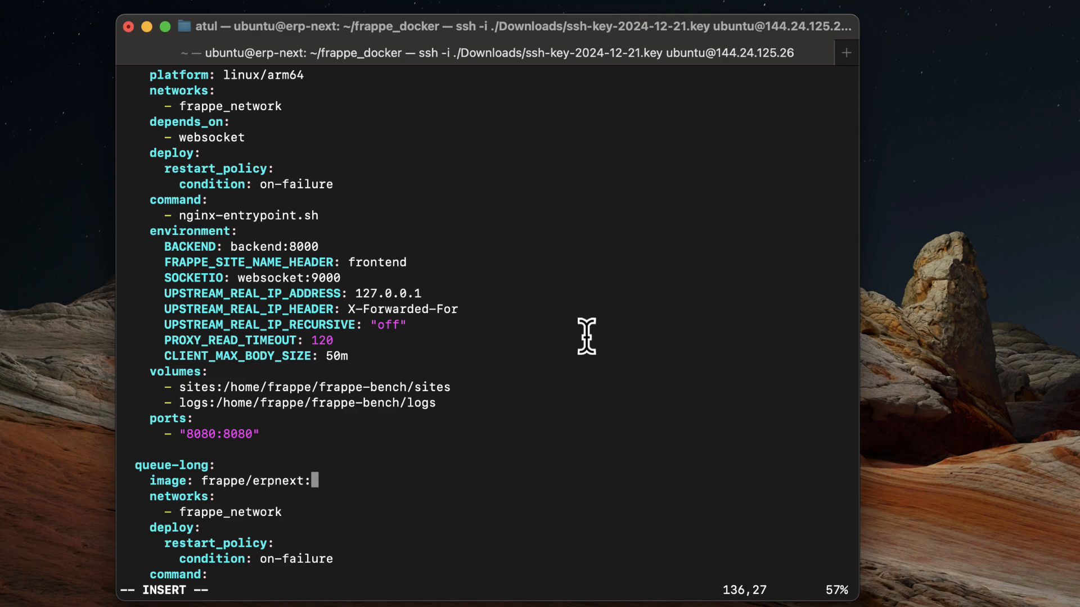
type("latest")
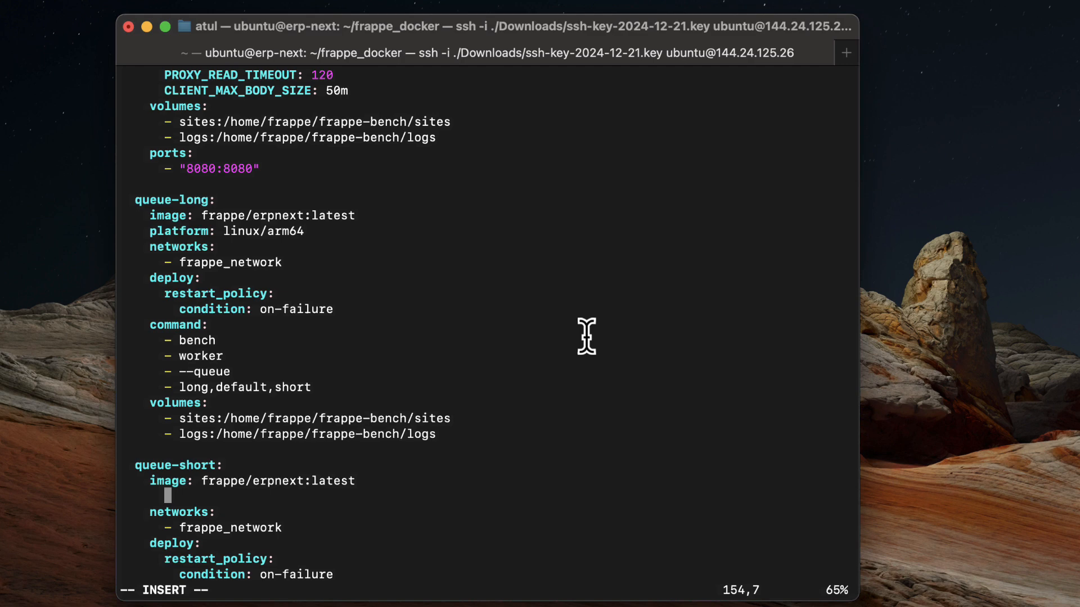
type("platform: linux/arm64")
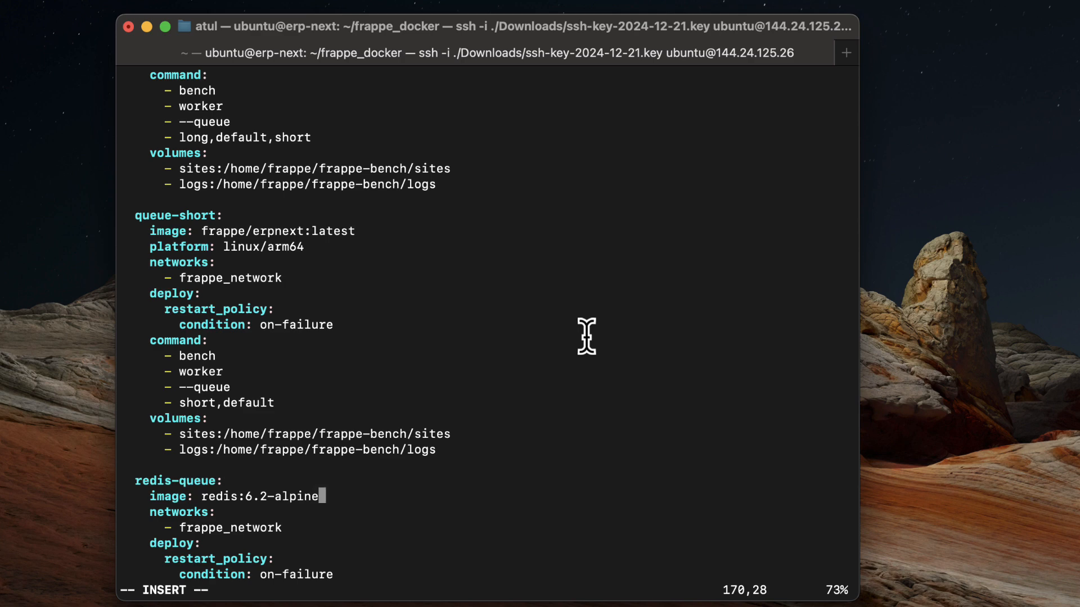
type("platform: linux/arm64")
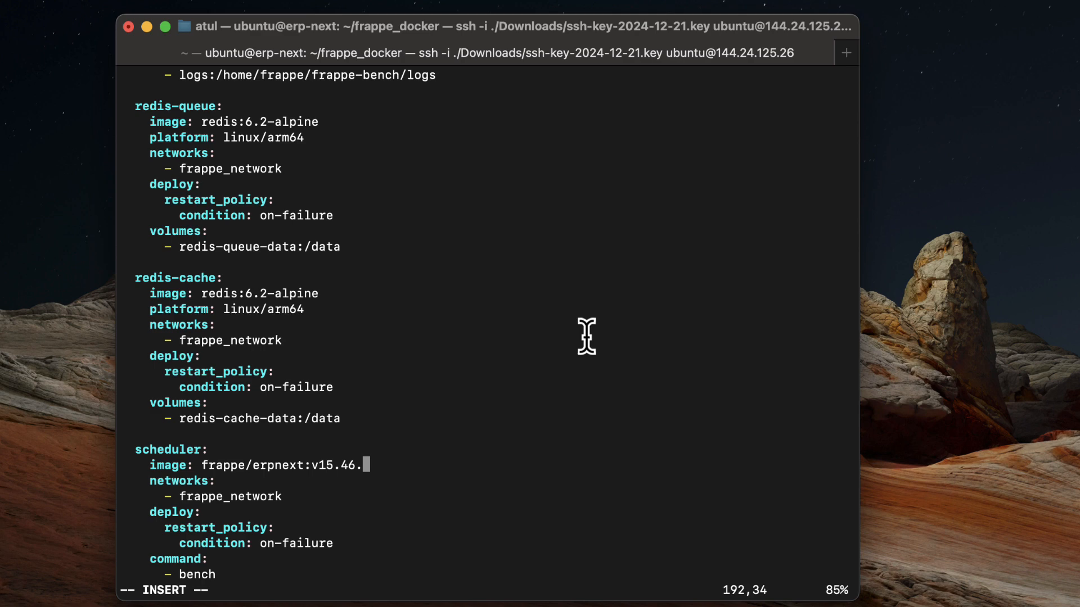
type("latest")
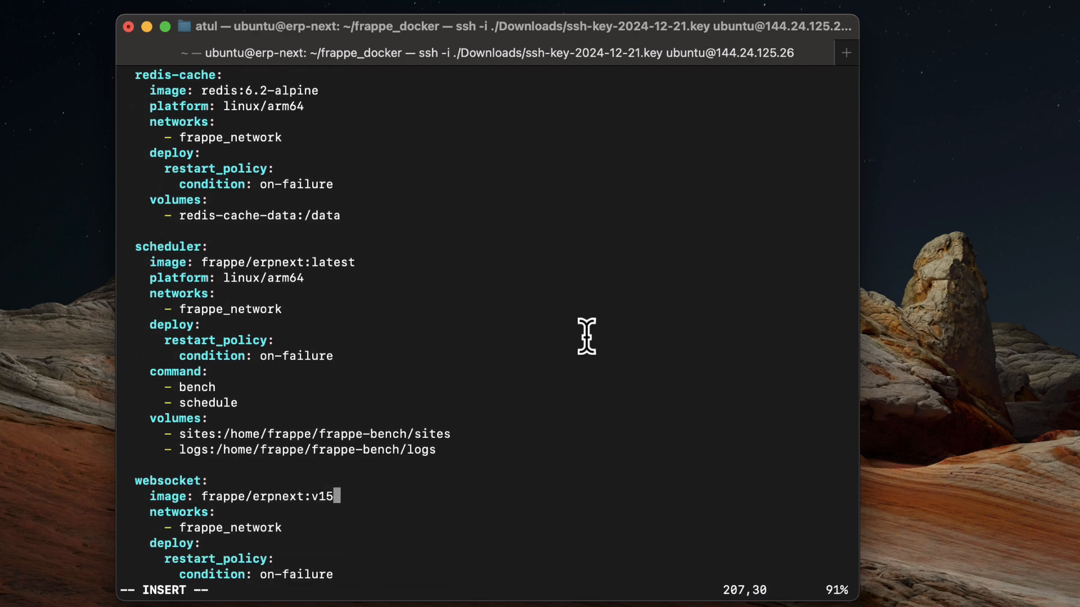
type("latest")
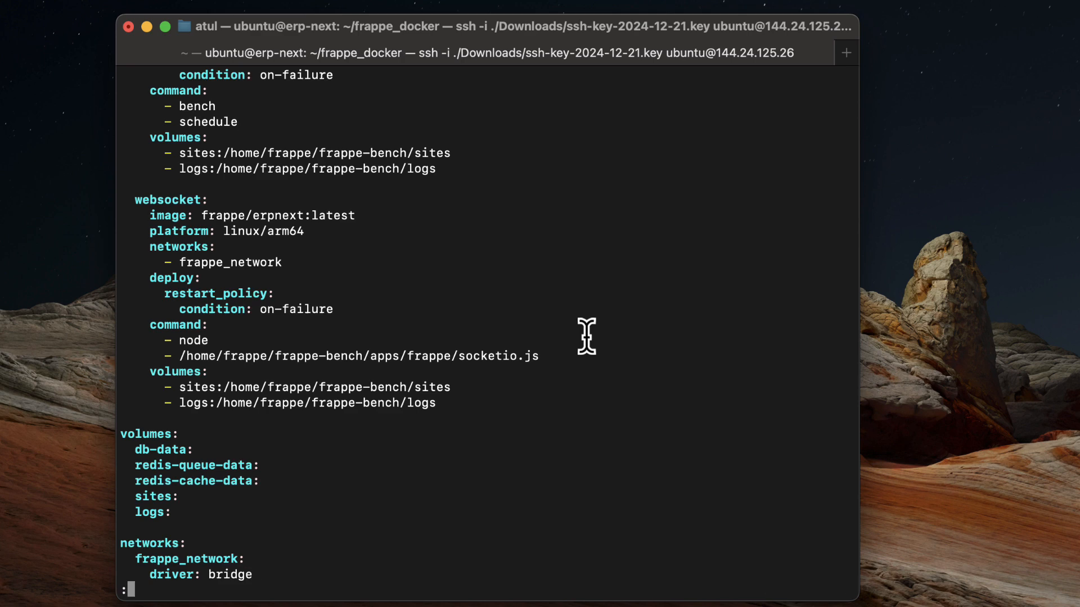
type("wa")
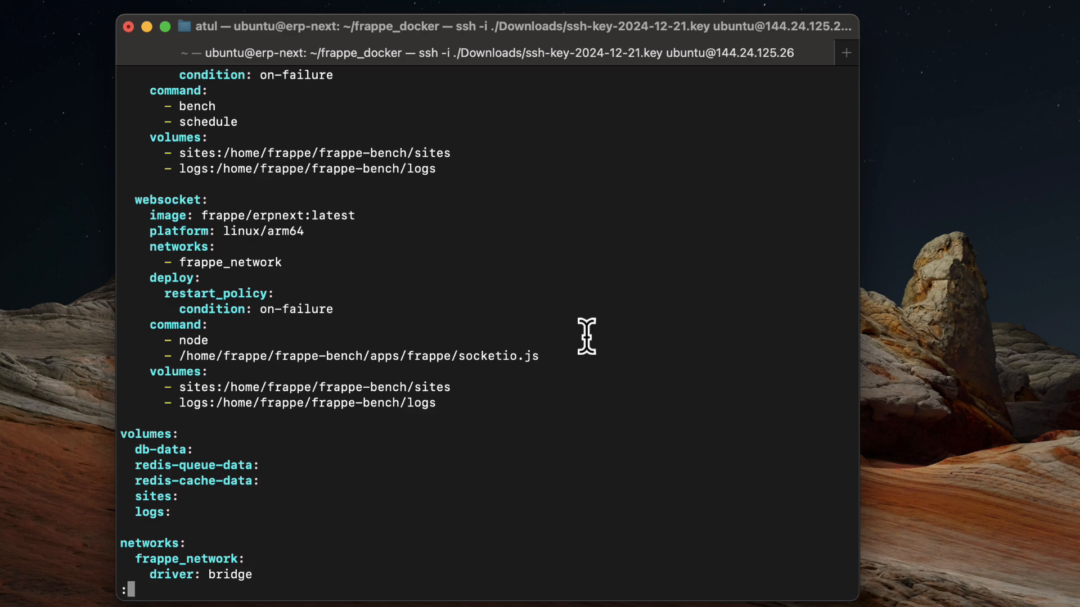
type("qa")
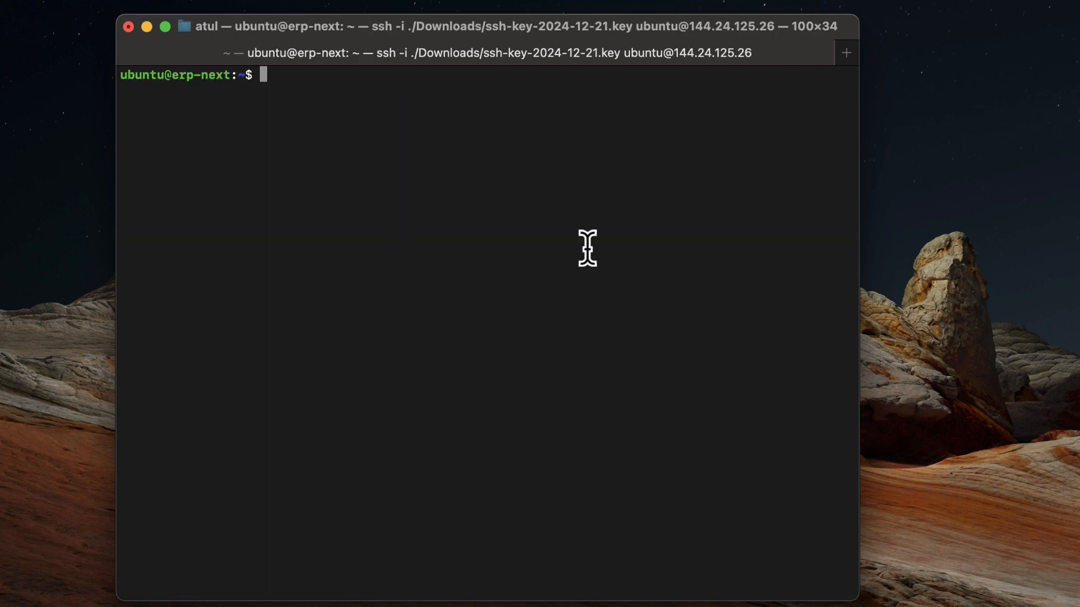
Step: Enter frappe_docker, print pwd.yml with cat, and clear the screen
type("cd f")
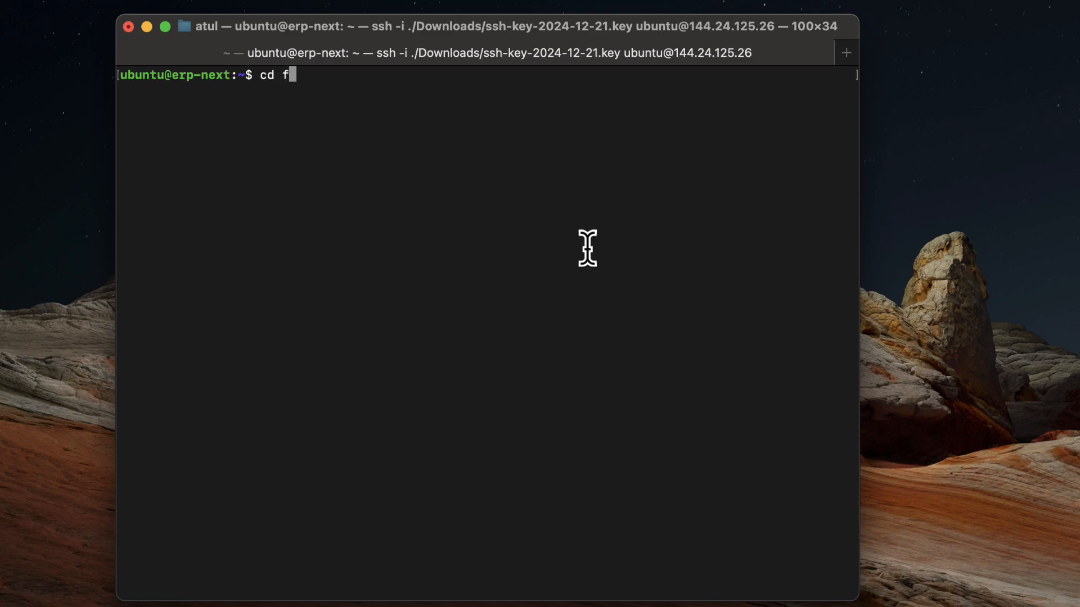
key("Return")
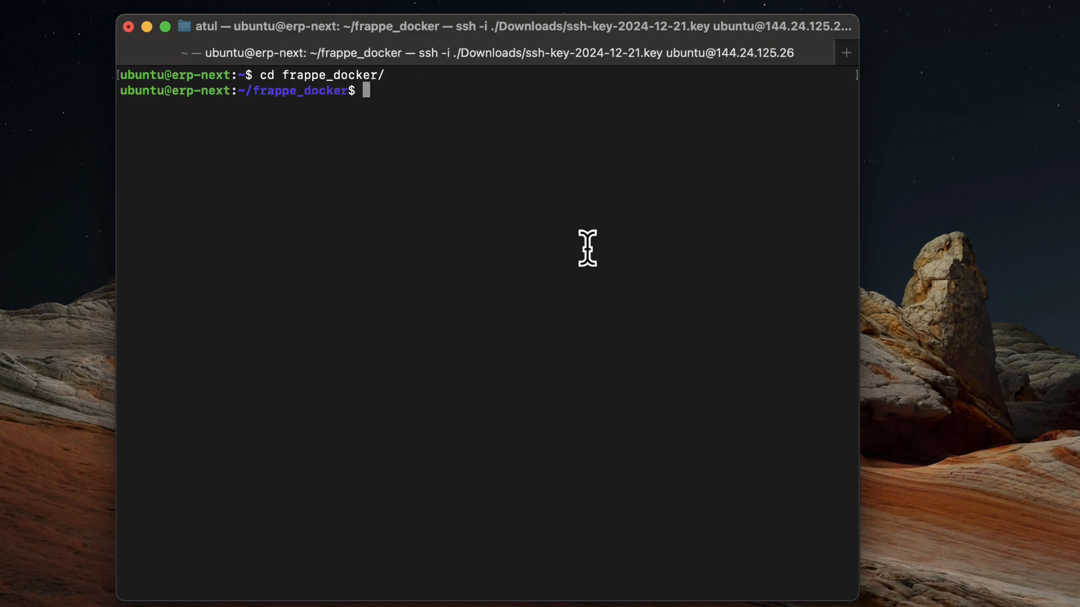
type("ca")
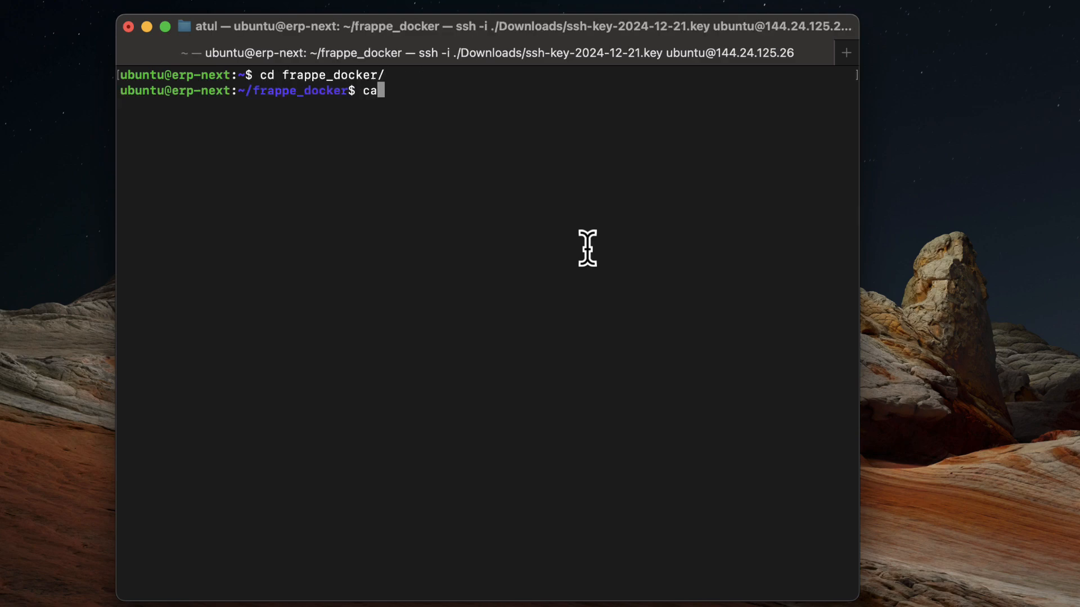
type("t pwd.")
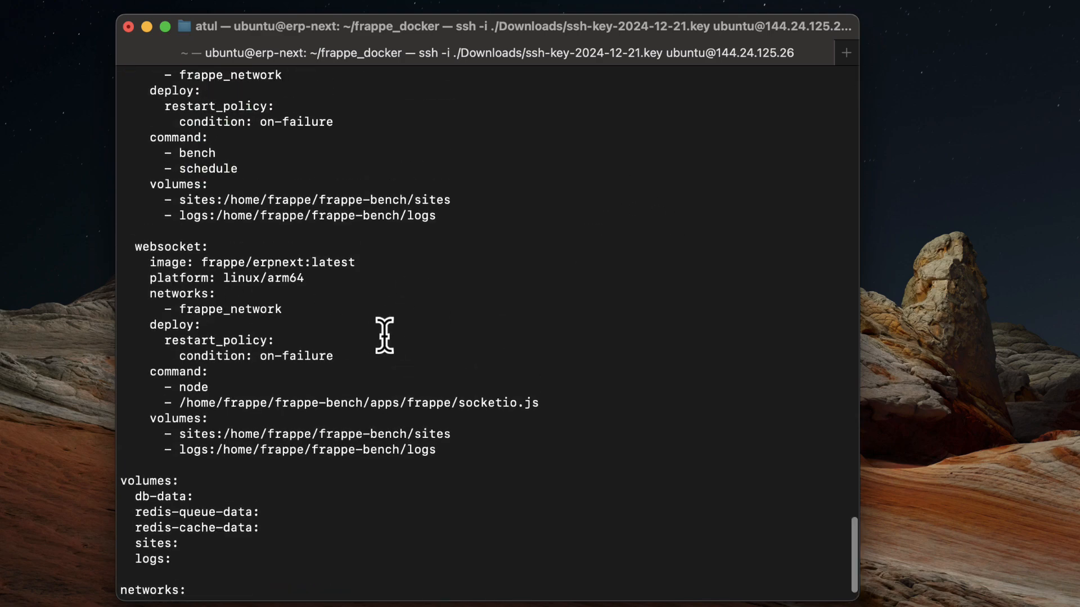
type("clear")
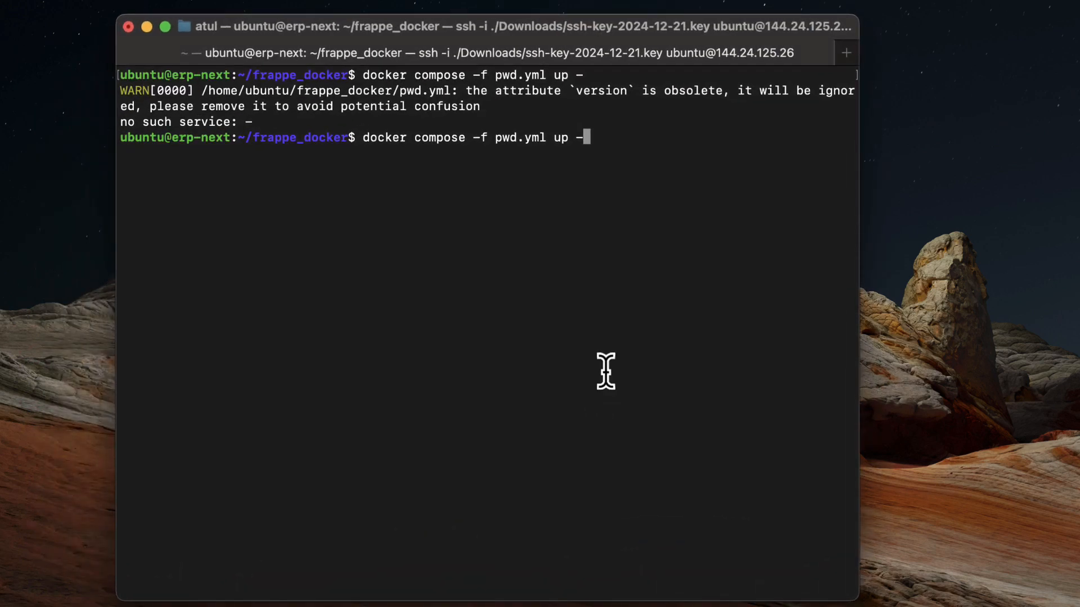
Step: Launch the ERPNext stack in the background with 'docker compose -f pwd.yml up -d'
type("d")
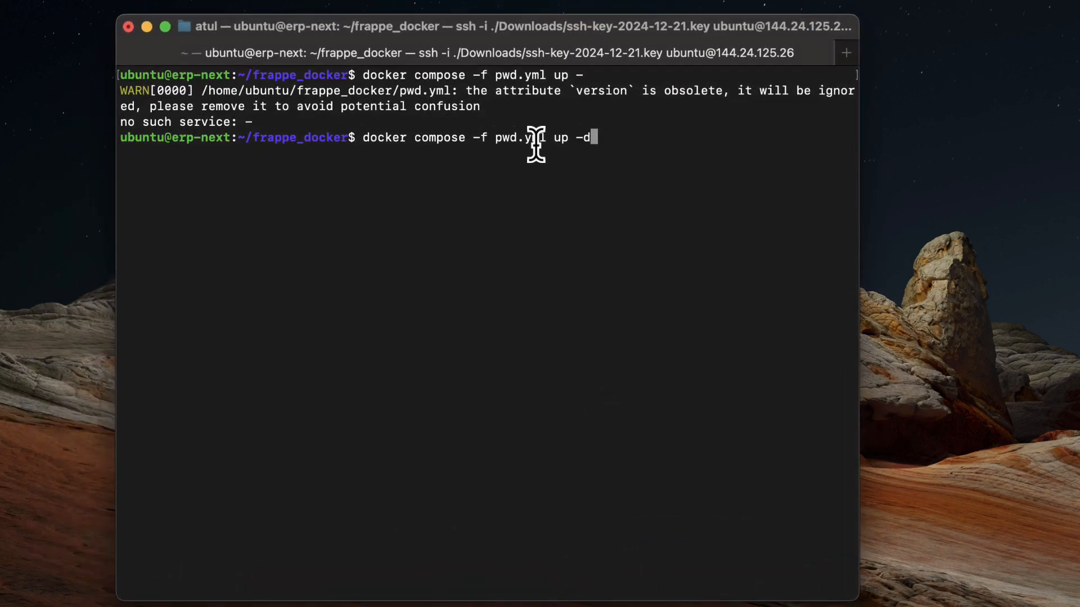
mouse_move(656, 135)
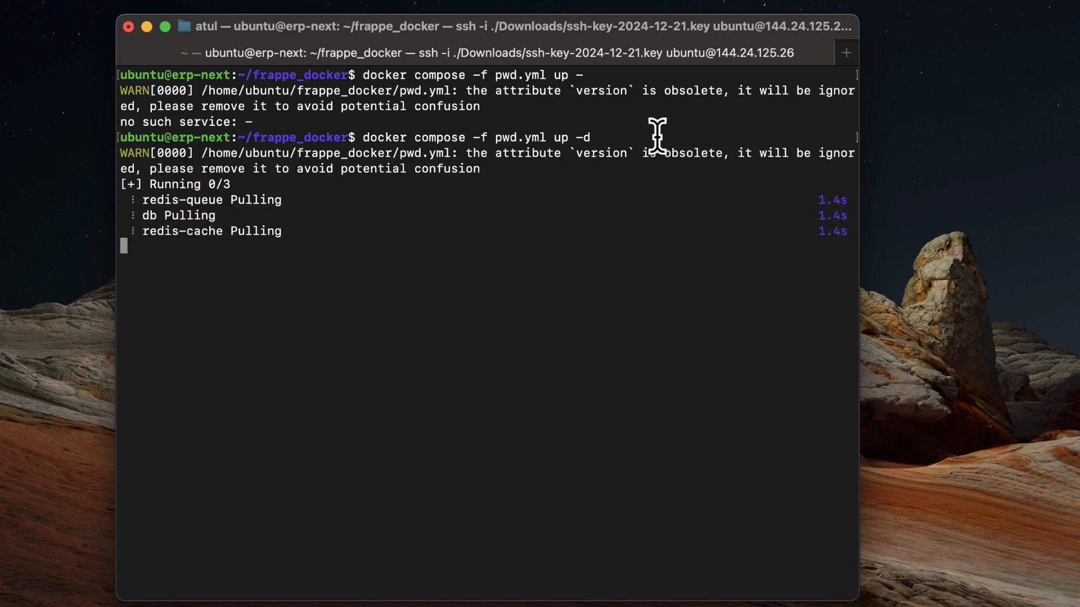
mouse_move(483, 324)
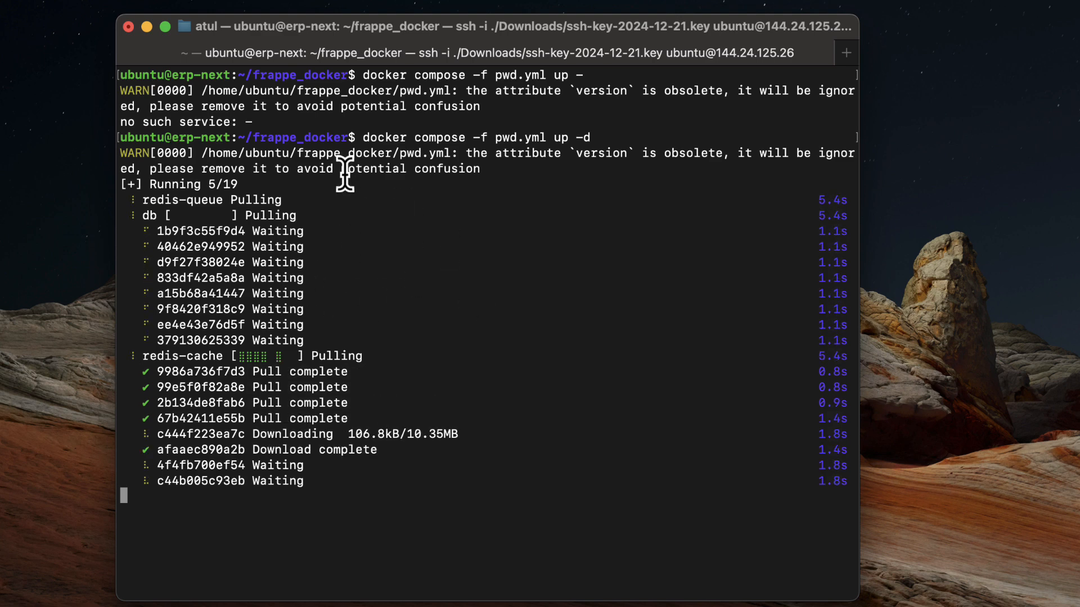
double_click(299, 137)
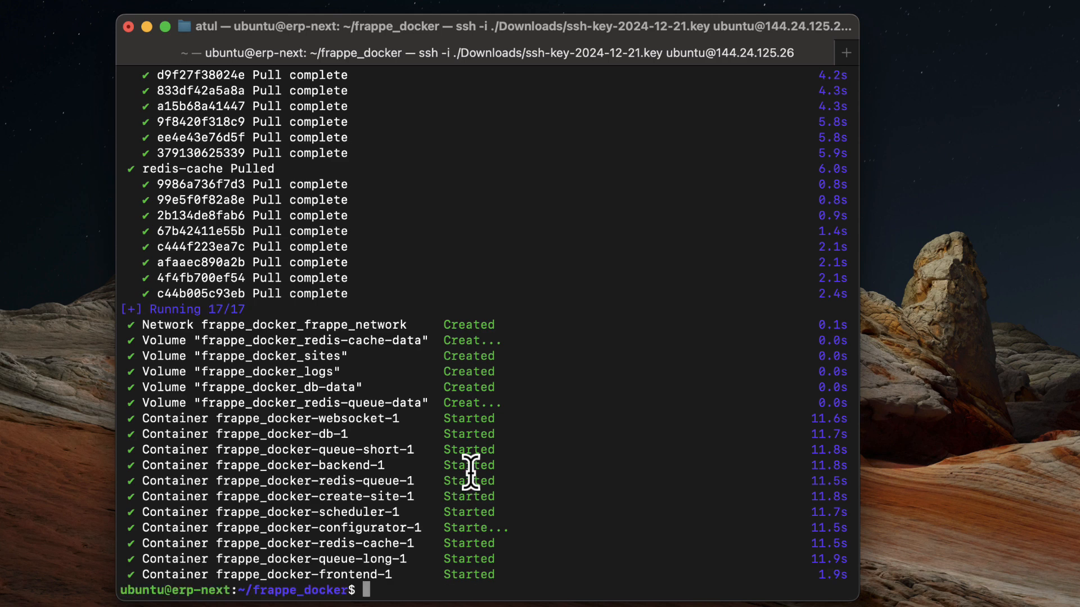
Step: Run docker ps to confirm all ten containers are up, with frontend on port 8080
type("docker logs")
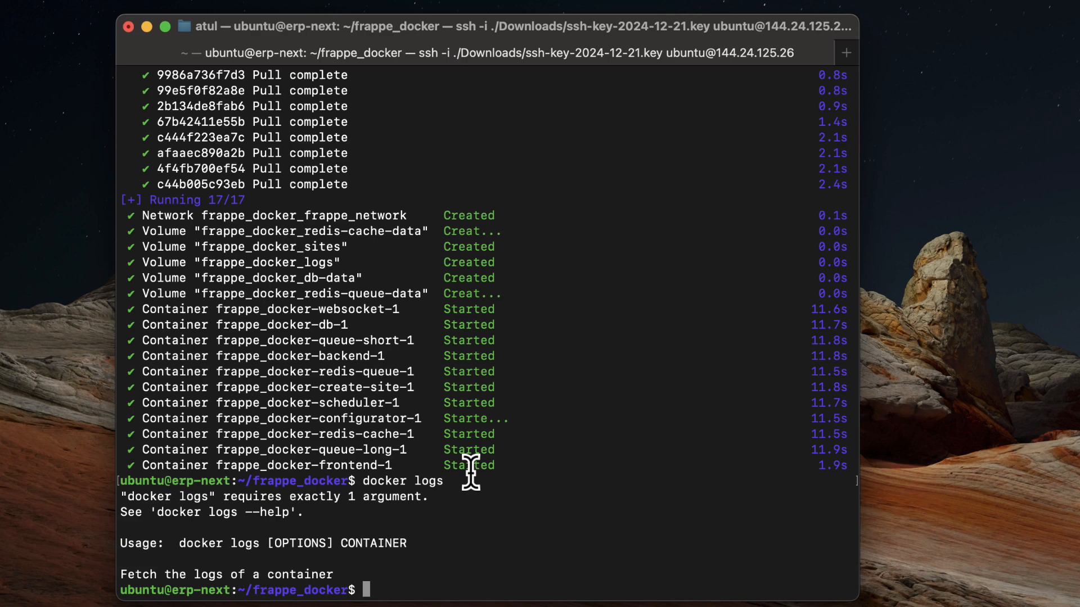
type("claer")
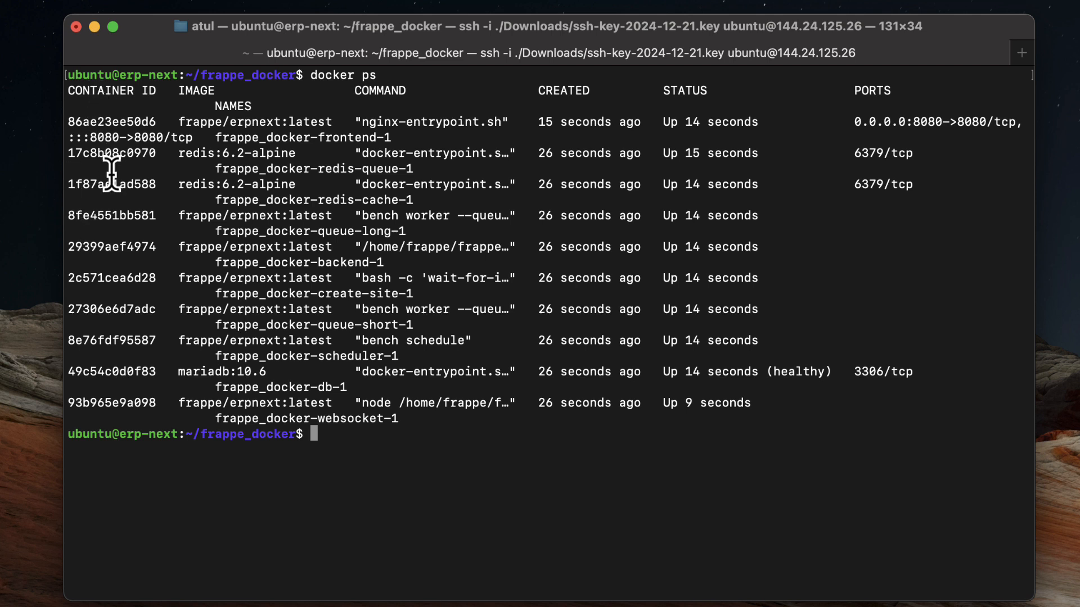
mouse_move(110, 137)
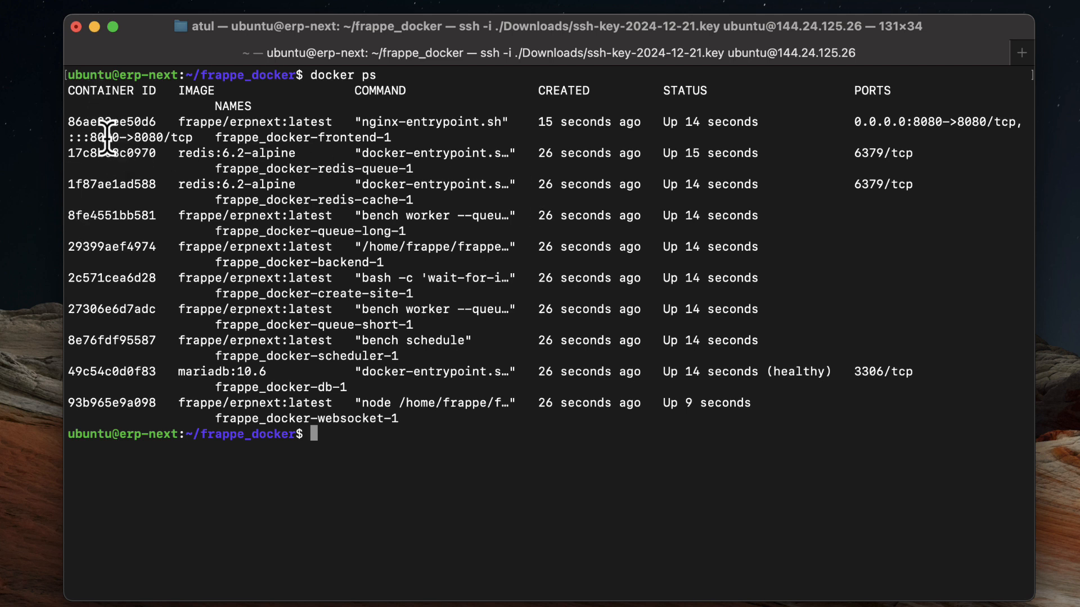
double_click(104, 138)
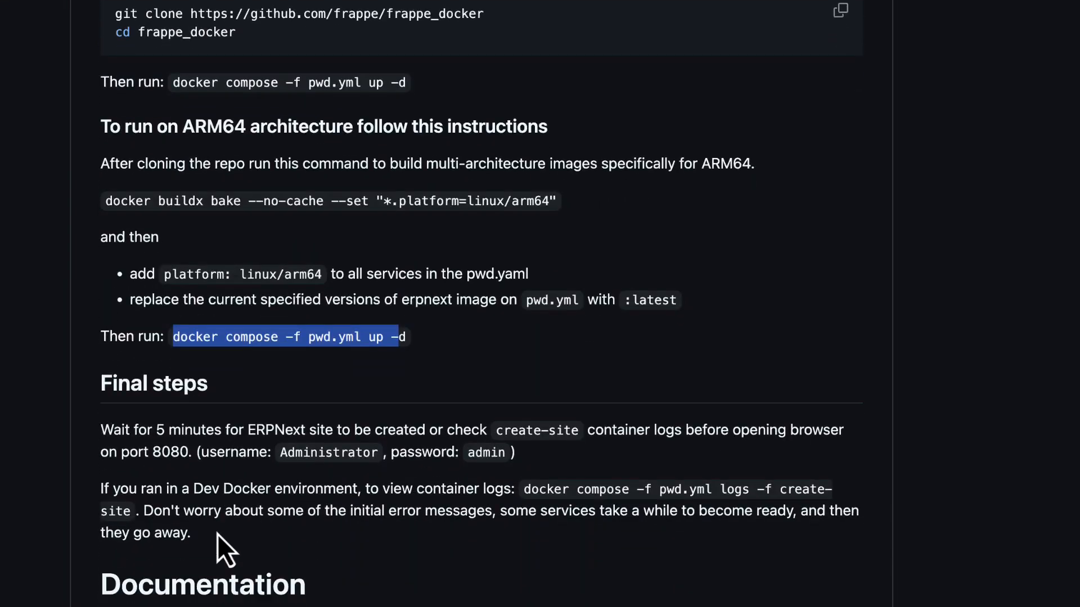
scroll("down", 3)
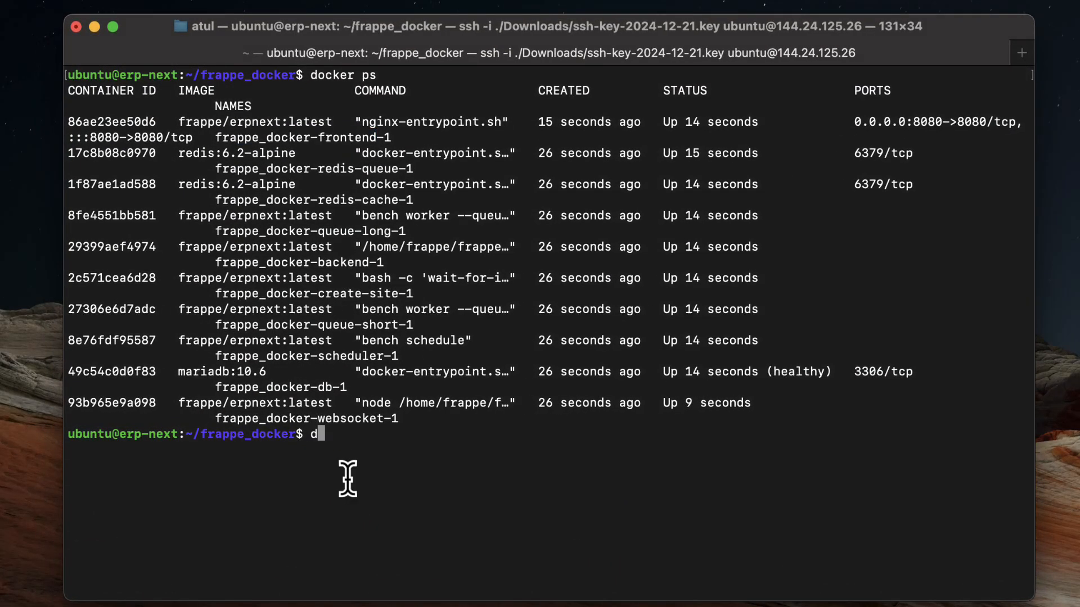
Step: Check frappe_docker-create-site-1 logs, rerunning until ERPNext installs and the site is set to frontend
type("ocker logs")
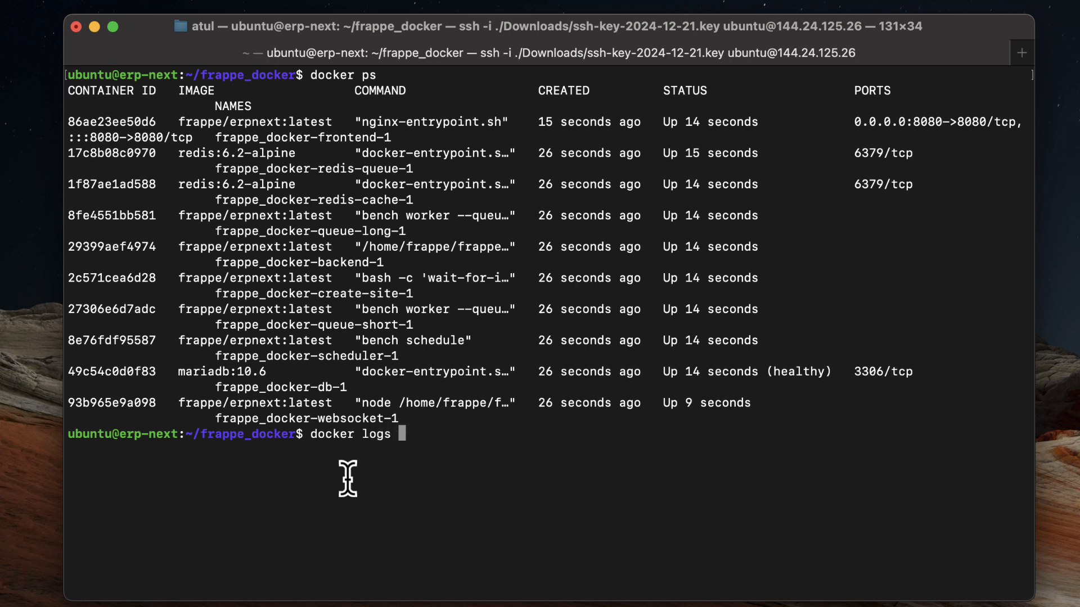
type("frappe_docker-")
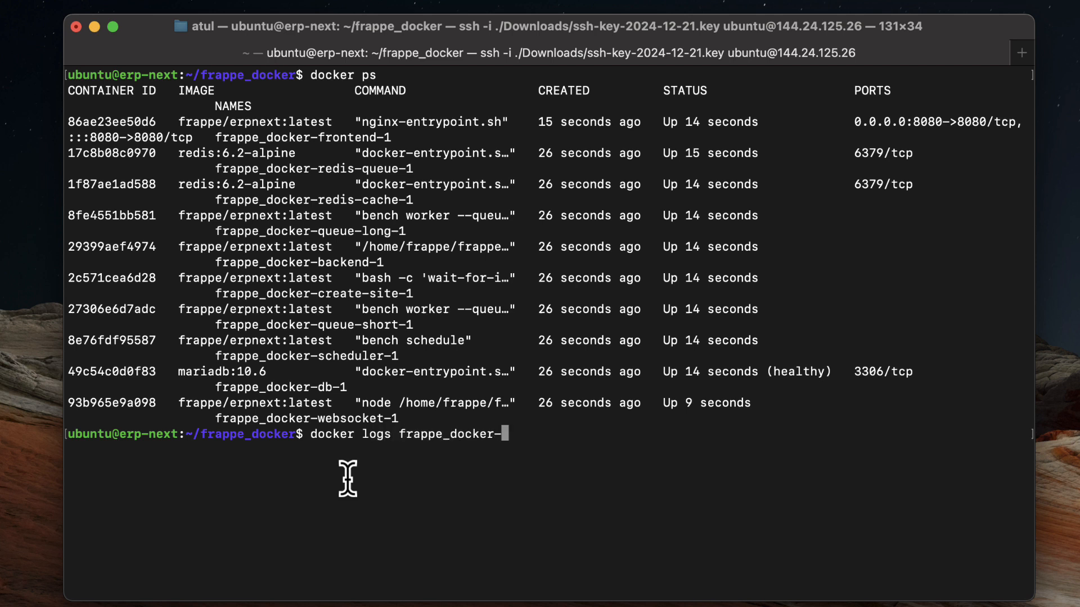
type("create-site-1")
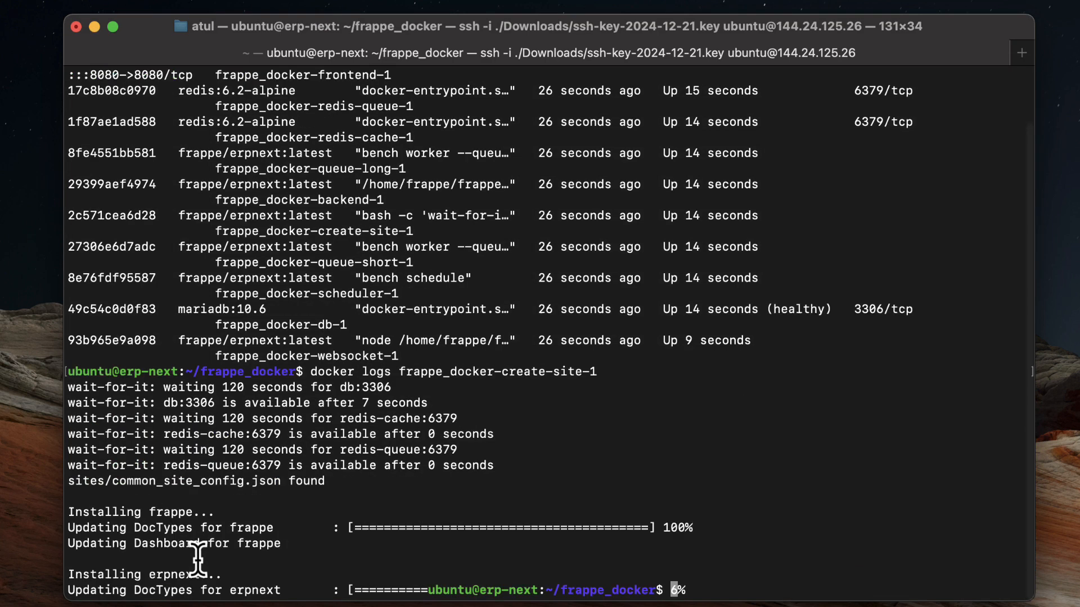
mouse_move(348, 496)
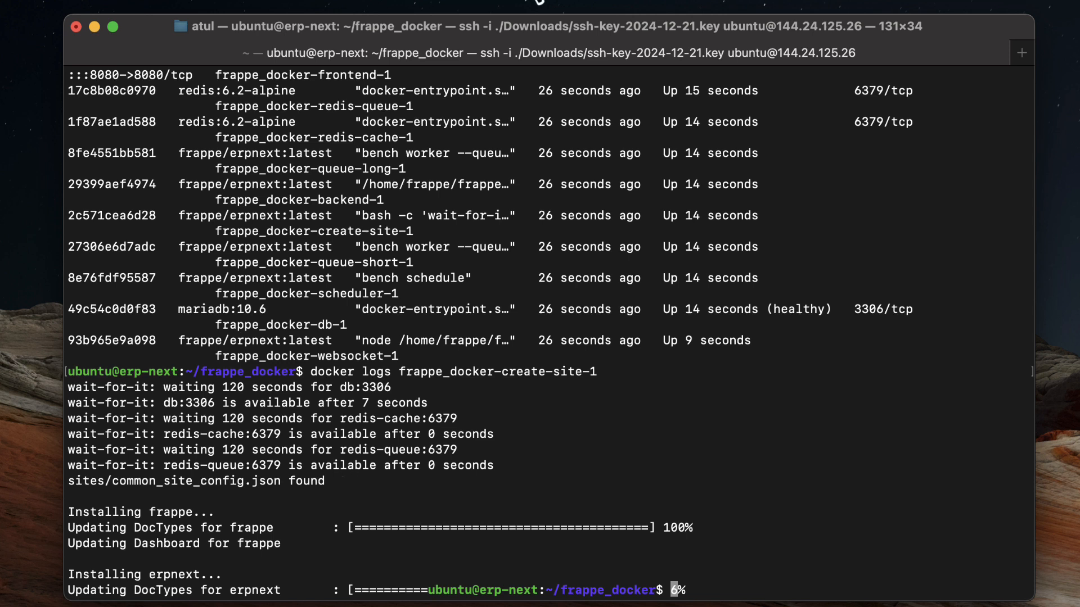
type("docker logs frappe_docker-create-site-1")
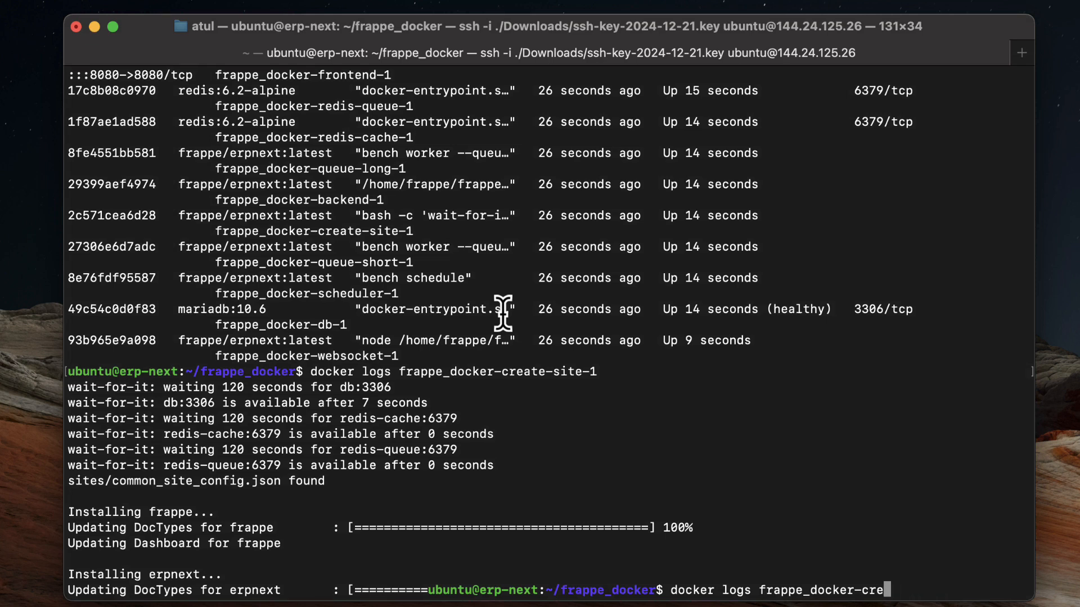
key("backspace")
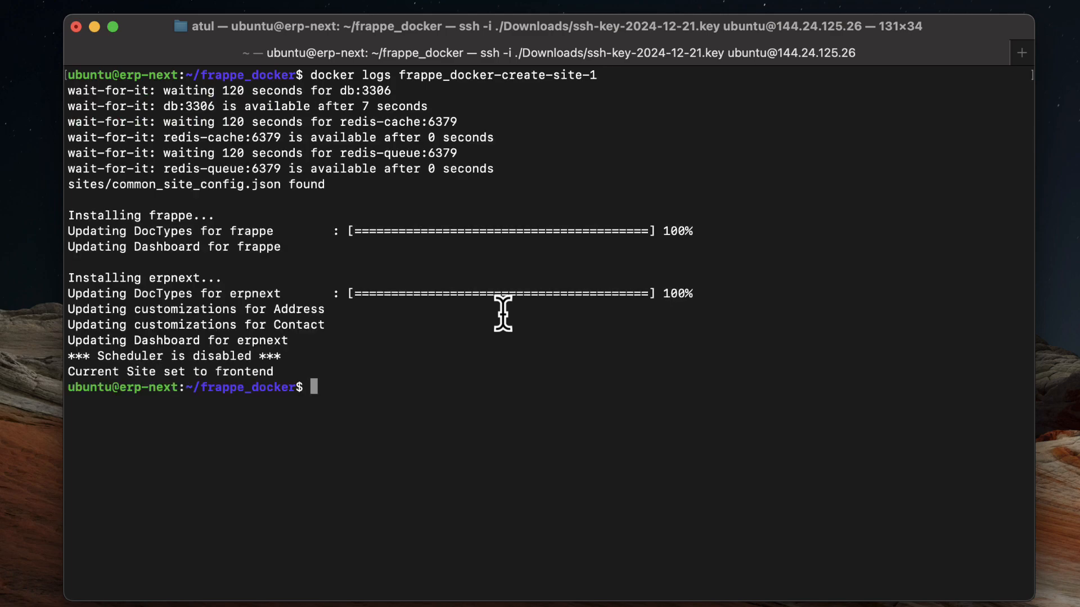
mouse_move(444, 413)
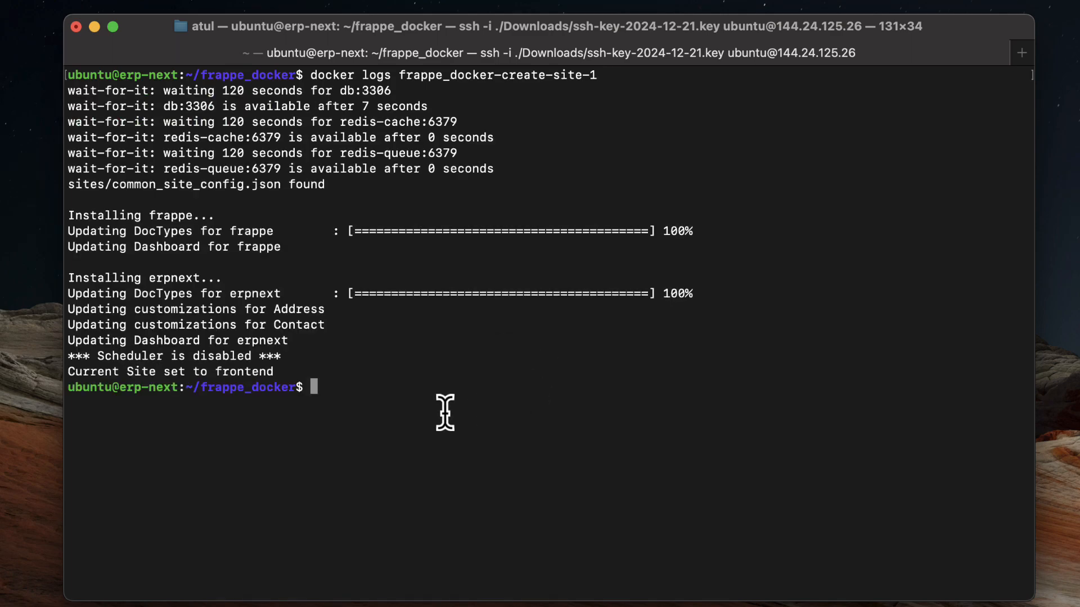
mouse_move(454, 364)
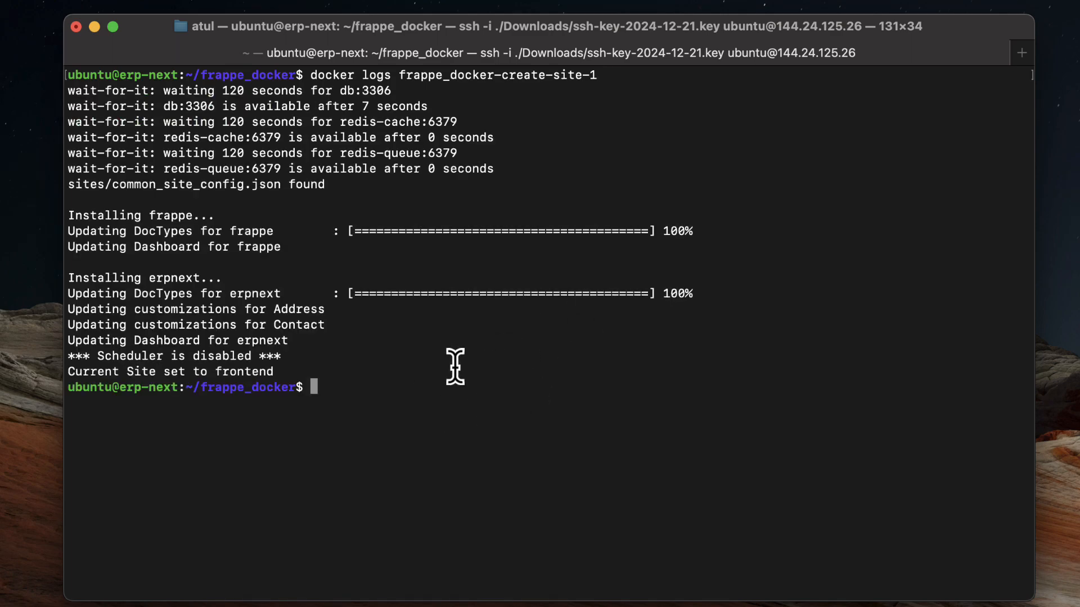
key("cmd+tab")
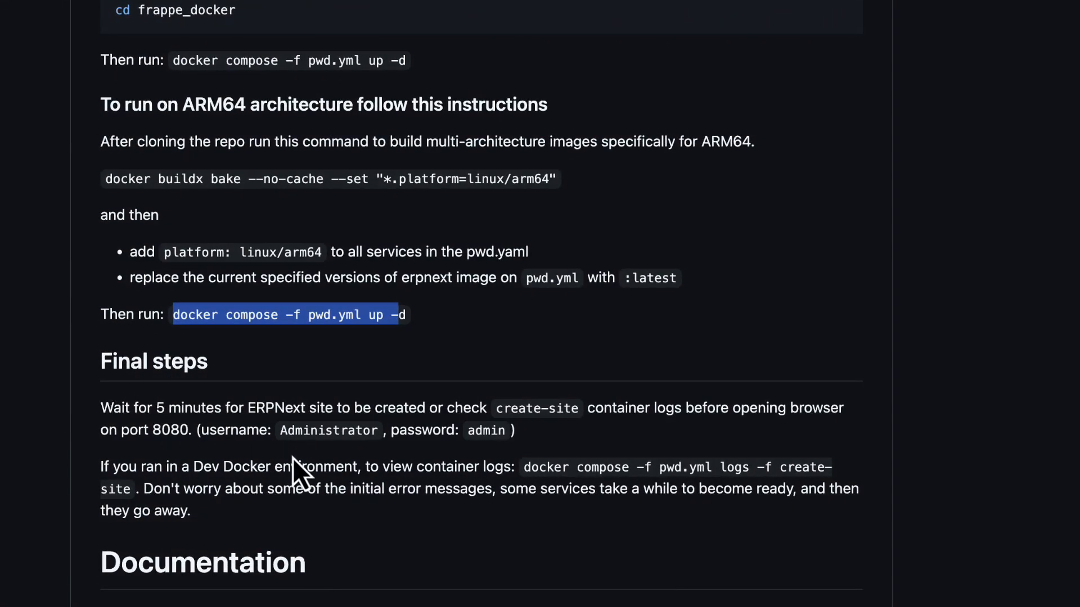
mouse_move(531, 479)
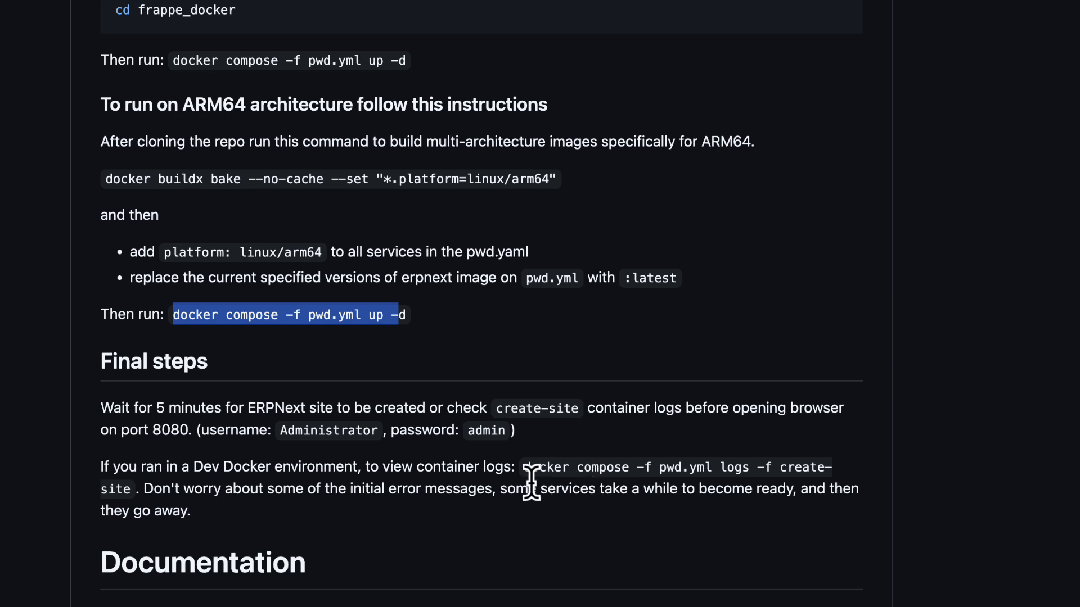
Step: Scroll through the README's Final steps on waiting for the site and opening port 8080
scroll("down", 3)
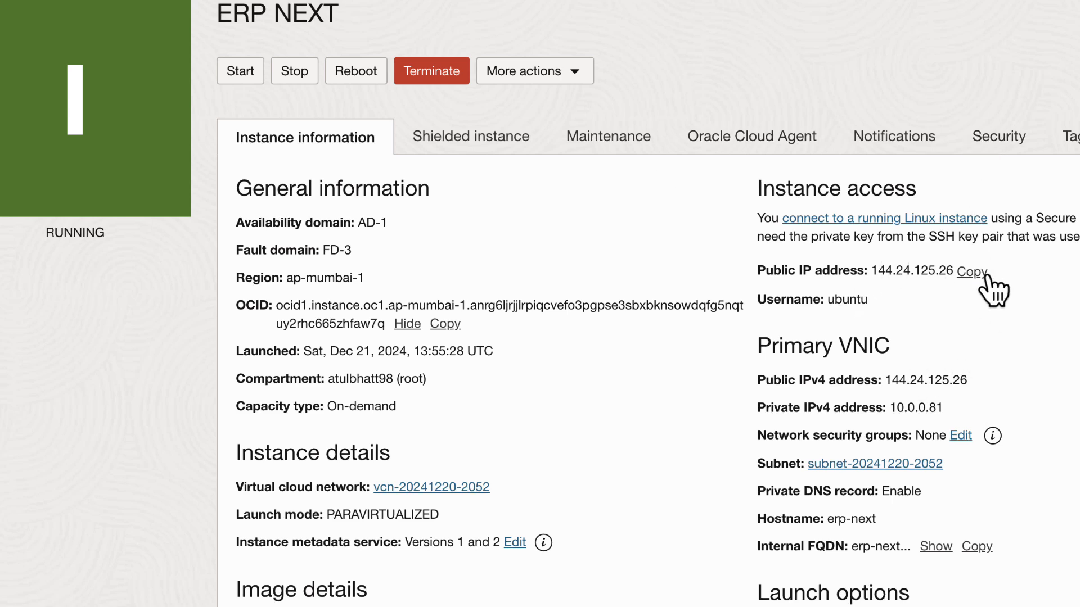
Step: Copy the public IP, load 144.24.125.26:80, and open the instance's subnet
left_click(970, 271)
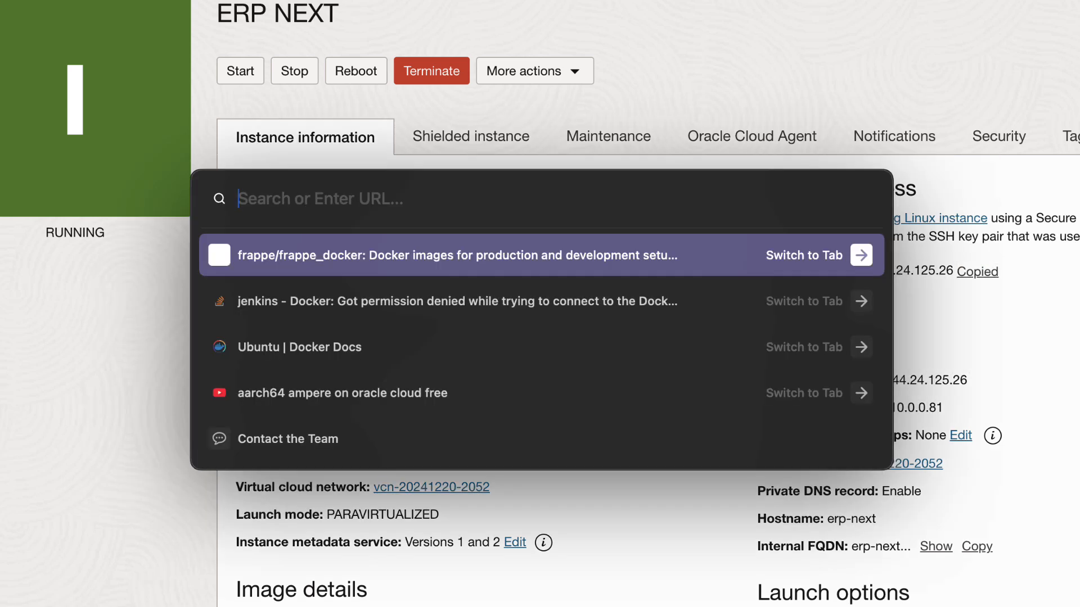
type("144.24.125.26:80")
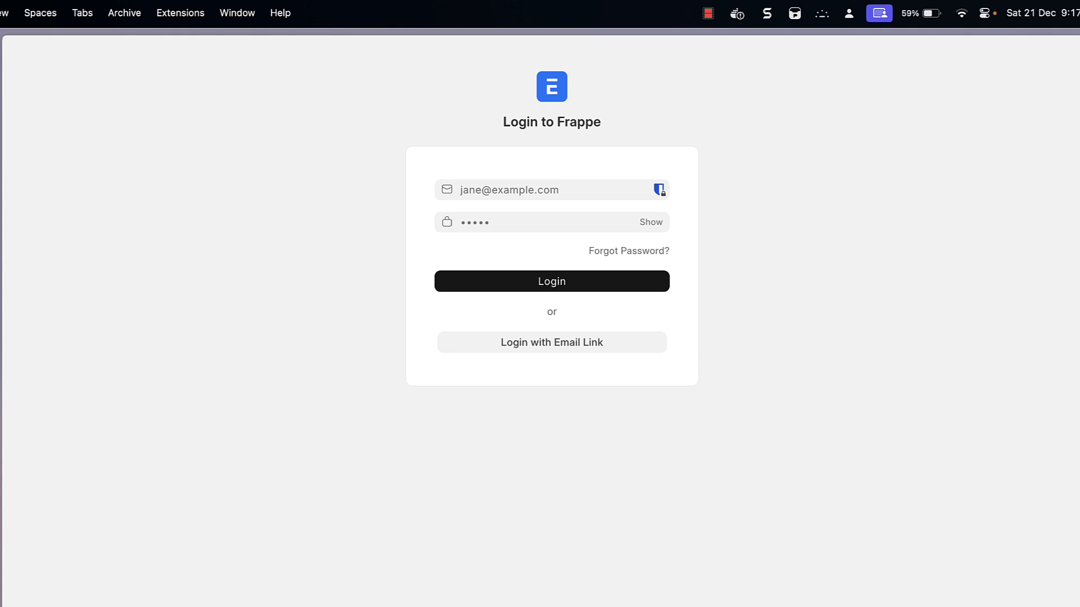
mouse_move(184, 183)
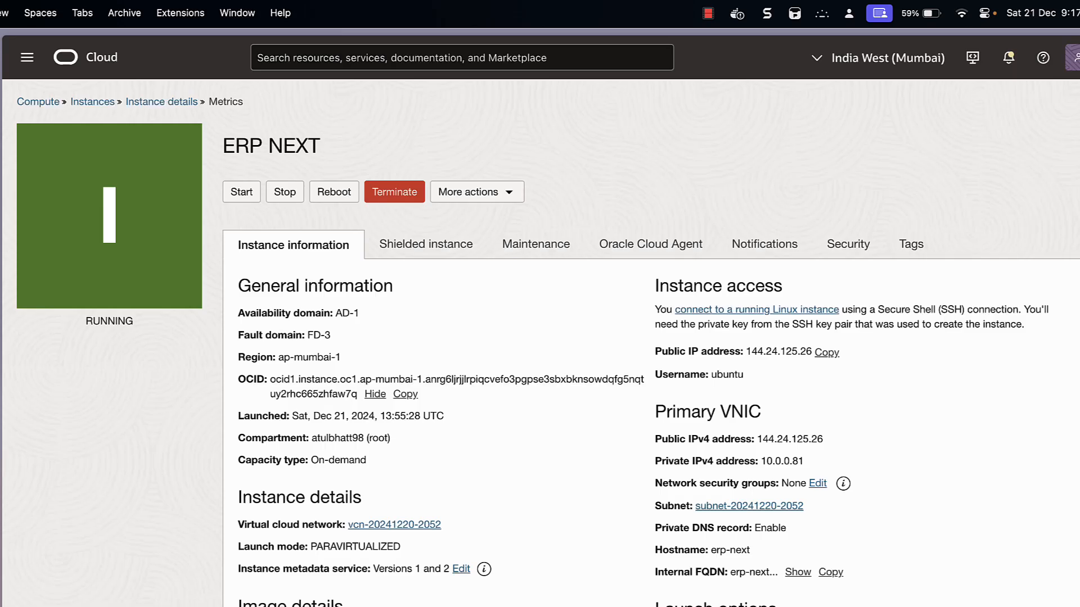
mouse_move(757, 513)
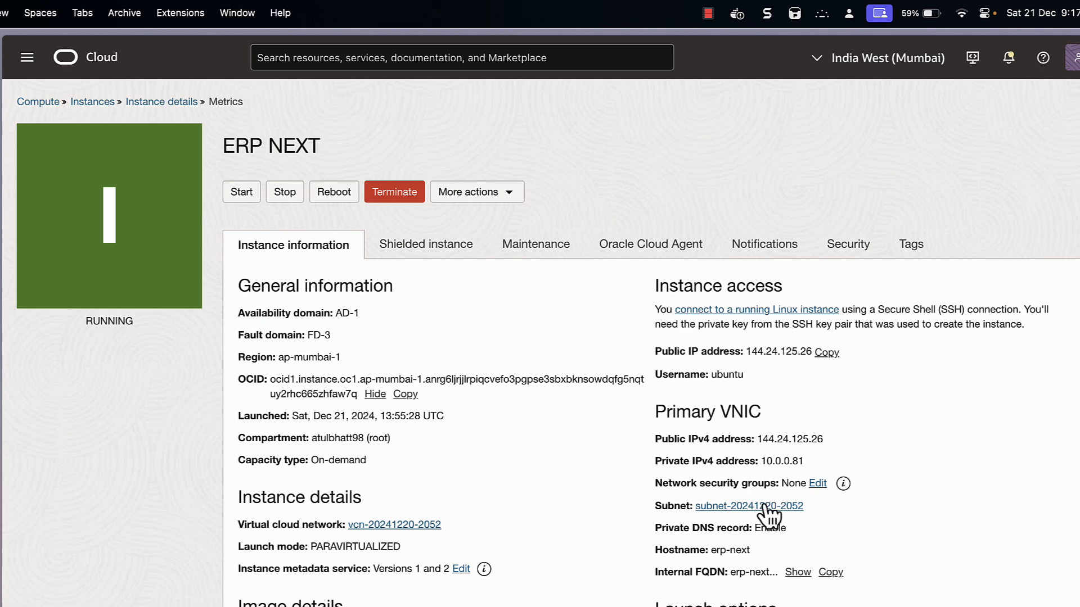
left_click(748, 505)
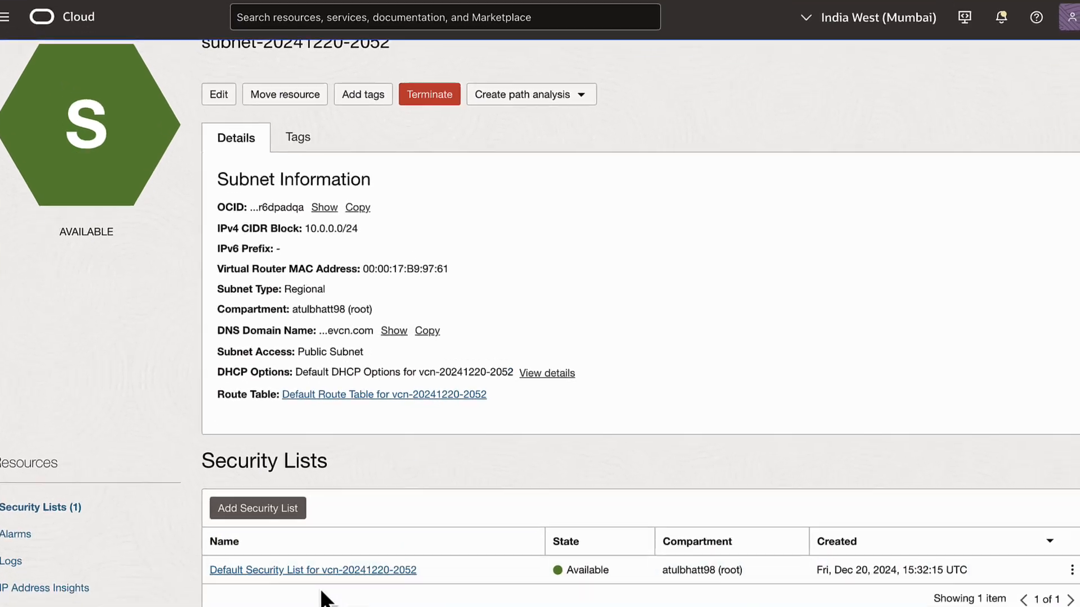
Step: Open the Default Security List and inspect the existing port 8080 ingress rule
left_click(313, 569)
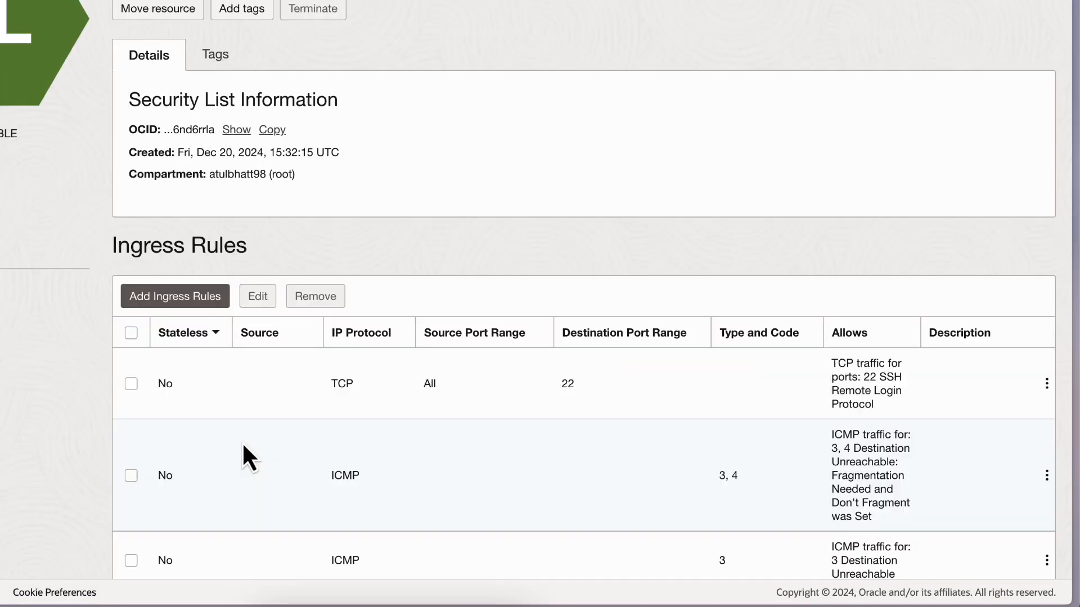
scroll("down", 3)
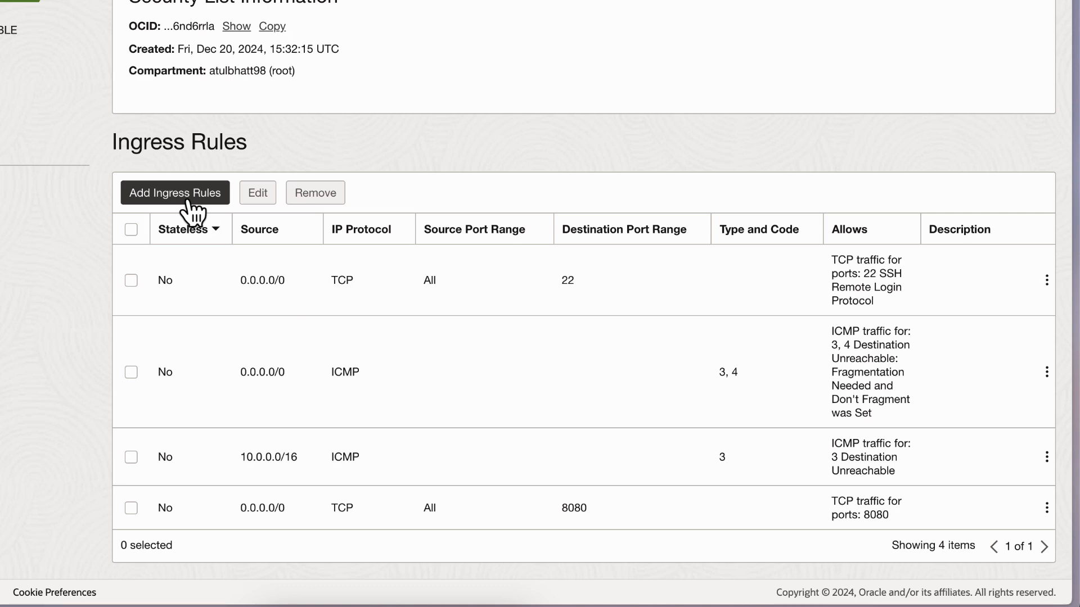
left_click(131, 508)
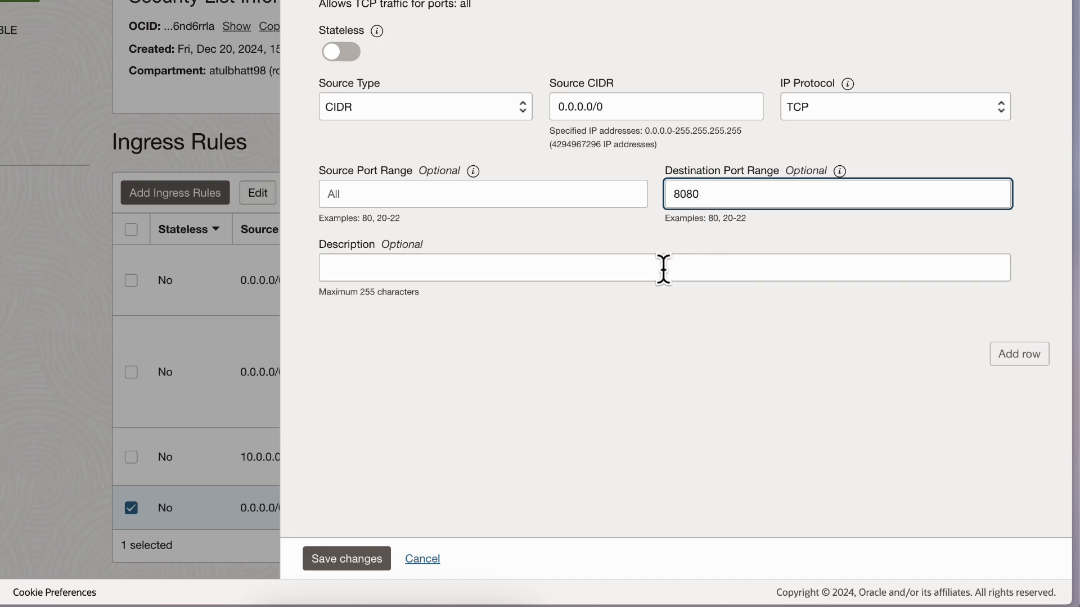
left_click(346, 559)
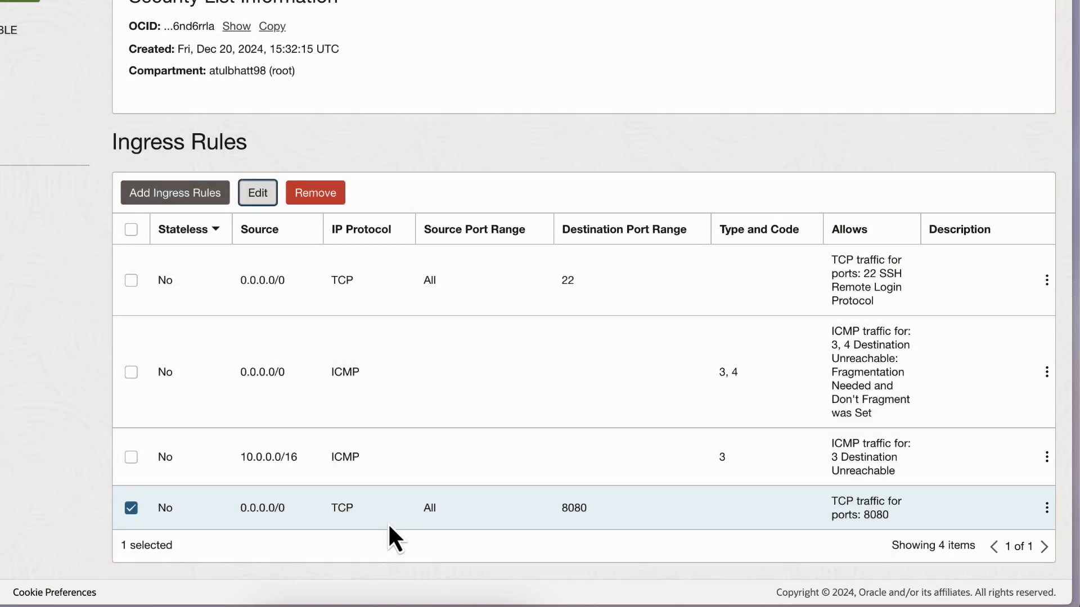
left_click(131, 508)
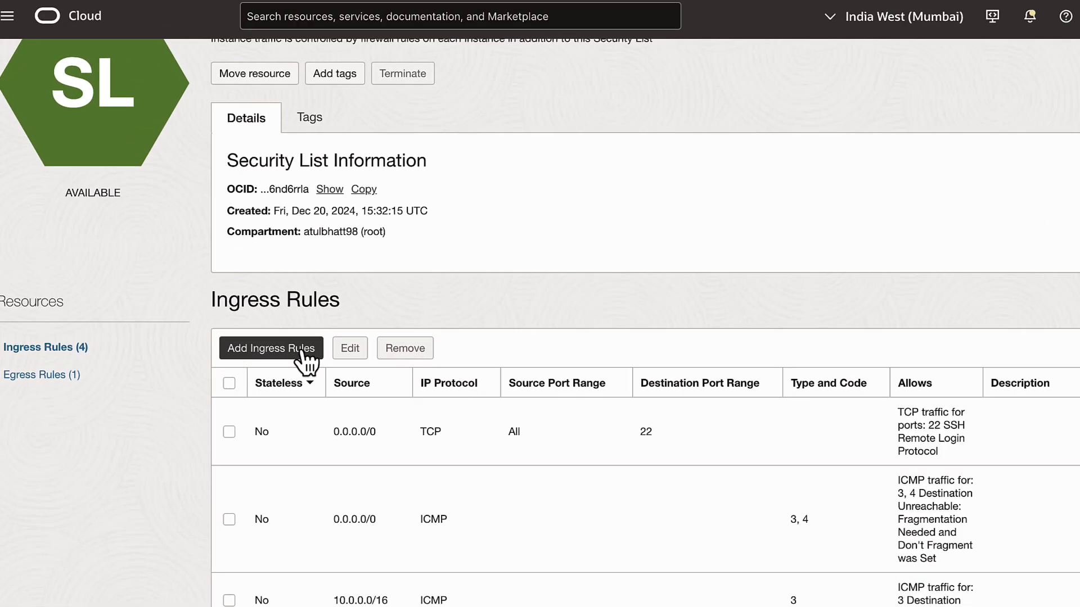
Step: Add an ingress rule with source CIDR 0.0.0.0/0 and destination port 8080
left_click(270, 348)
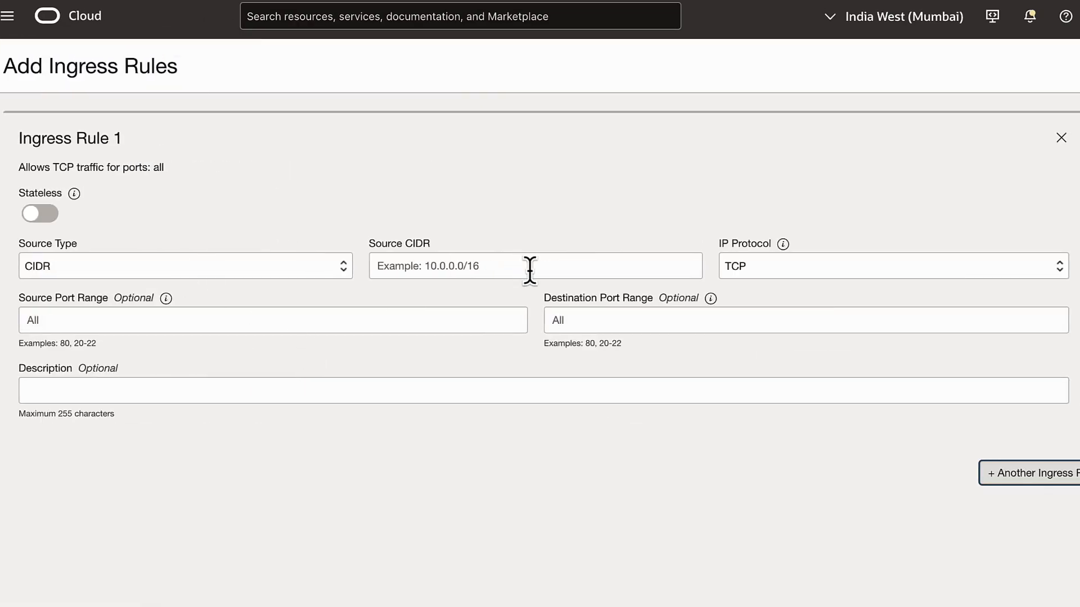
type("0.0.0.0/0")
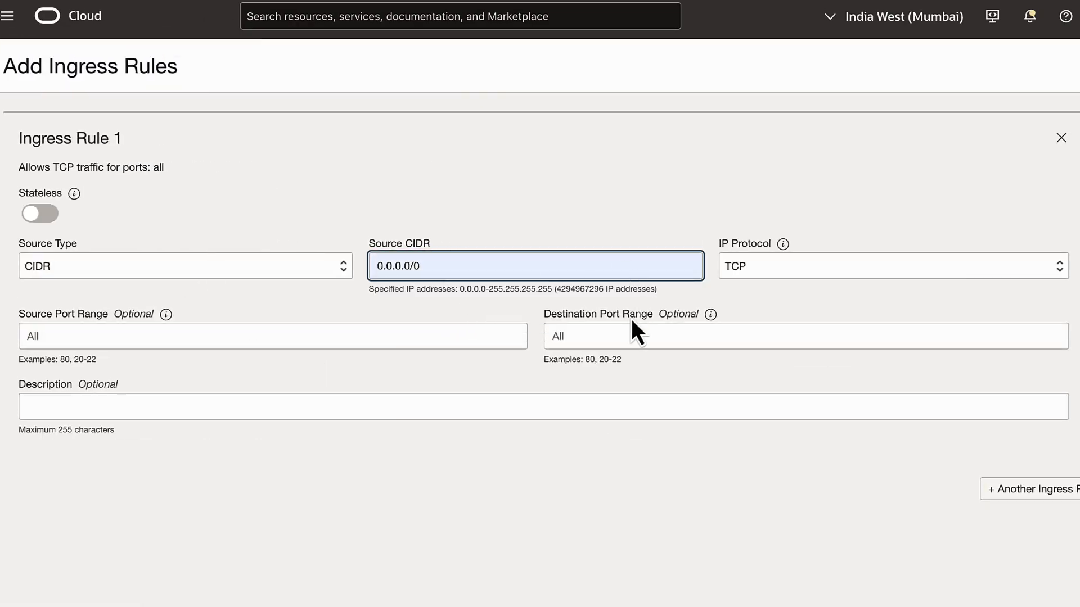
left_click(804, 336)
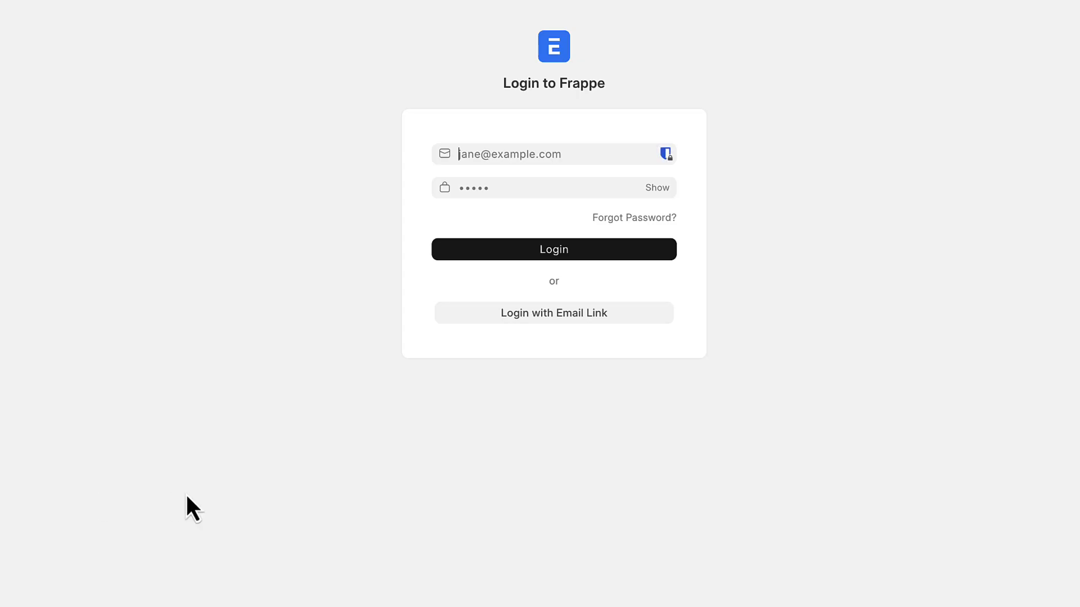
Step: Log in as Administrator and choose English and India in the setup wizard
type("Ad")
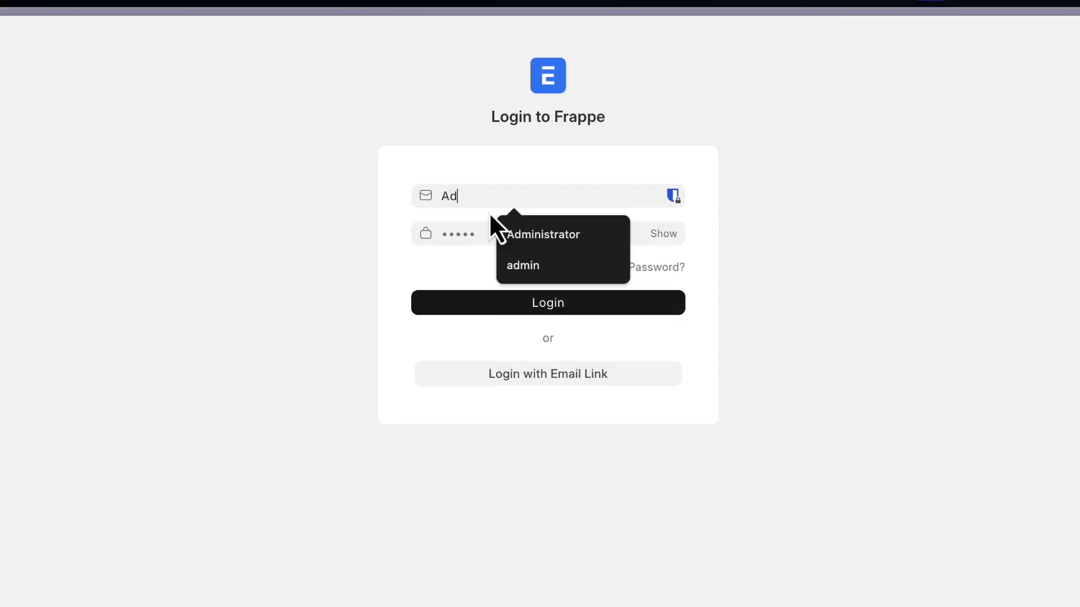
left_click(544, 234)
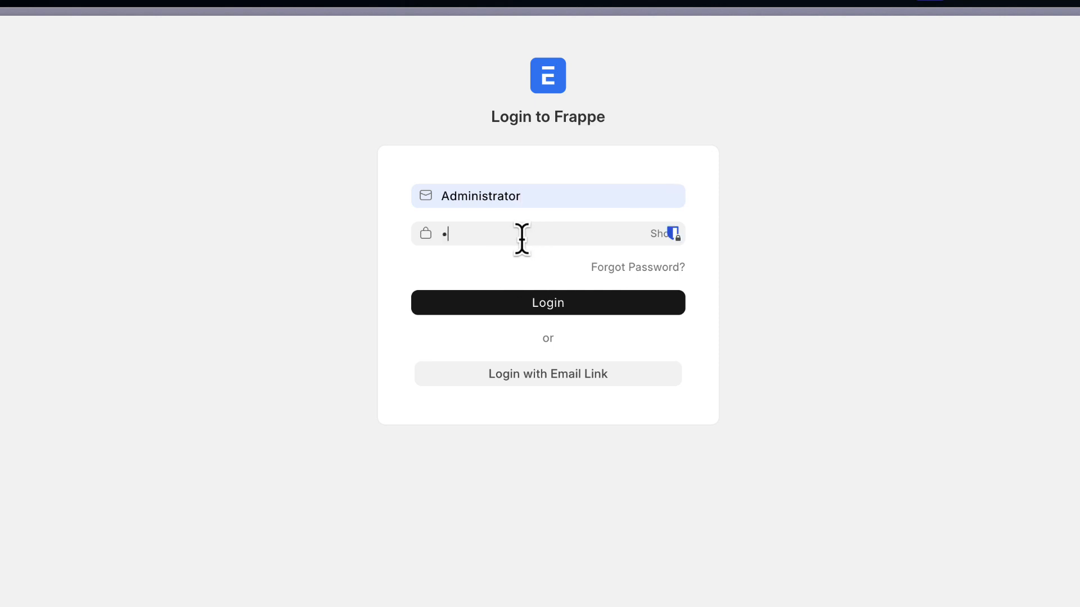
left_click(547, 303)
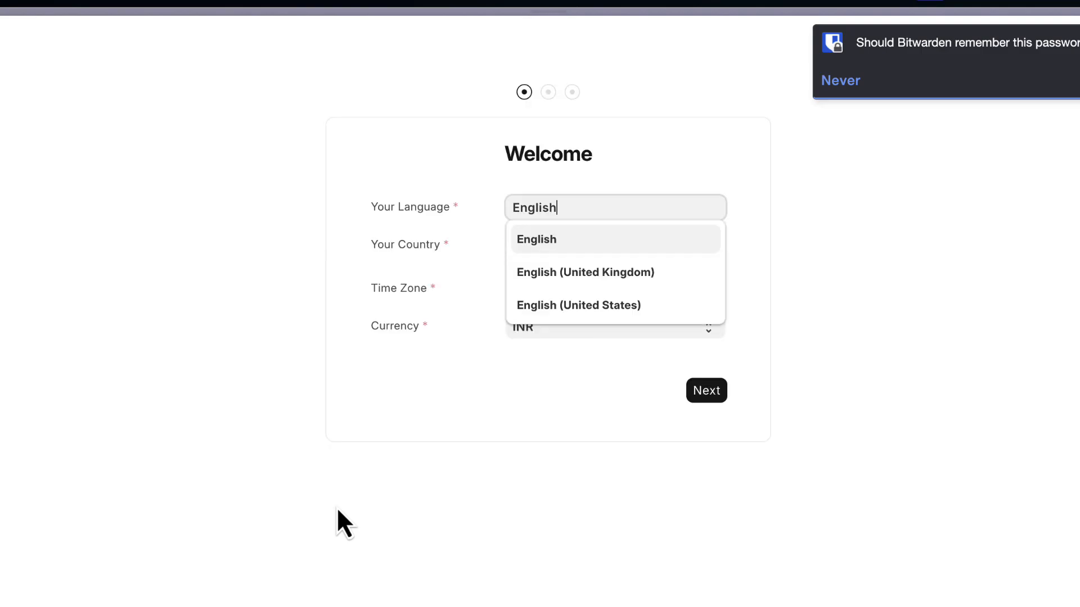
left_click(706, 391)
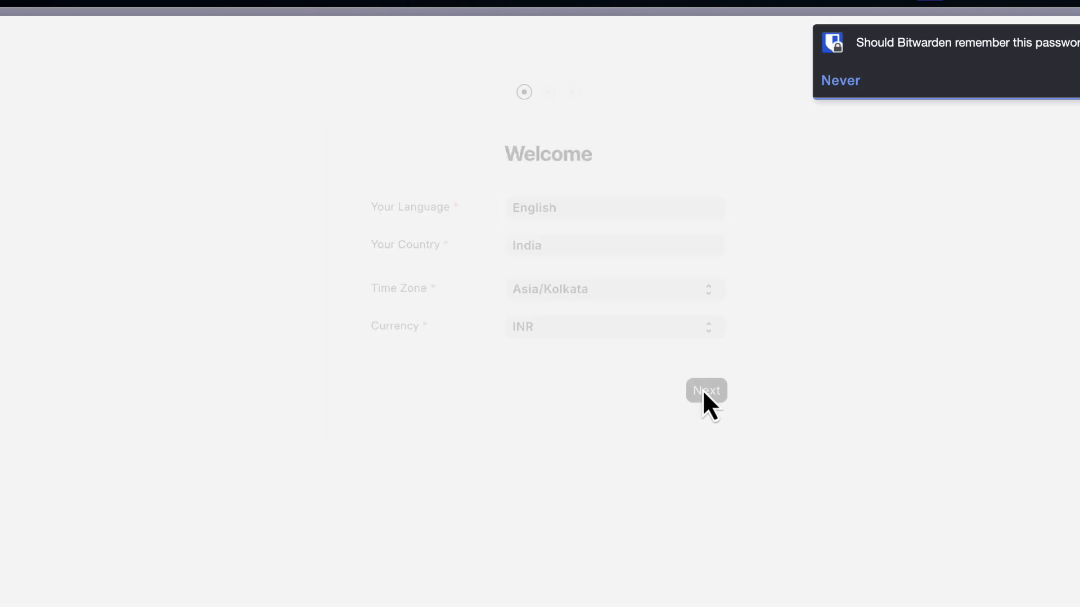
left_click(705, 390)
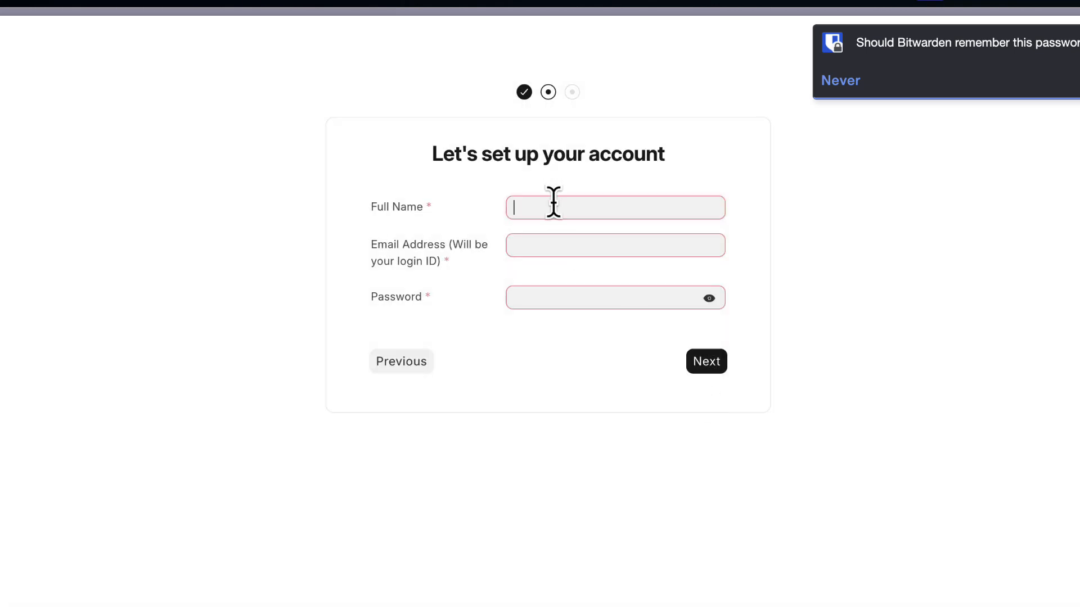
Step: Enter account name Atul Bhatt and company name Atul, then complete setup
type("Atul")
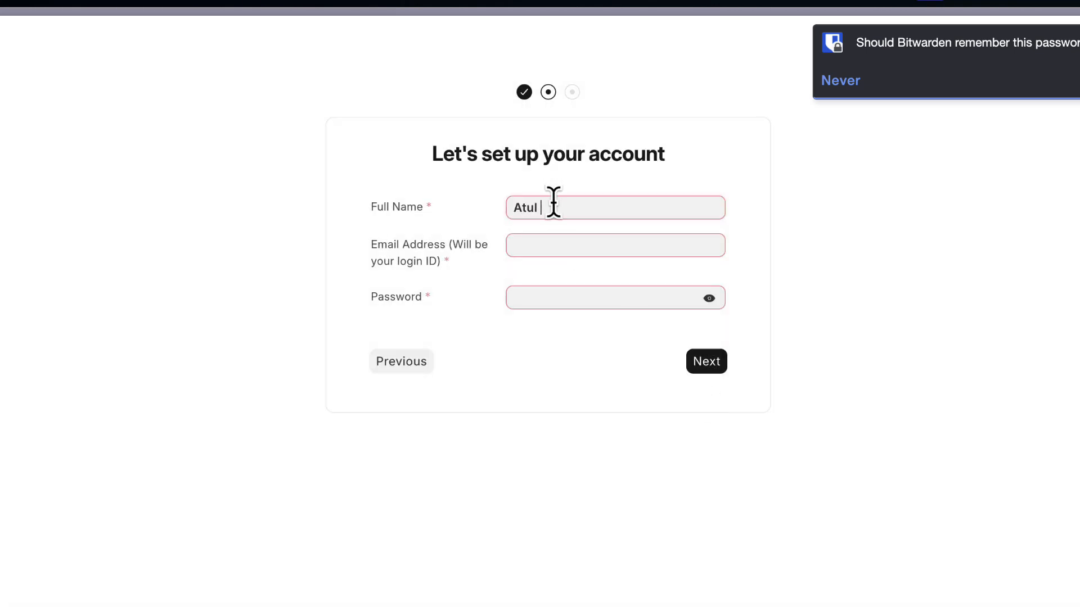
type("Bhatt")
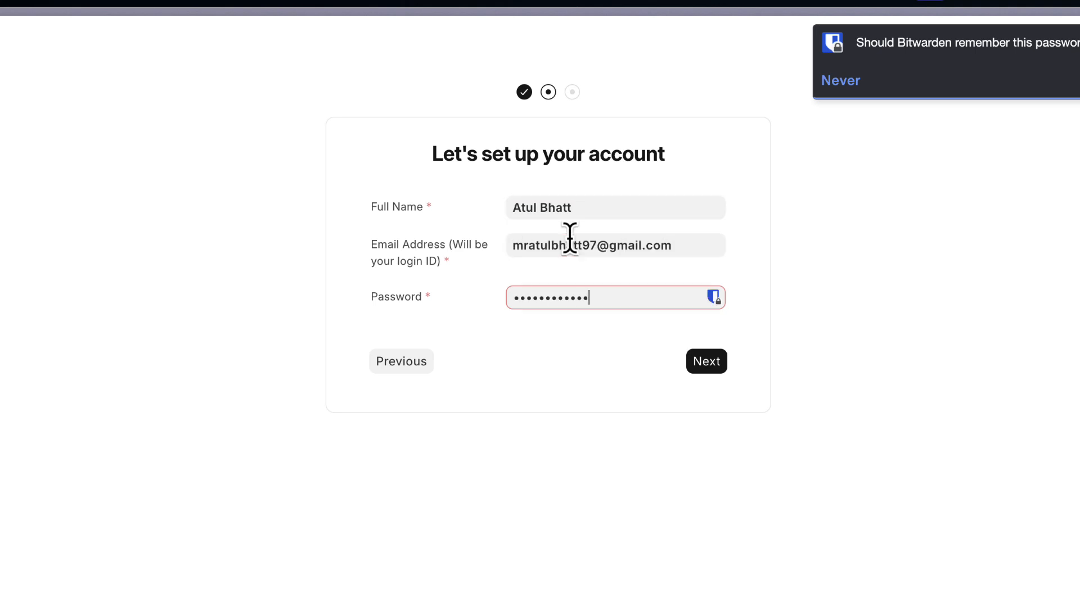
left_click(706, 361)
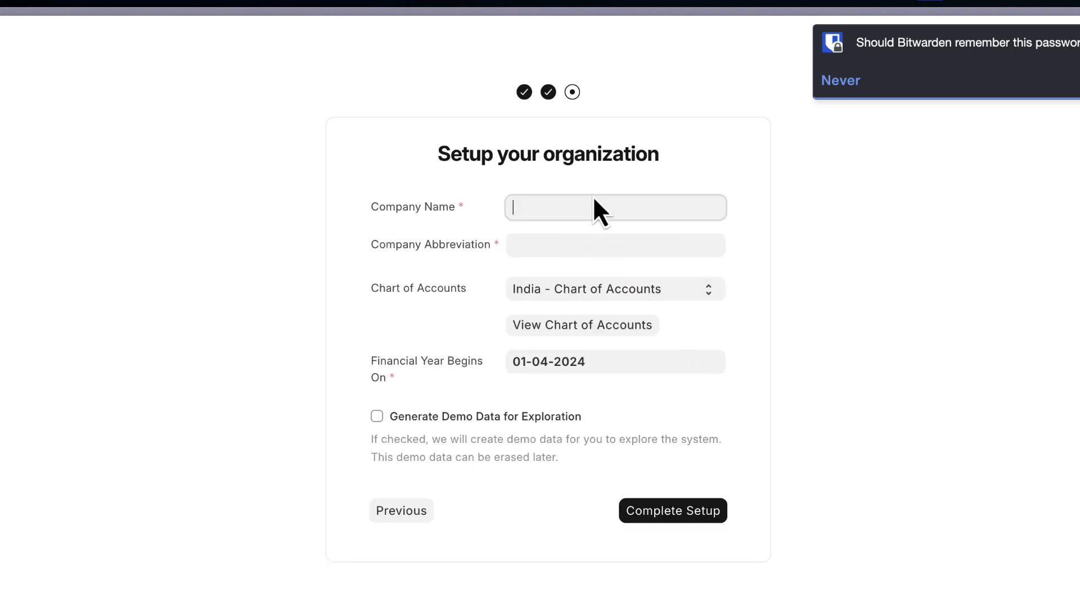
type("Atul")
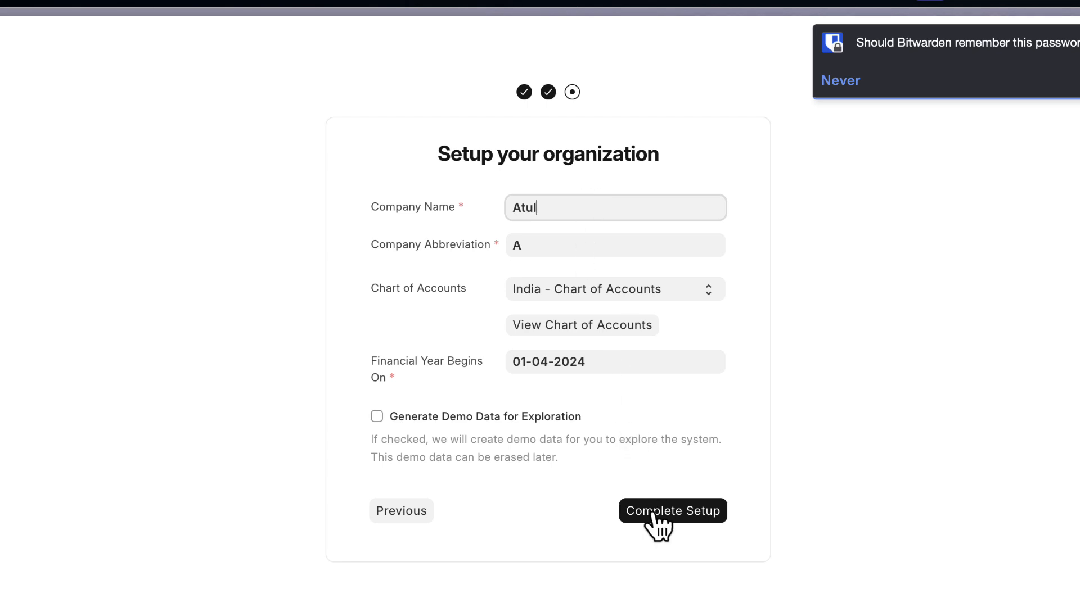
left_click(672, 511)
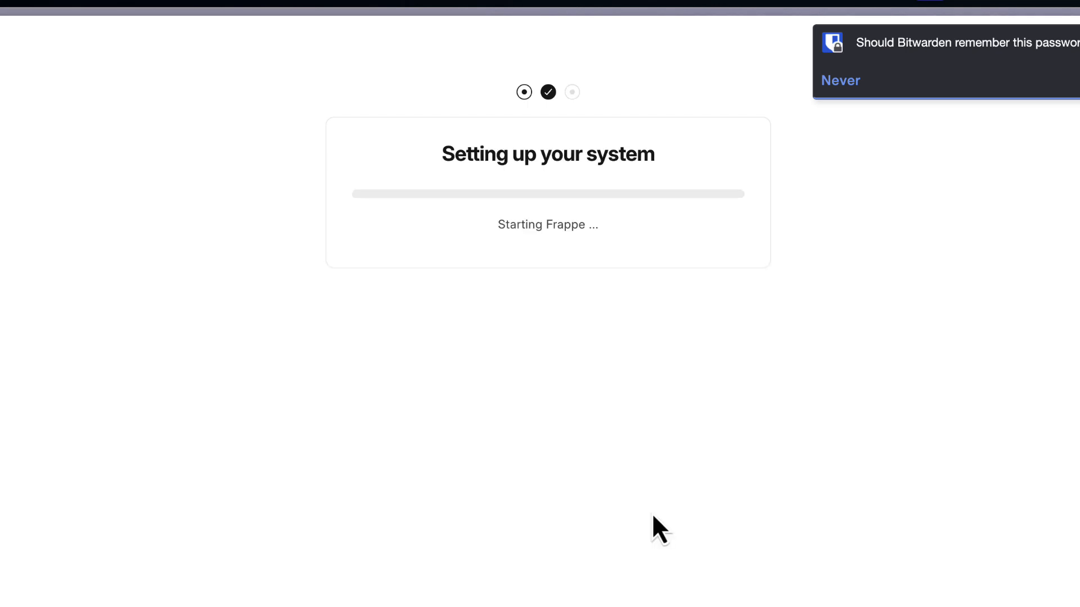
mouse_move(482, 518)
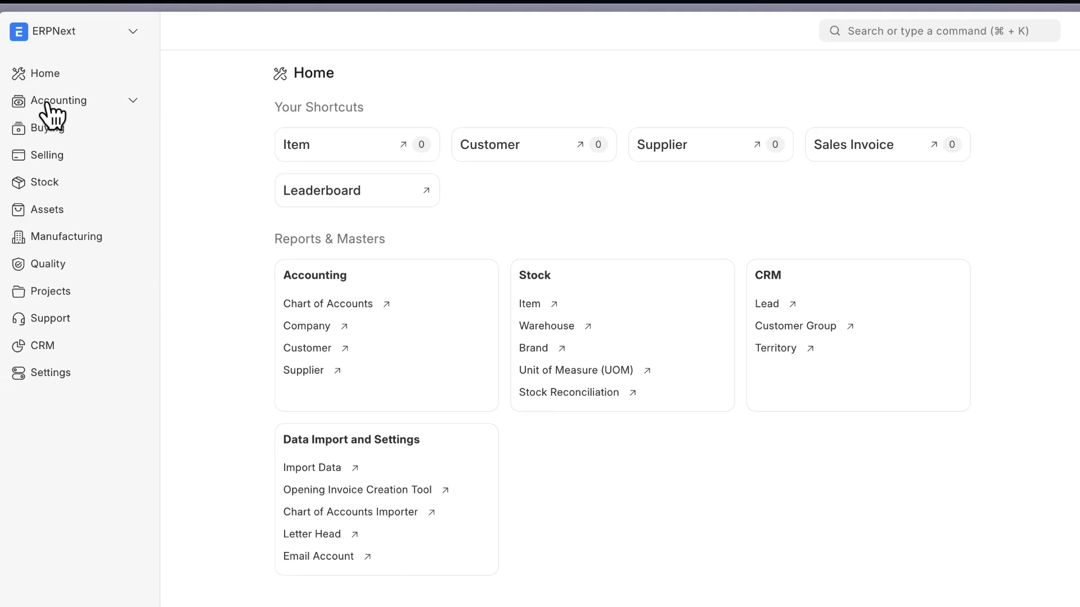
Step: Visit the Selling, Stock and Manufacturing workspaces, ending on Settings
left_click(48, 155)
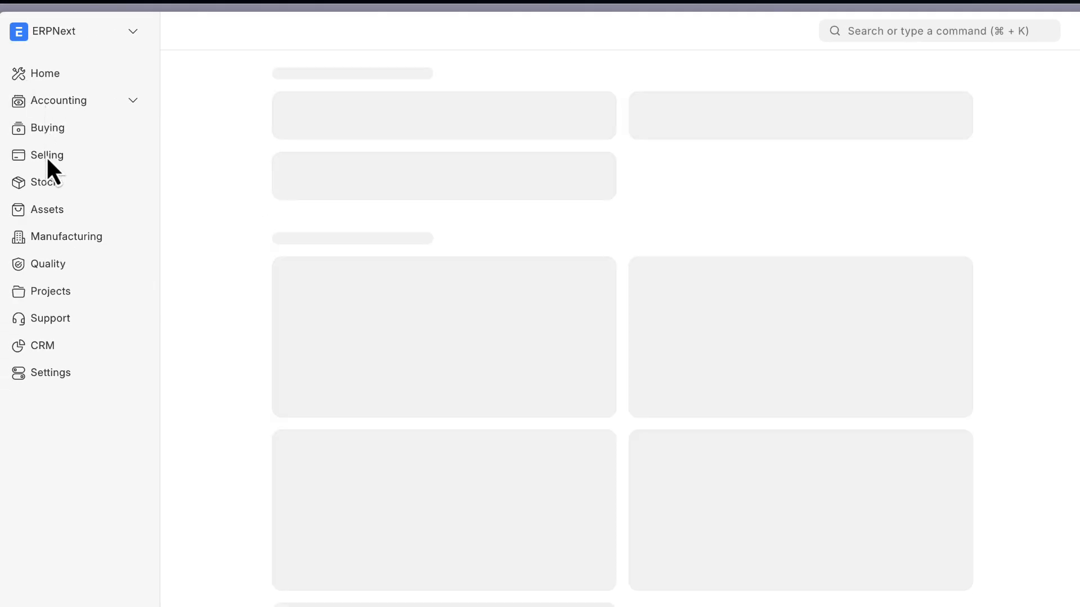
left_click(47, 155)
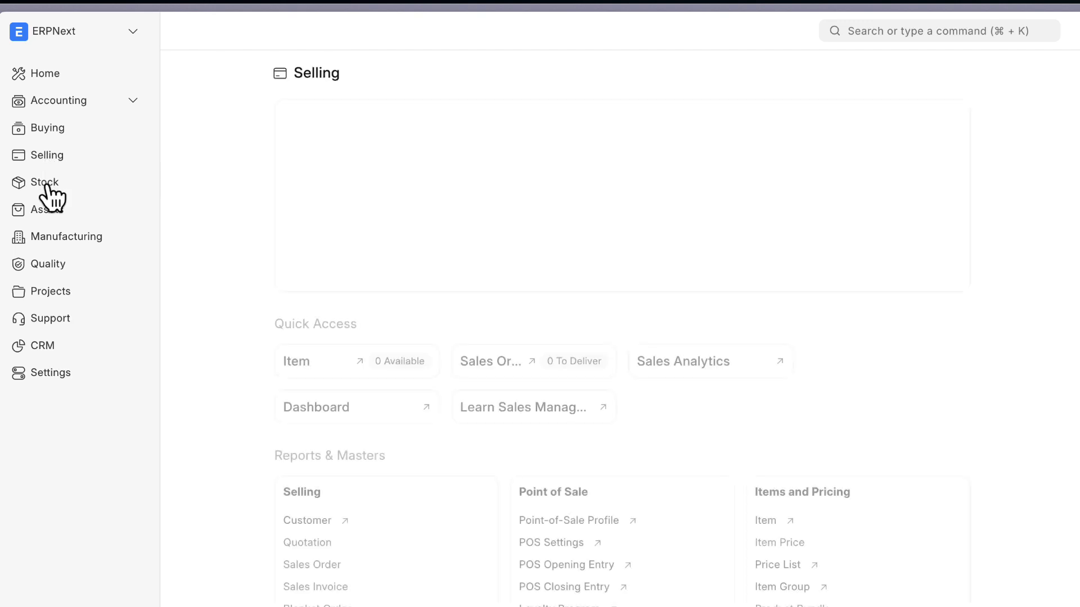
left_click(44, 183)
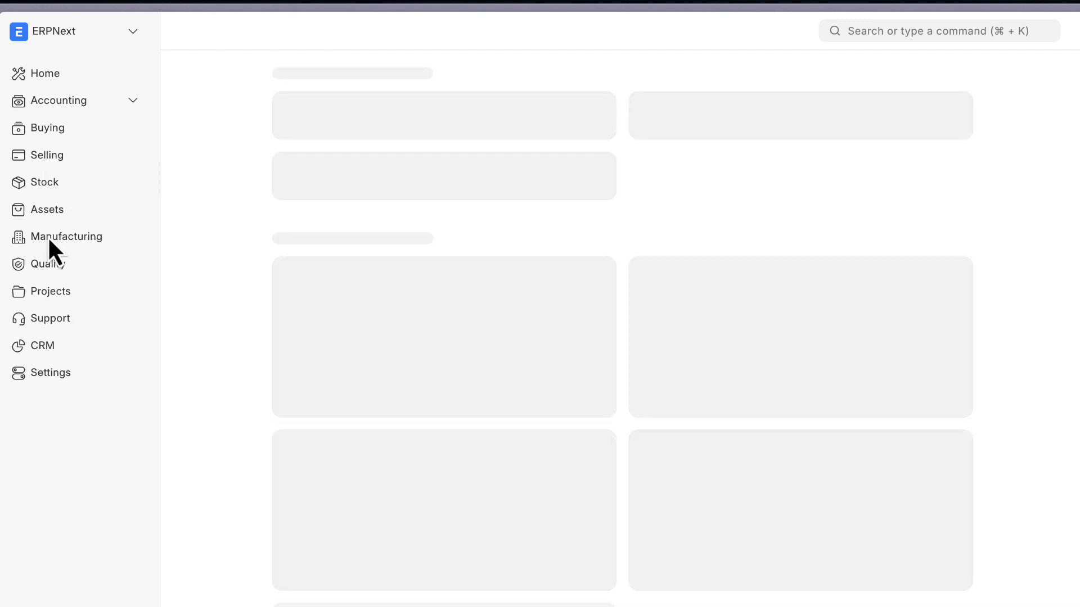
left_click(67, 237)
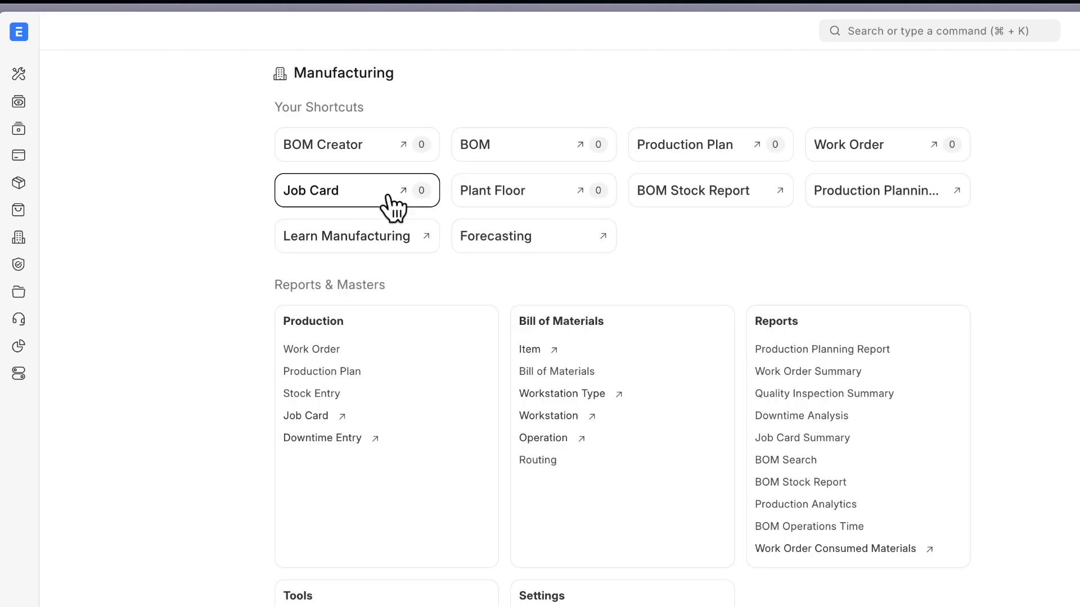
left_click(18, 32)
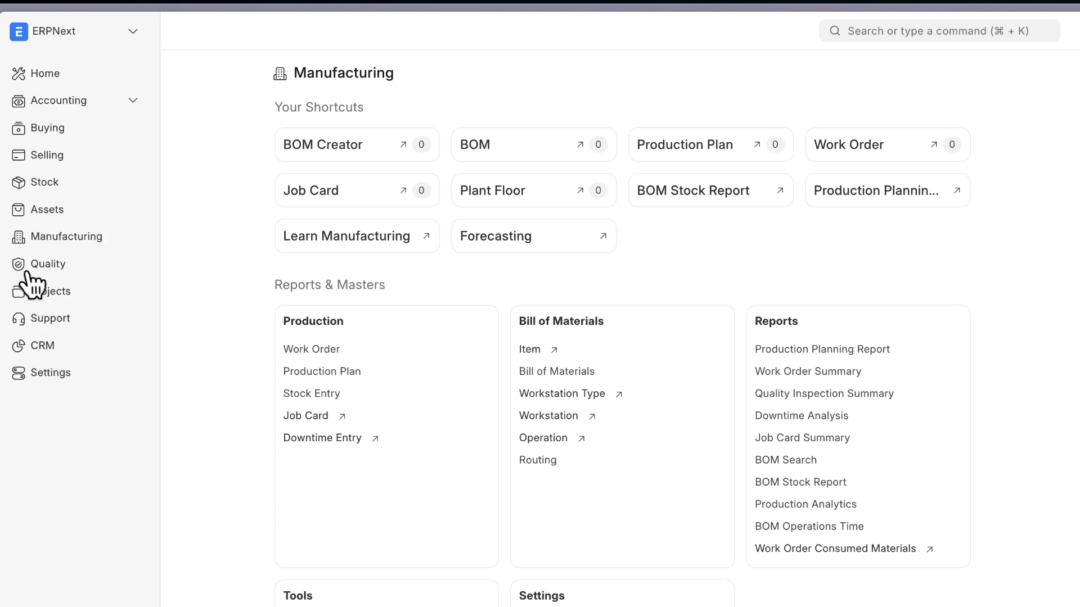
left_click(50, 372)
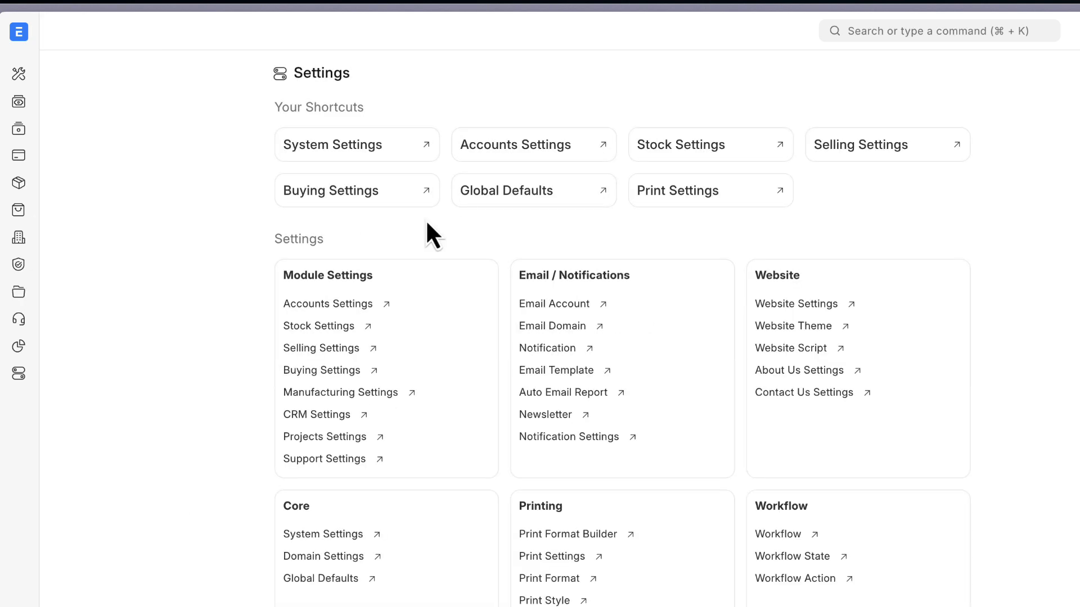
mouse_move(468, 307)
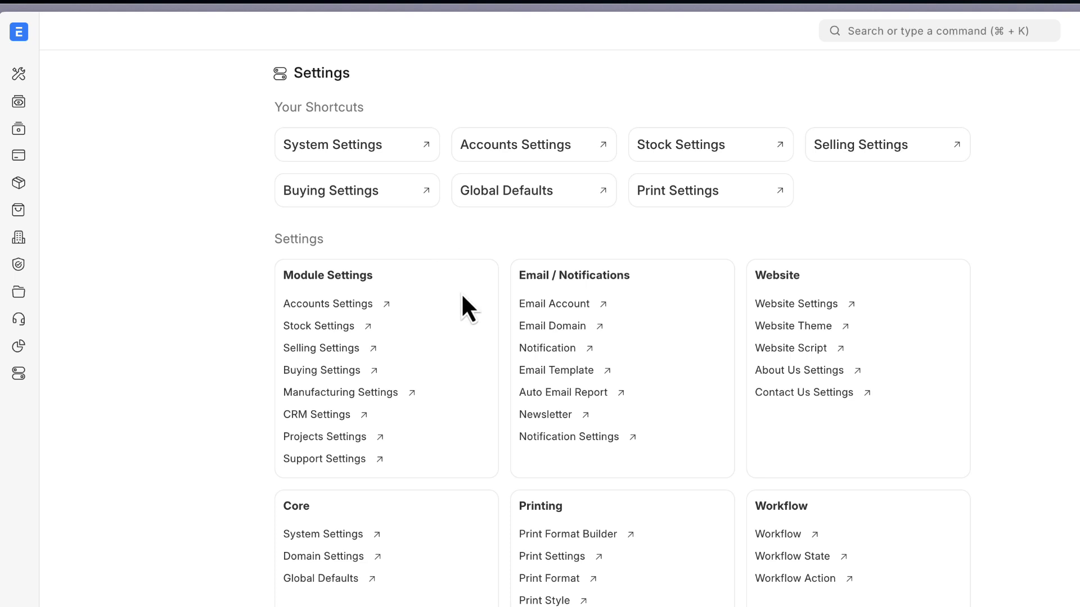